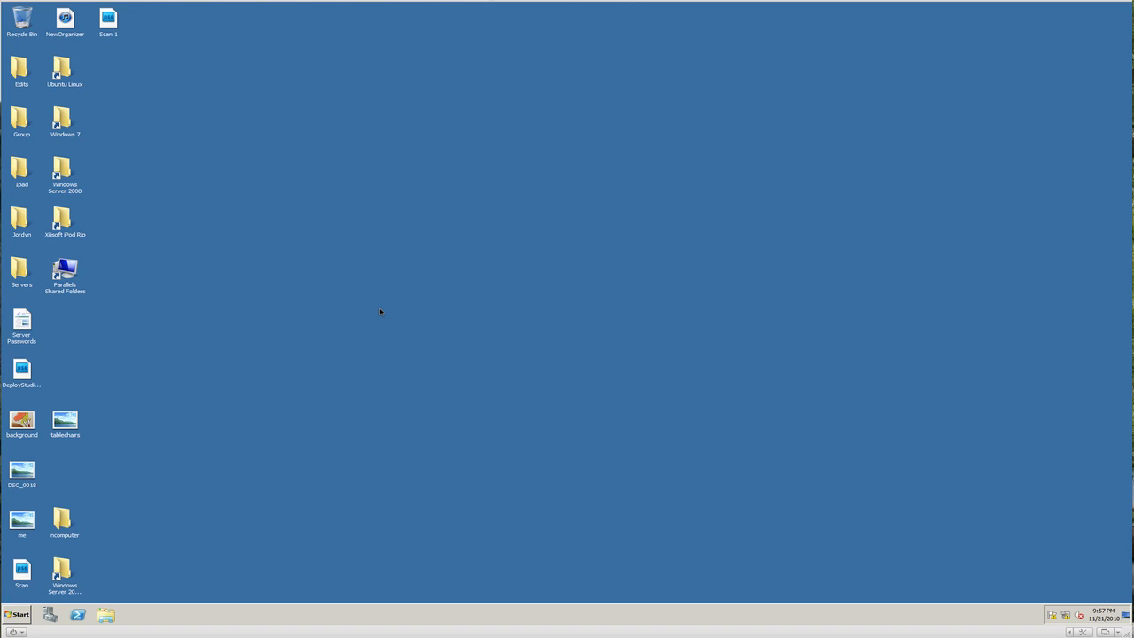
{"action": "mouse_move", "coordinate": [163, 509]}
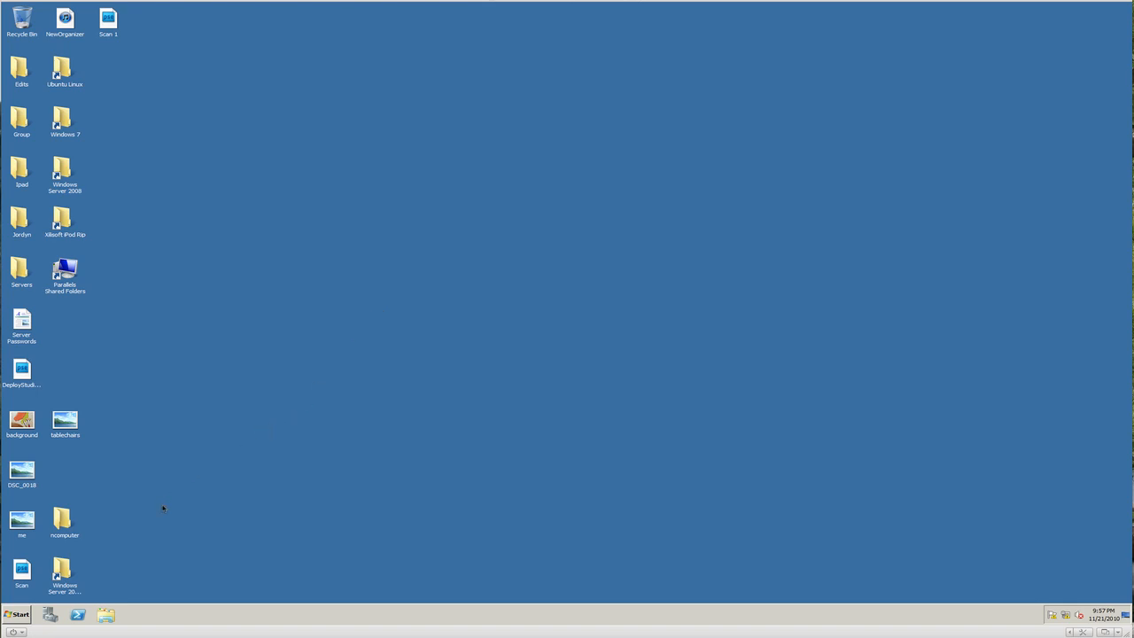
Open the Computer view, look inside Local Disk (C:), then return to Computer
{"action": "left_click", "coordinate": [16, 614]}
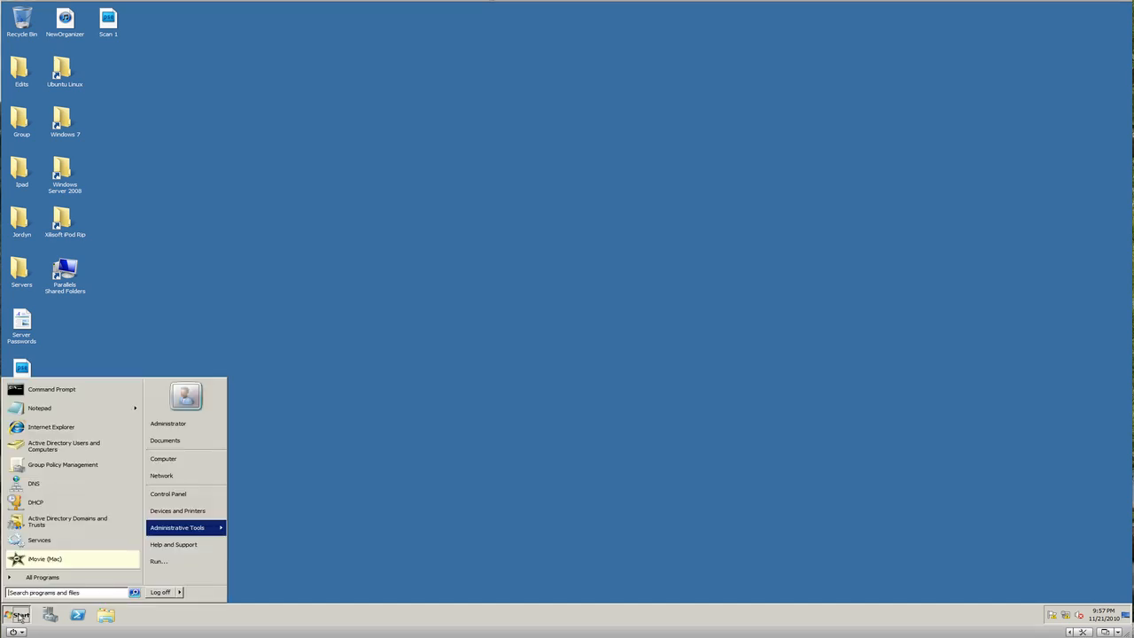
{"action": "mouse_move", "coordinate": [163, 459]}
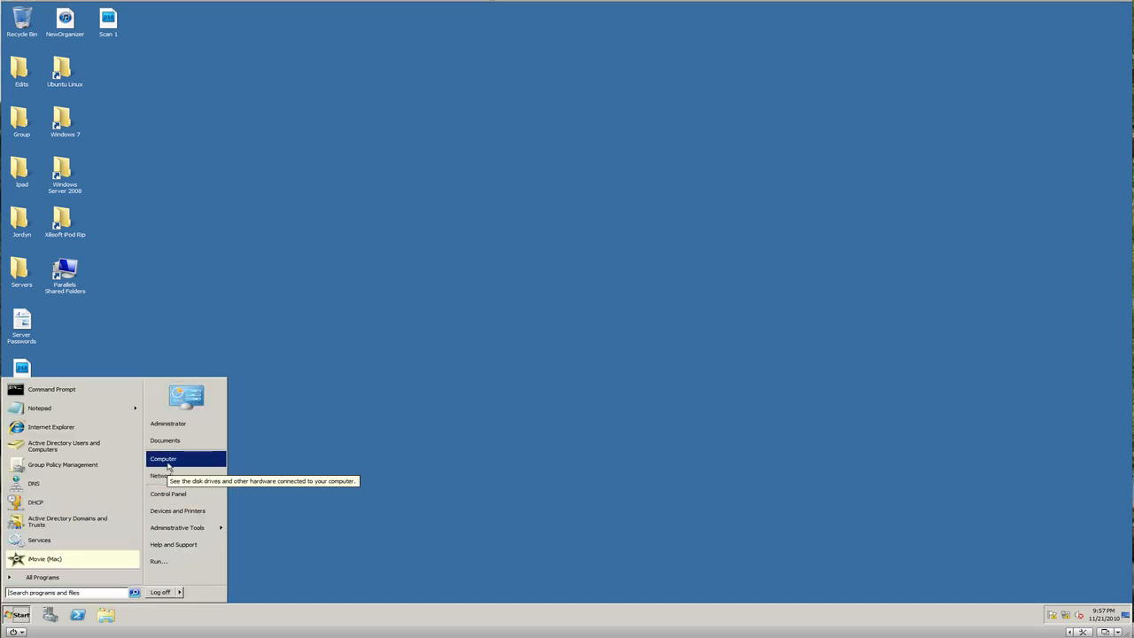
{"action": "left_click", "coordinate": [163, 459]}
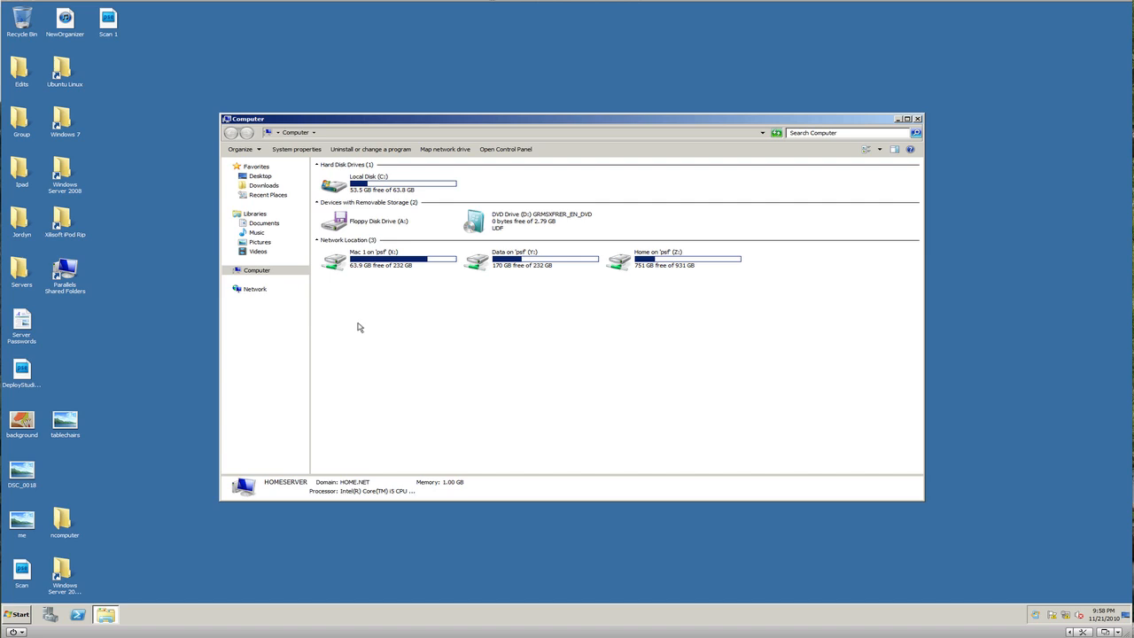
{"action": "mouse_move", "coordinate": [340, 269]}
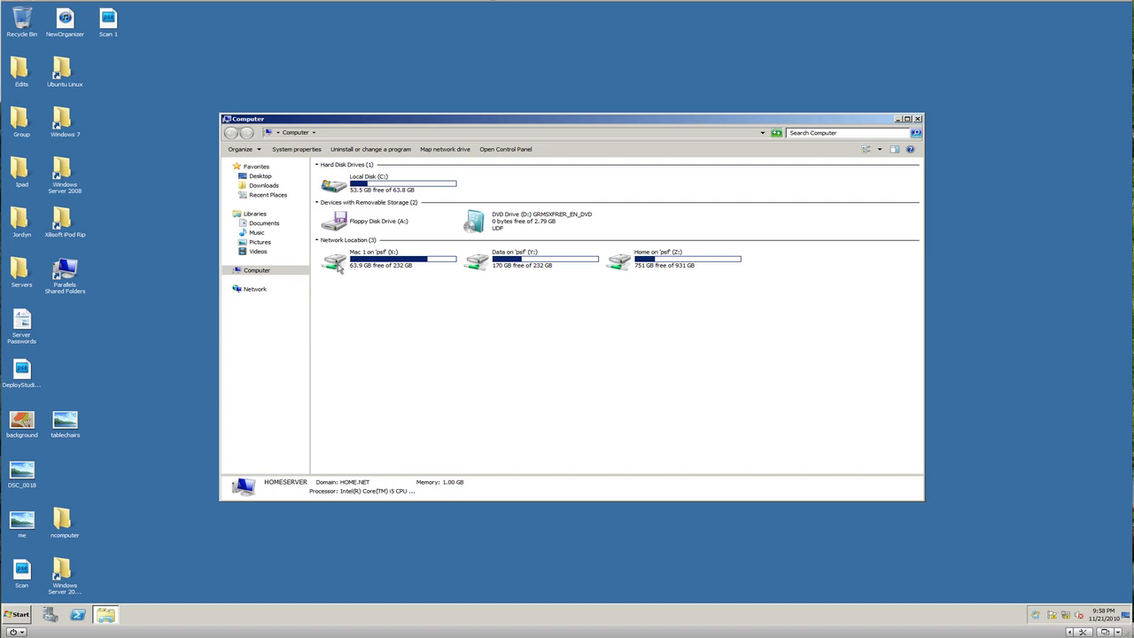
{"action": "left_click", "coordinate": [390, 182]}
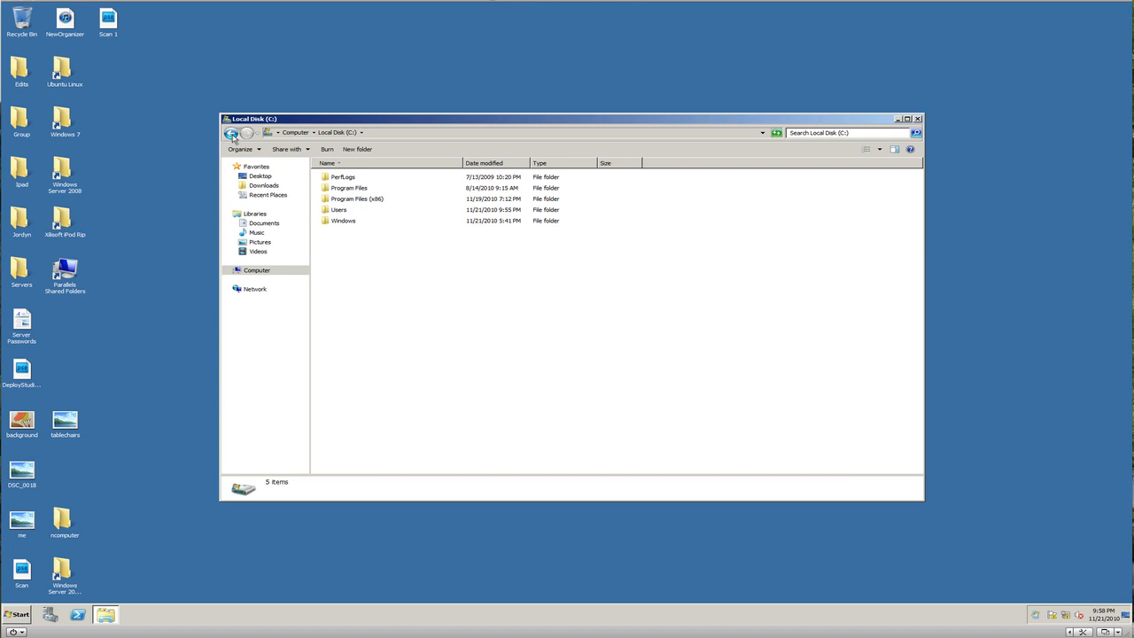
{"action": "left_click", "coordinate": [232, 132]}
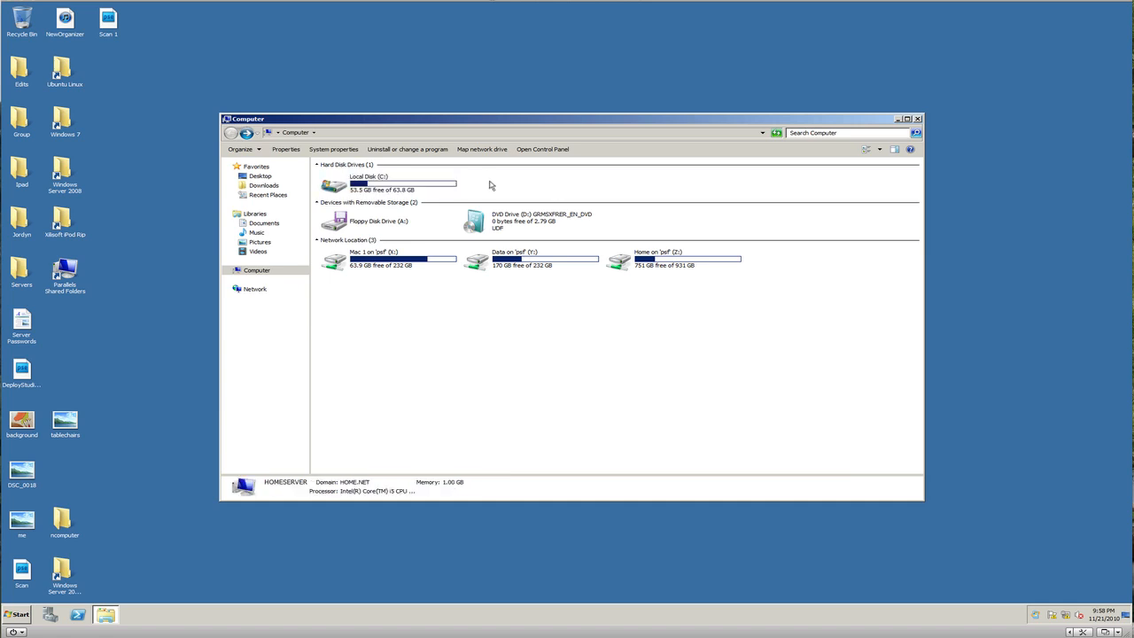
Open Local Disk (C:) from the Computer window
{"action": "left_click", "coordinate": [385, 182]}
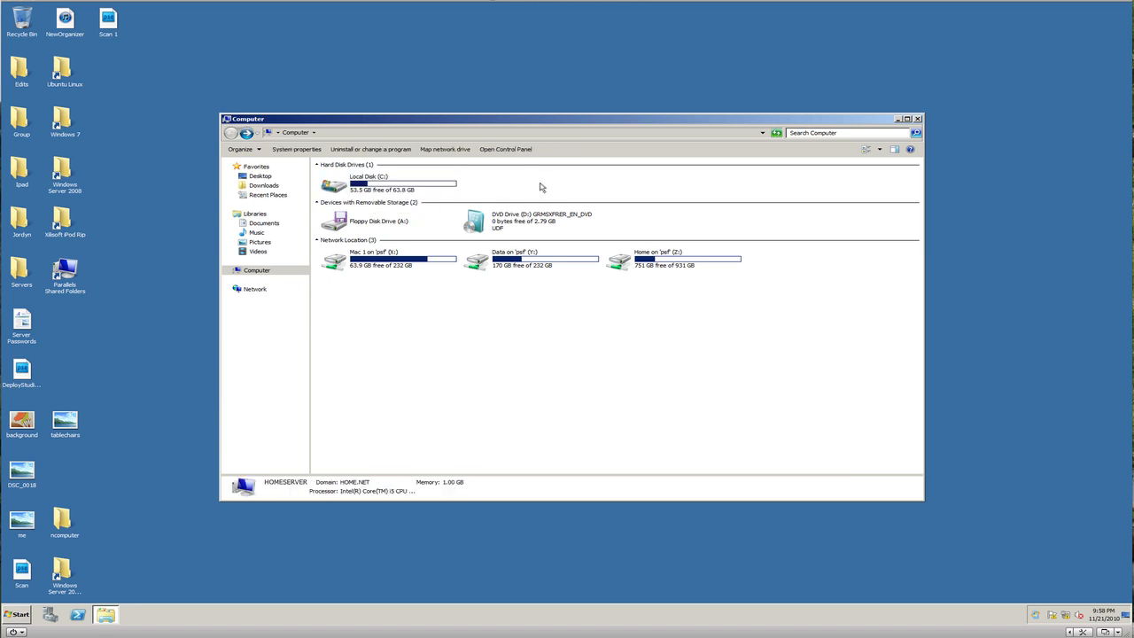
{"action": "mouse_move", "coordinate": [557, 188]}
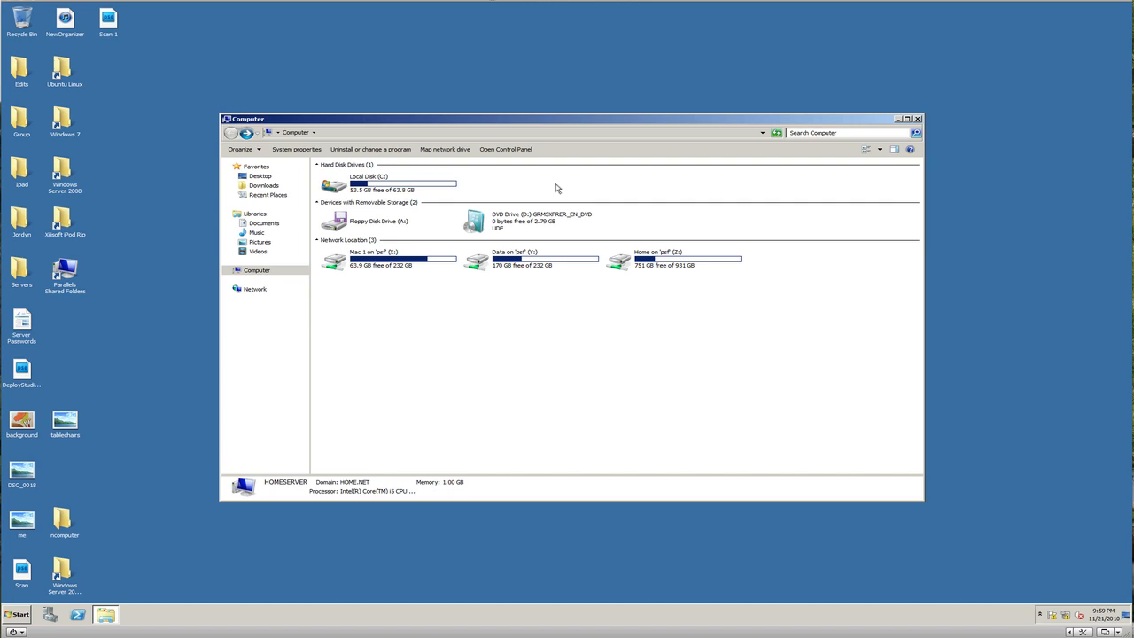
{"action": "left_click", "coordinate": [389, 184]}
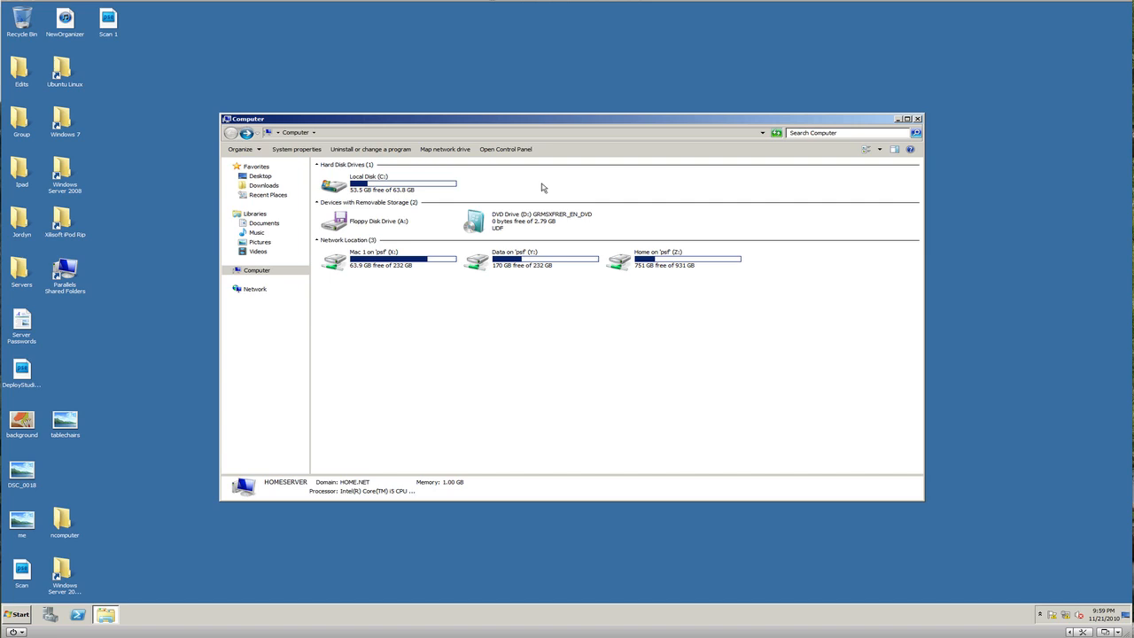
{"action": "mouse_move", "coordinate": [536, 187]}
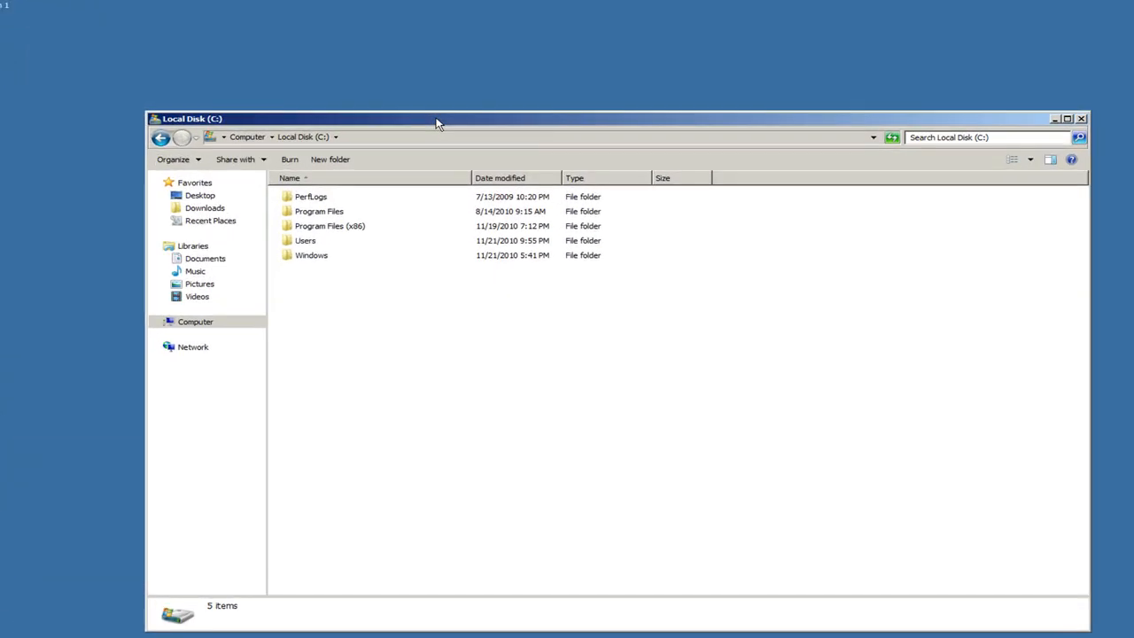
{"action": "mouse_move", "coordinate": [399, 214]}
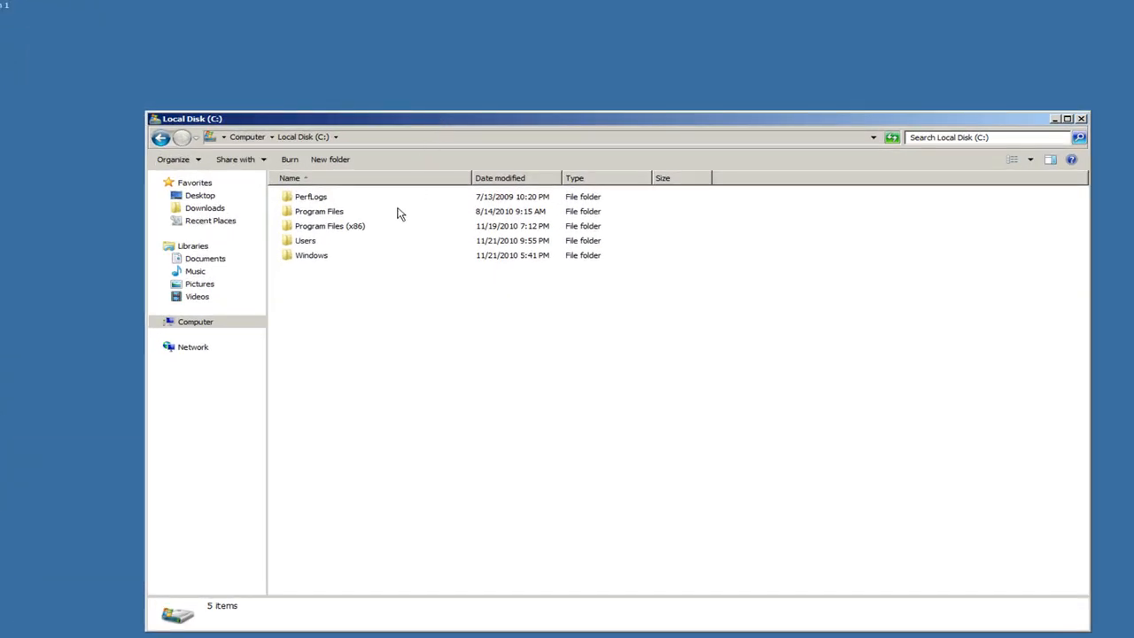
Open the advanced sharing settings of the C:\Users folder, shared as \\HOMESERVER\Users
{"action": "left_click", "coordinate": [305, 240]}
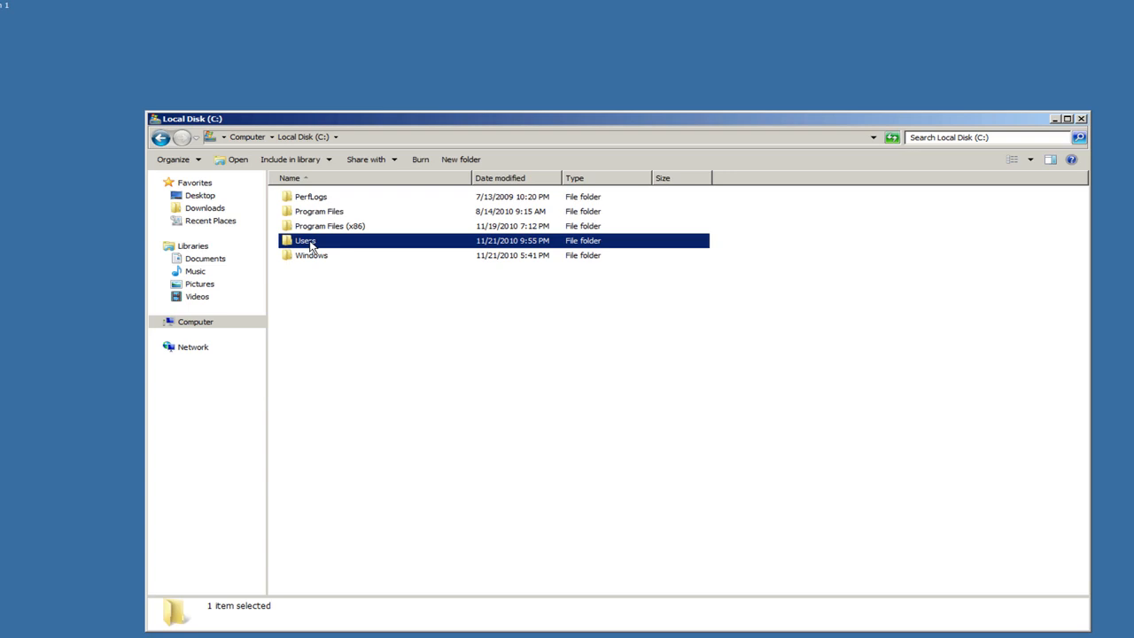
{"action": "left_click", "coordinate": [306, 240]}
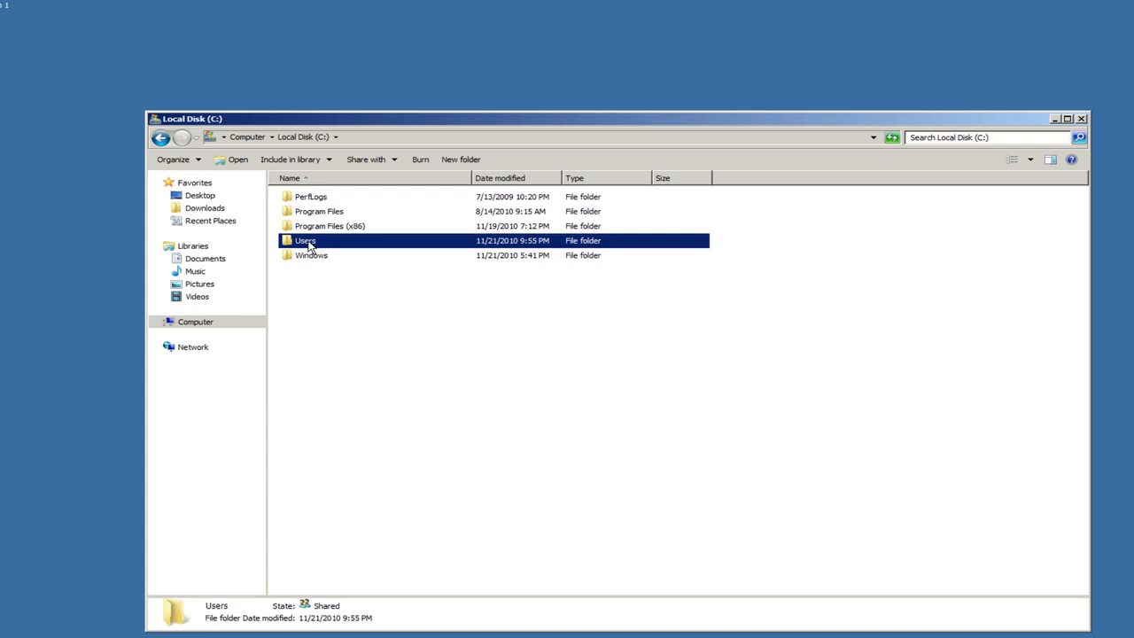
{"action": "right_click", "coordinate": [306, 240]}
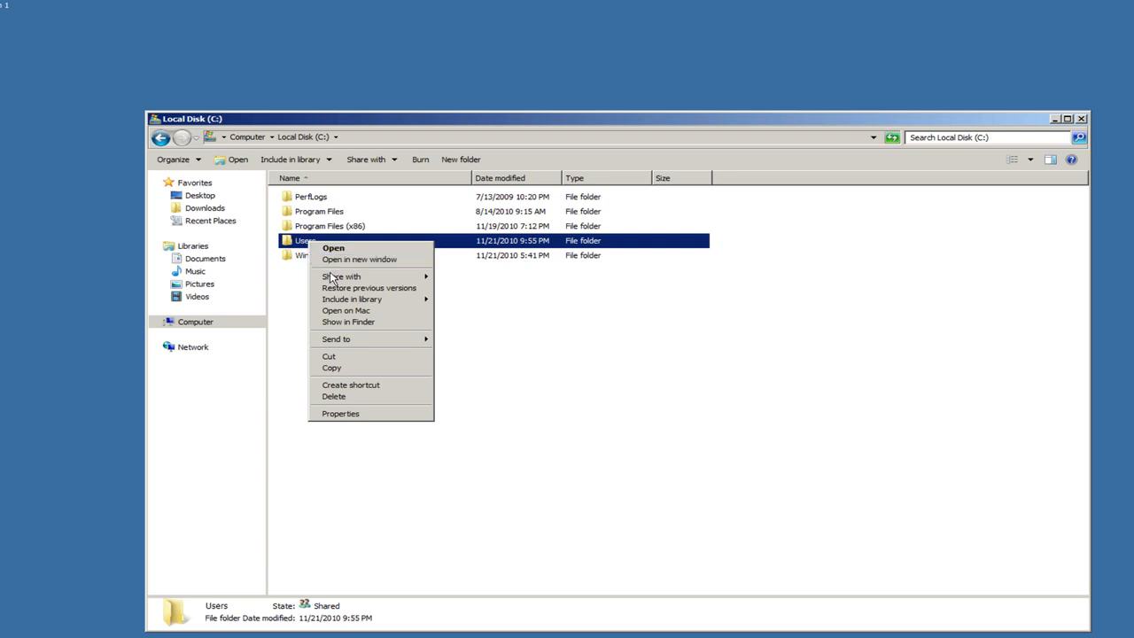
{"action": "mouse_move", "coordinate": [341, 276]}
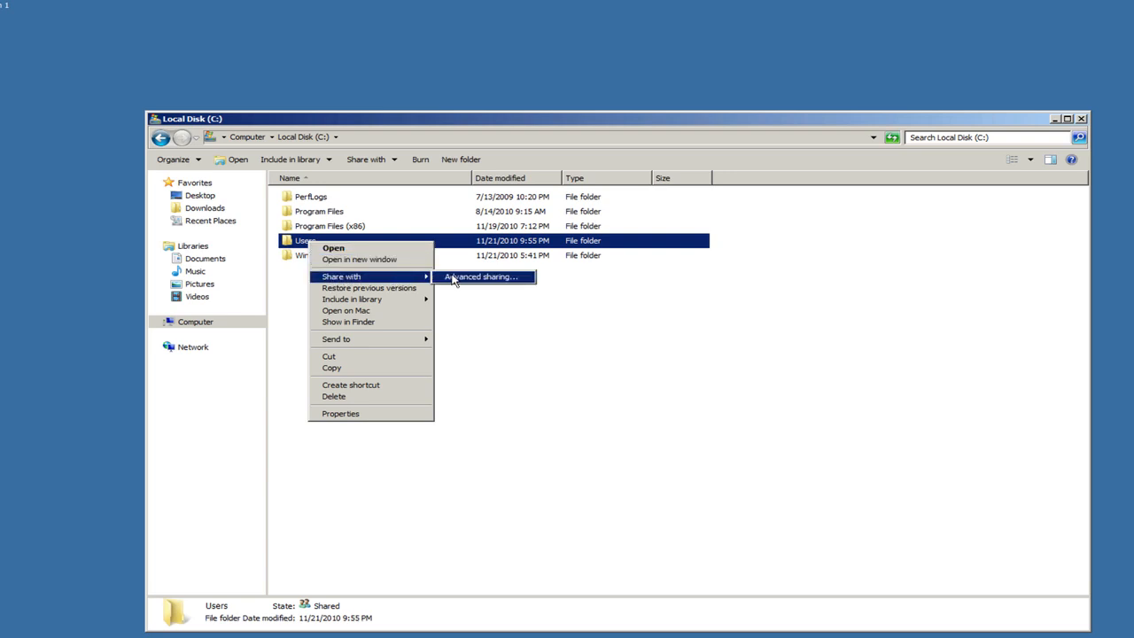
{"action": "left_click", "coordinate": [340, 413]}
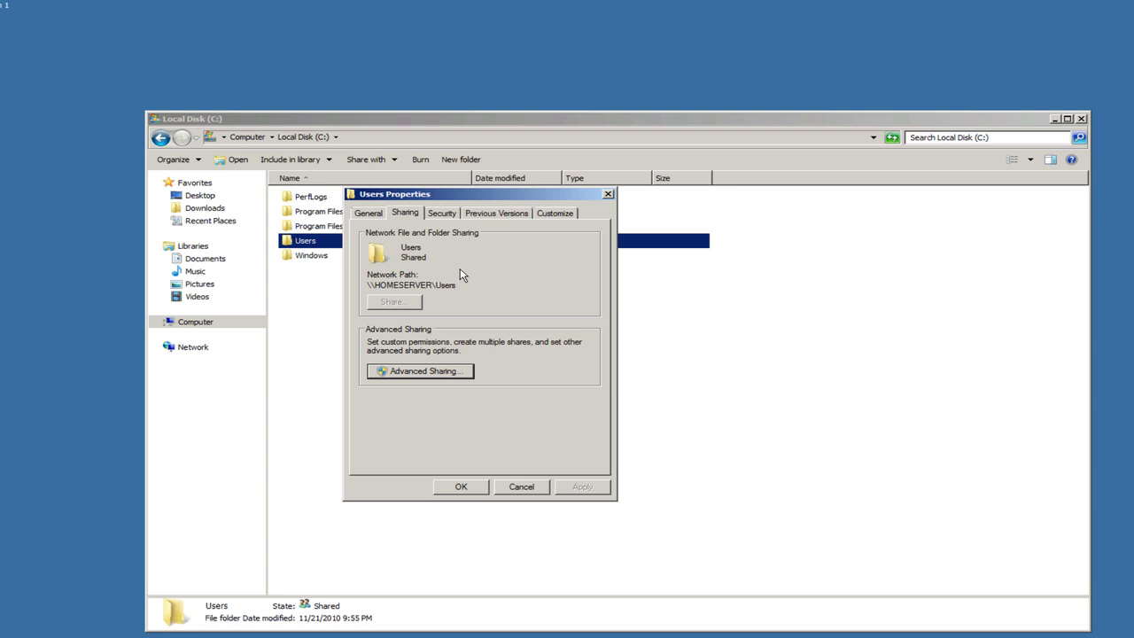
{"action": "left_click", "coordinate": [420, 371]}
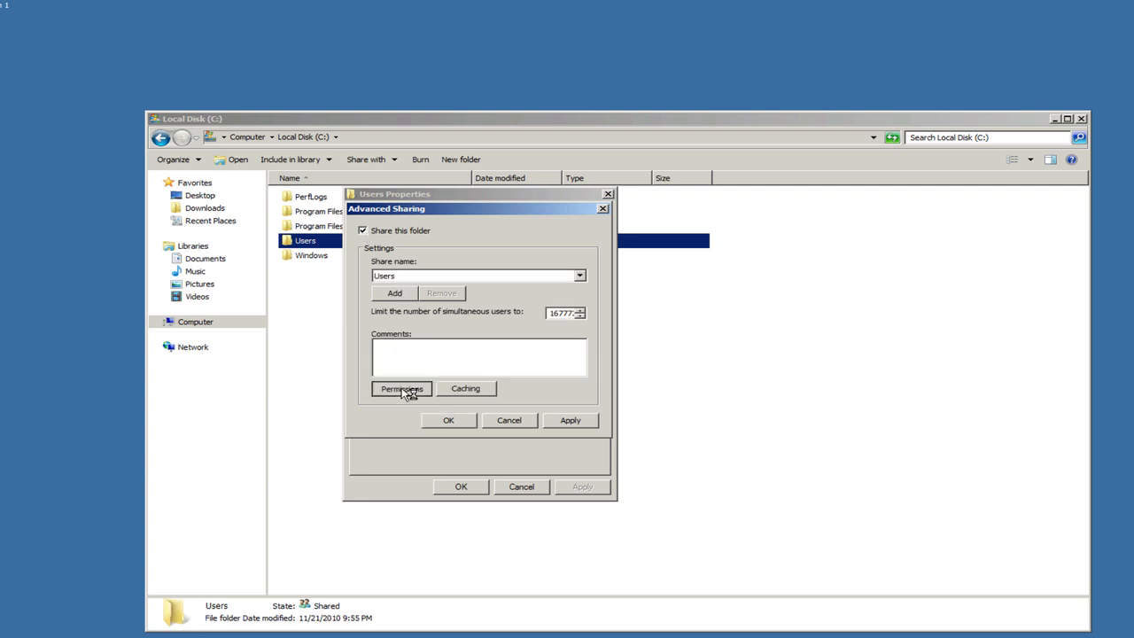
{"action": "left_click", "coordinate": [401, 388]}
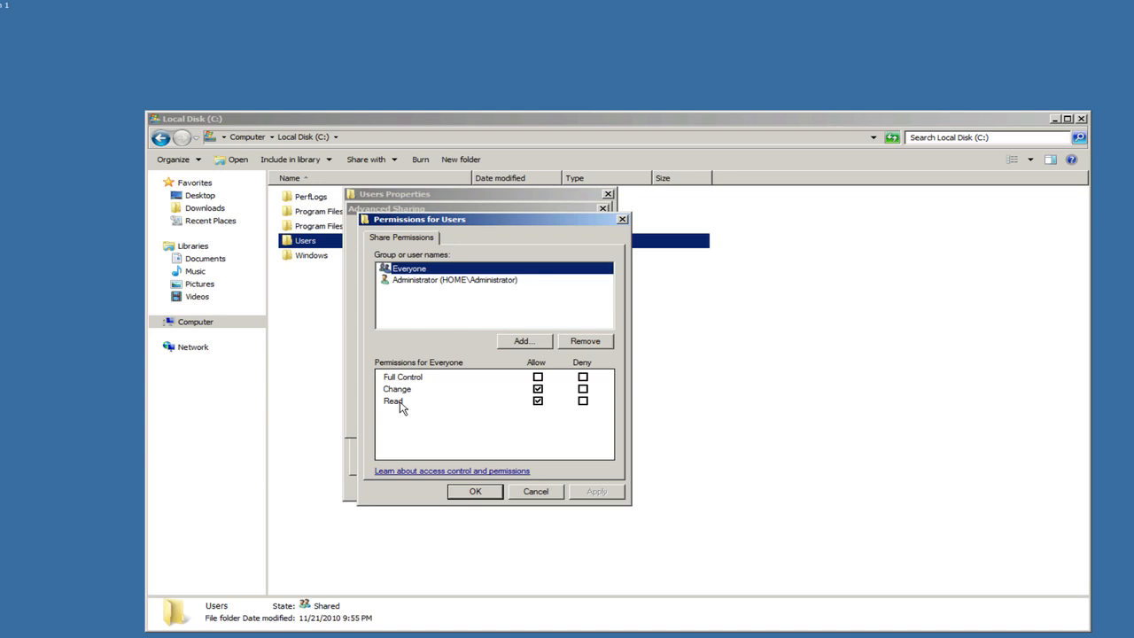
{"action": "left_click", "coordinate": [455, 279]}
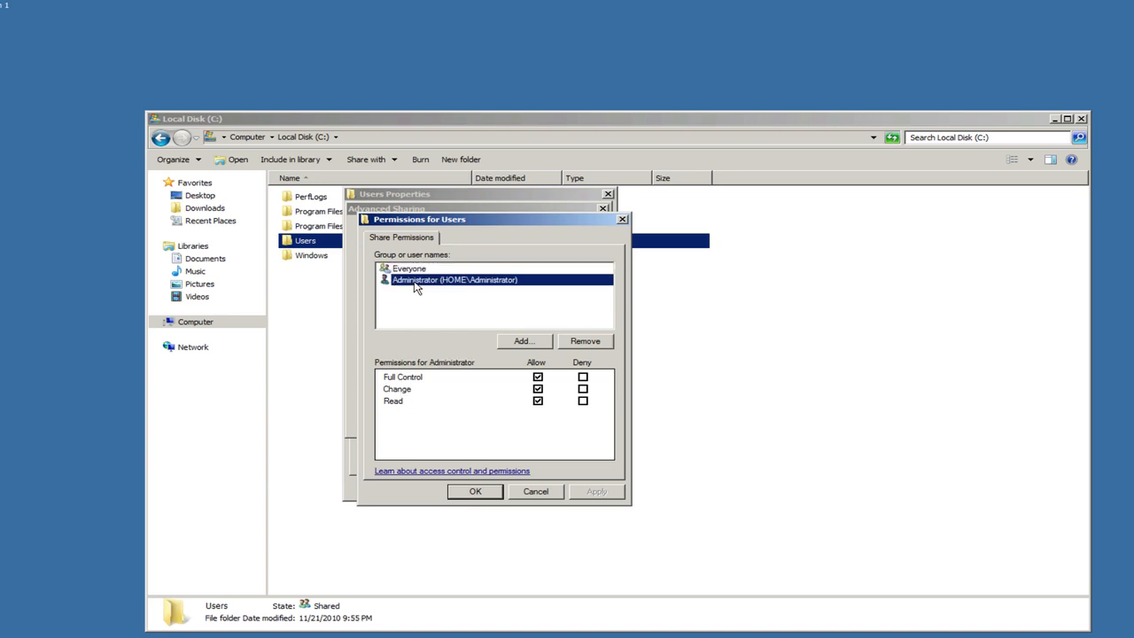
{"action": "mouse_move", "coordinate": [437, 283]}
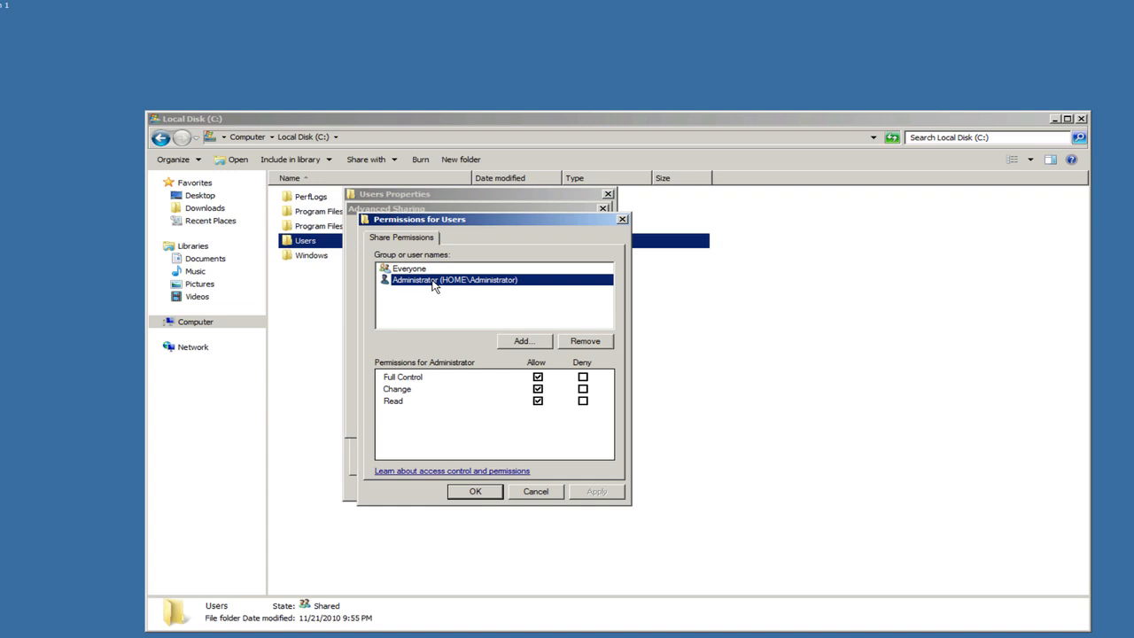
{"action": "mouse_move", "coordinate": [425, 289]}
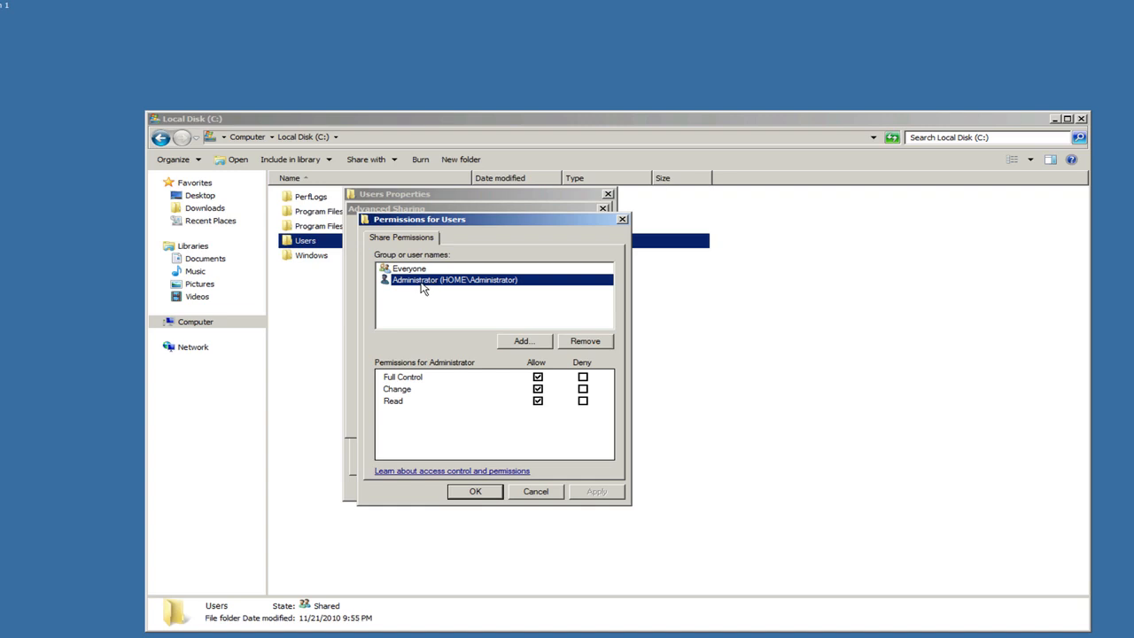
{"action": "left_click", "coordinate": [475, 491]}
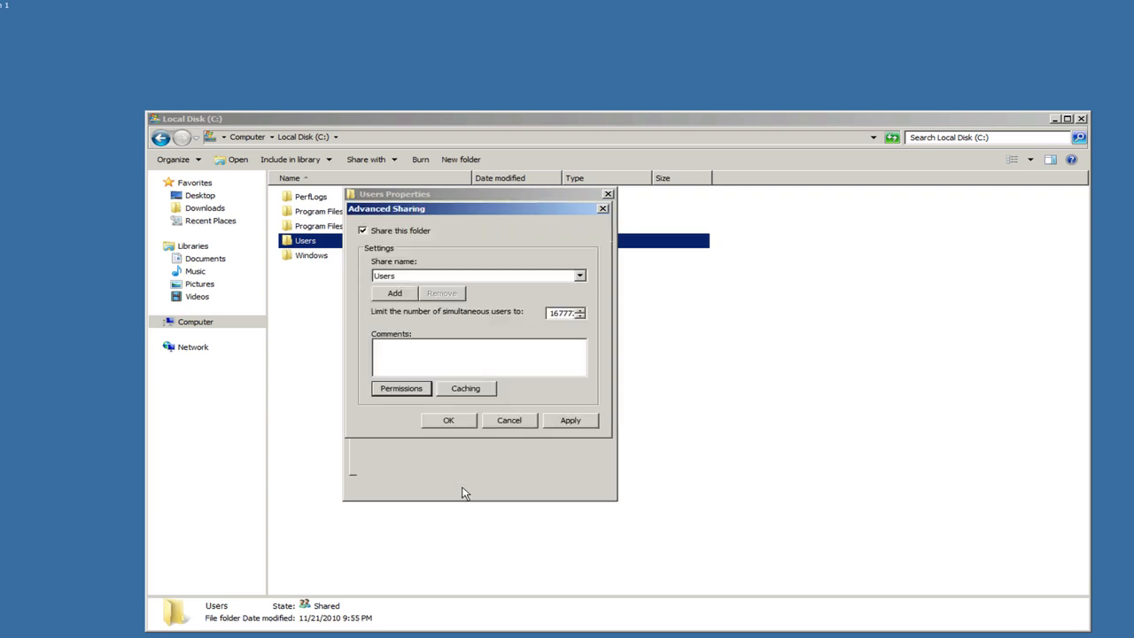
{"action": "left_click", "coordinate": [448, 420]}
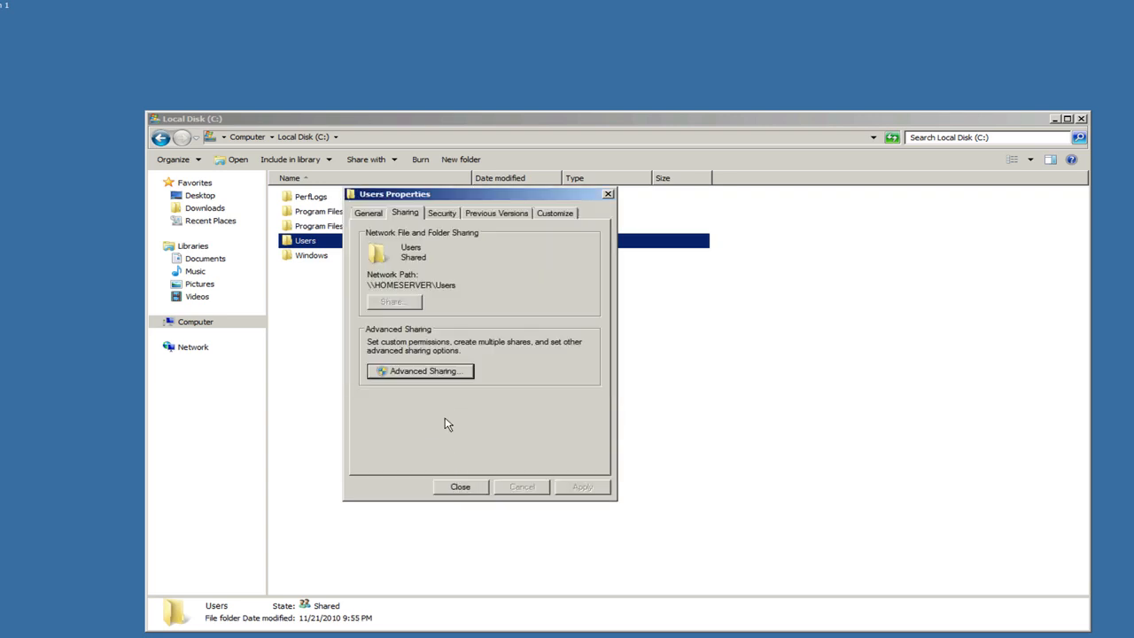
{"action": "left_click", "coordinate": [460, 486]}
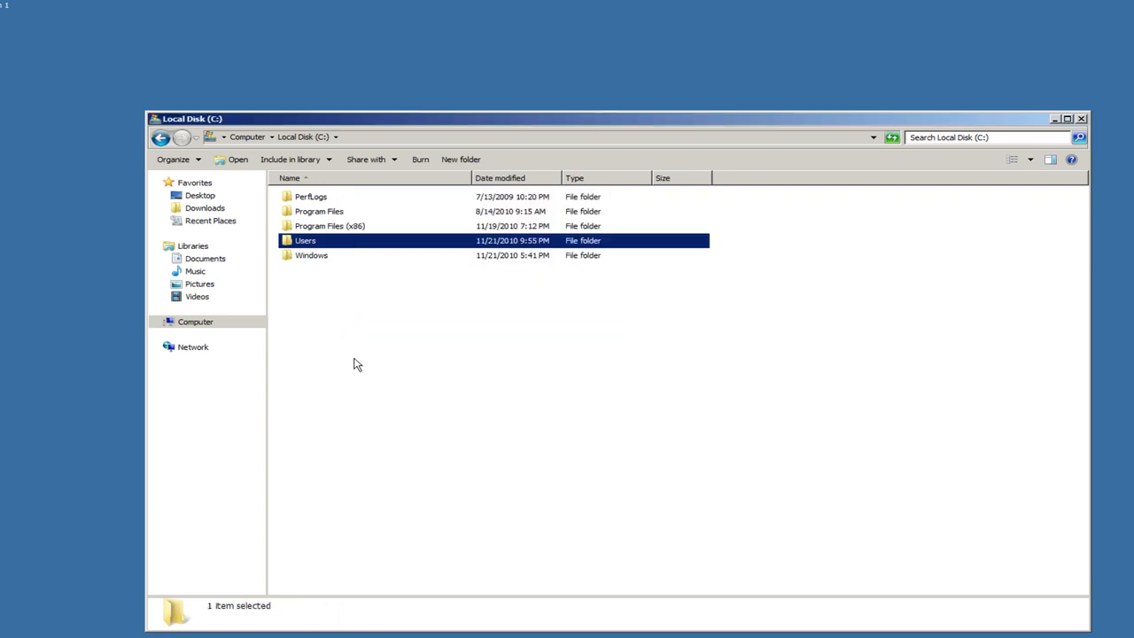
{"action": "double_click", "coordinate": [305, 240]}
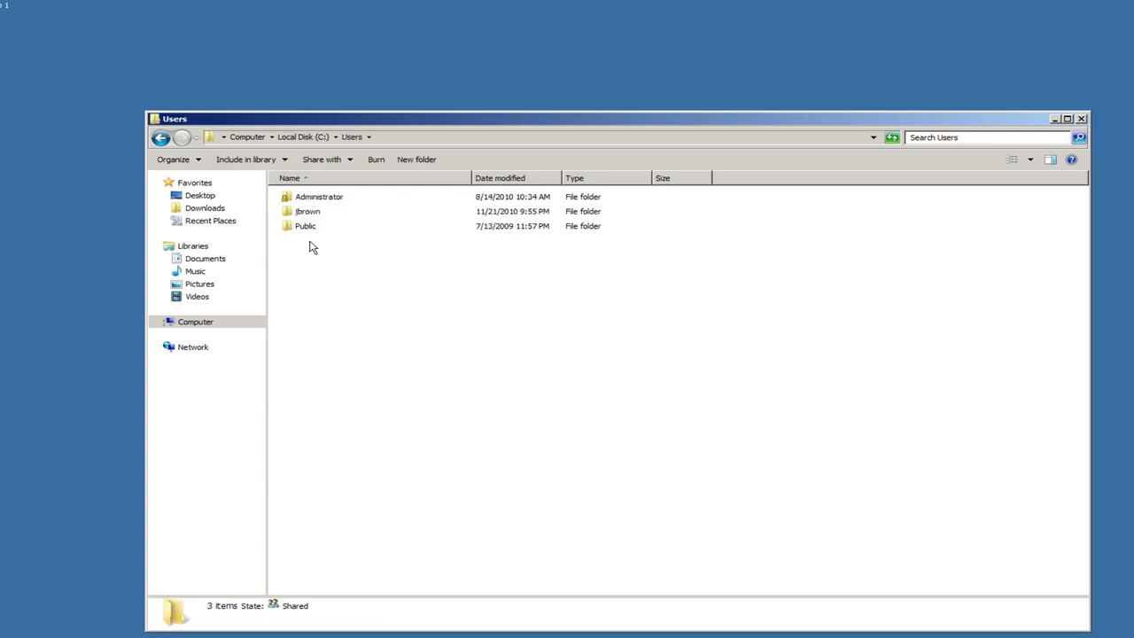
{"action": "right_click", "coordinate": [307, 211]}
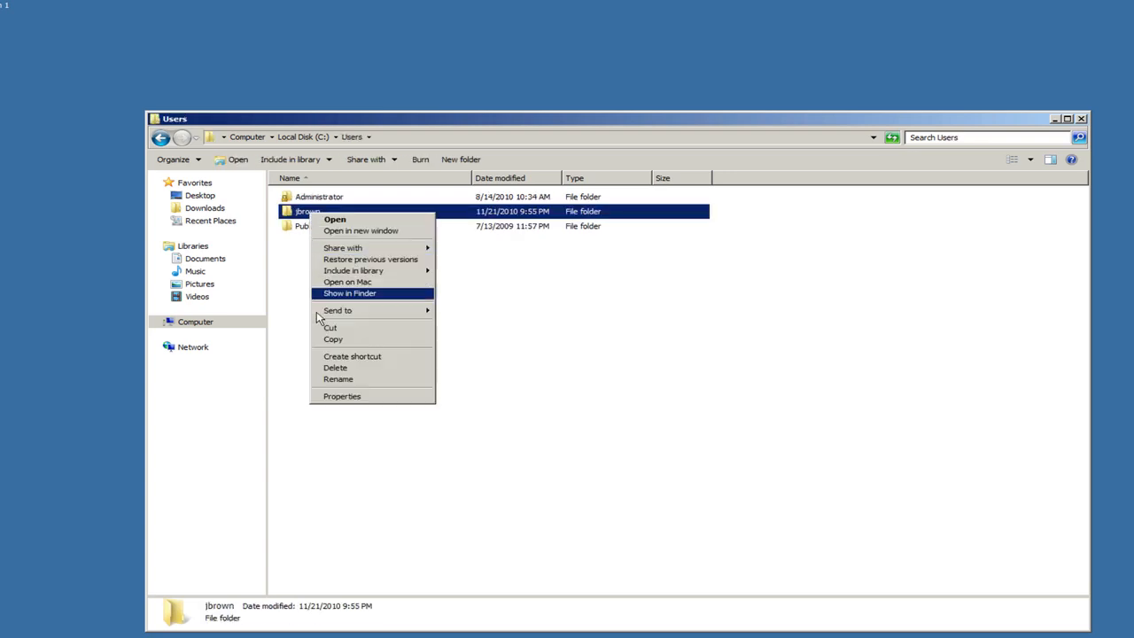
{"action": "left_click", "coordinate": [335, 367]}
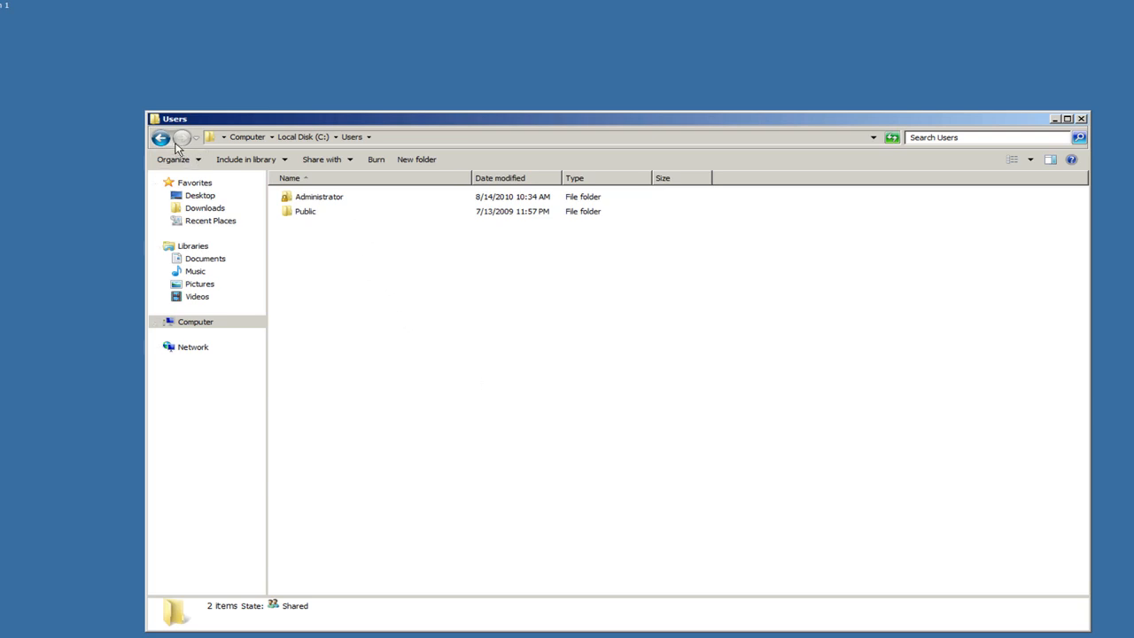
Go back to C:, recheck the Users folder, and close the Explorer window
{"action": "left_click", "coordinate": [161, 137]}
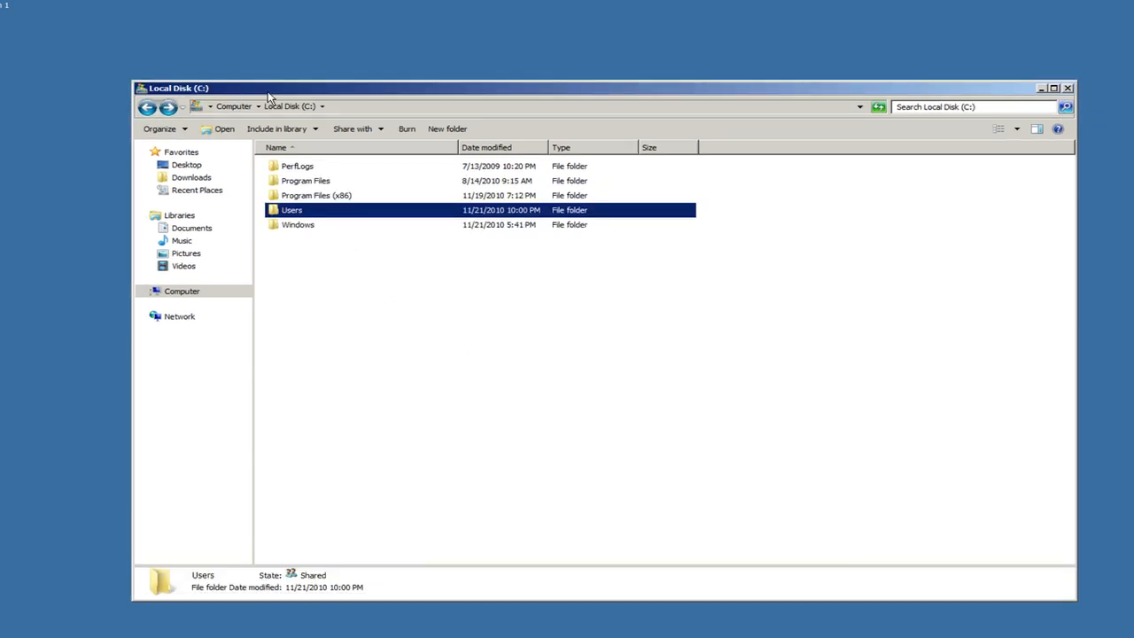
{"action": "double_click", "coordinate": [291, 210]}
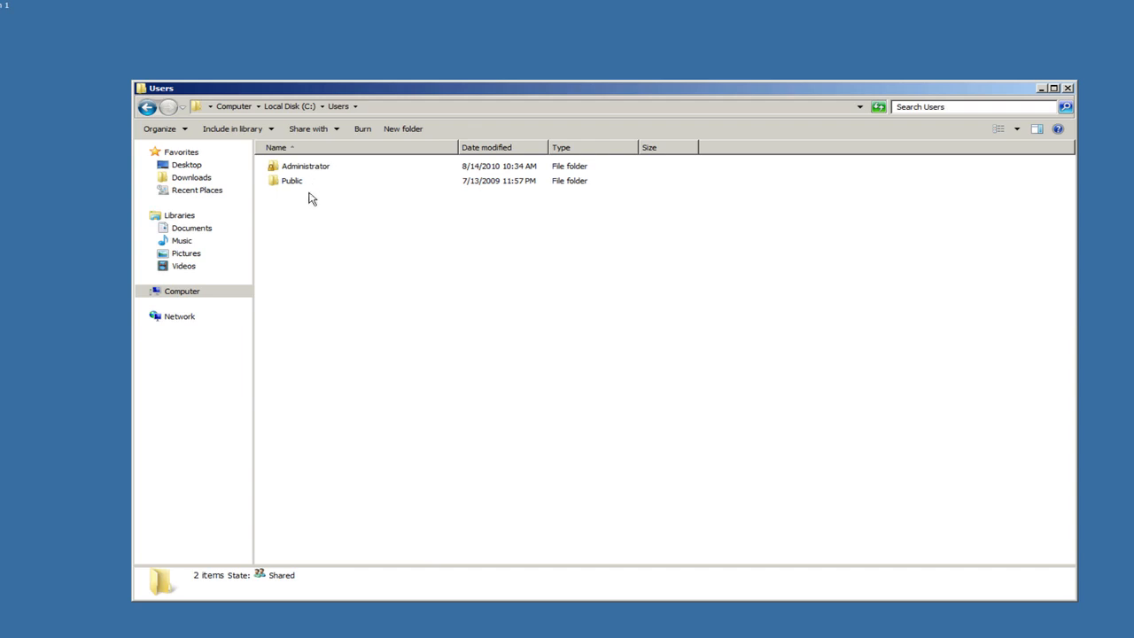
{"action": "left_click", "coordinate": [147, 106]}
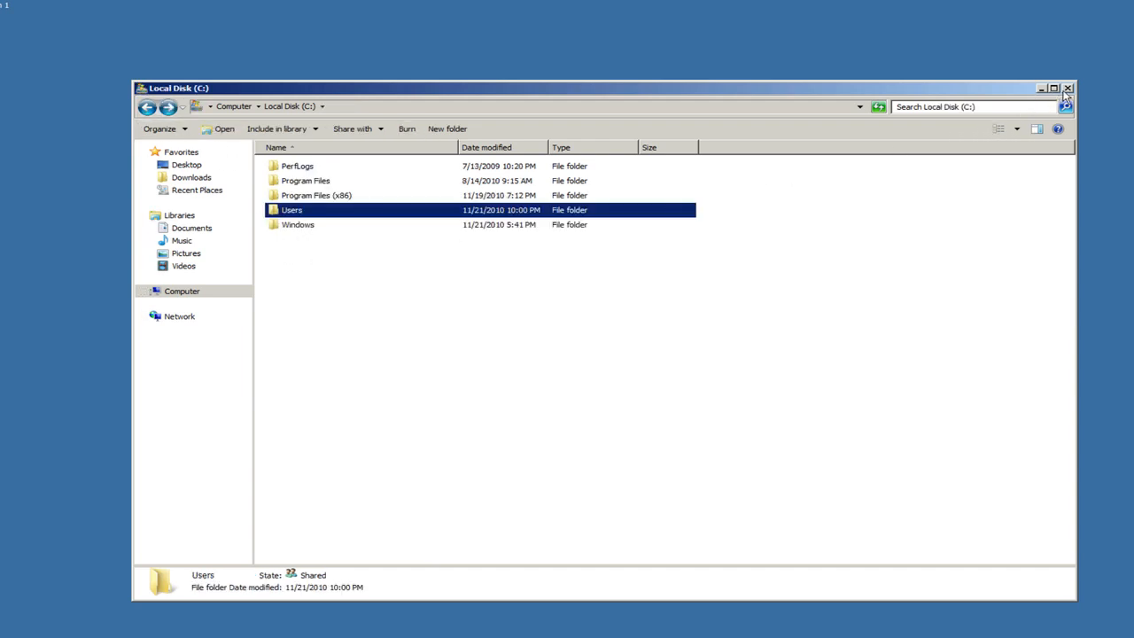
{"action": "left_click", "coordinate": [1067, 87]}
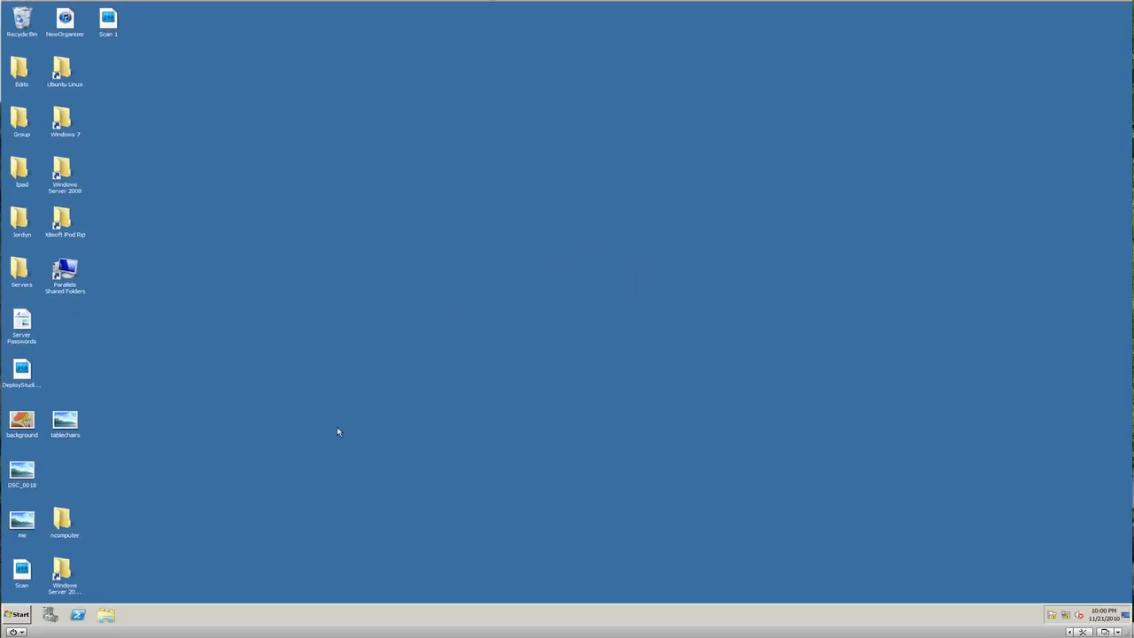
Open the Start menu to reach Administrative Tools
{"action": "left_click", "coordinate": [16, 614]}
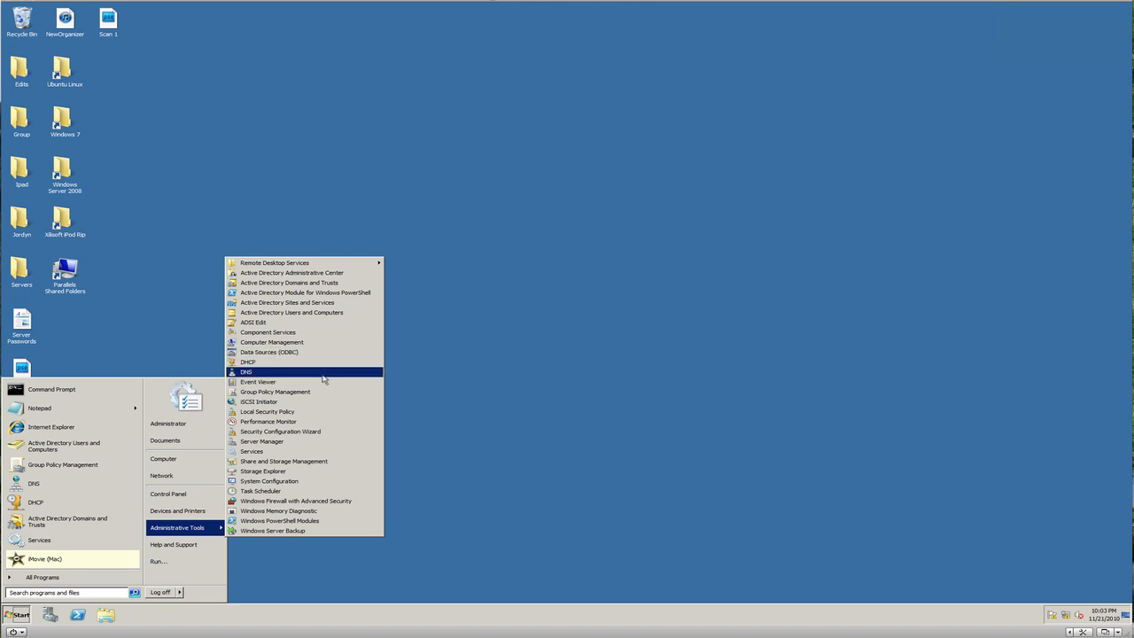
{"action": "mouse_move", "coordinate": [283, 342]}
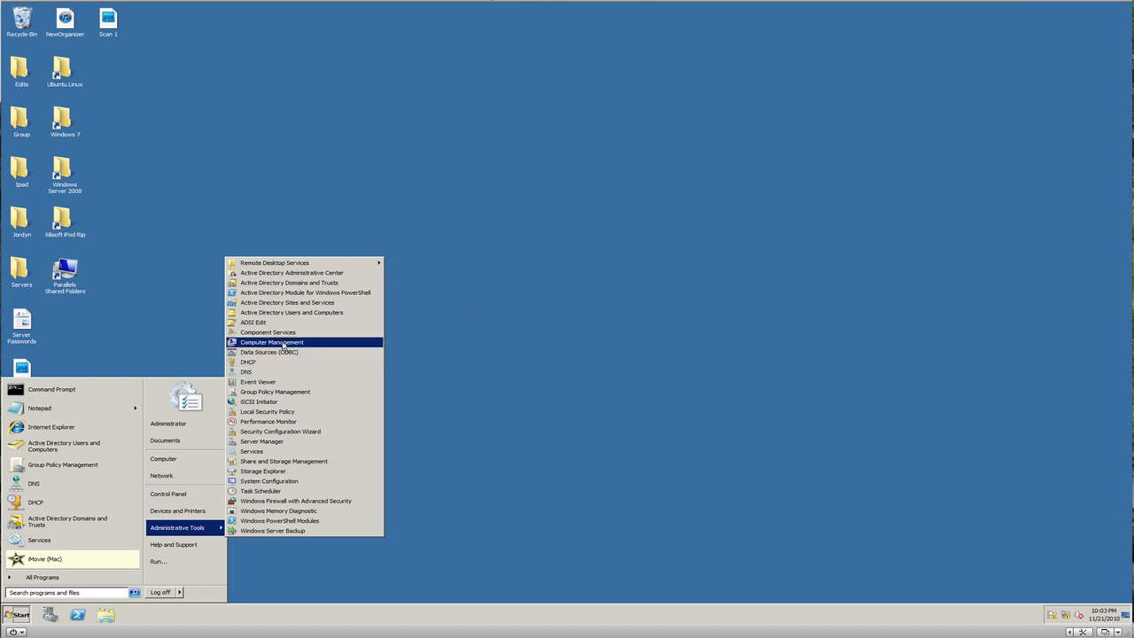
{"action": "mouse_move", "coordinate": [291, 312]}
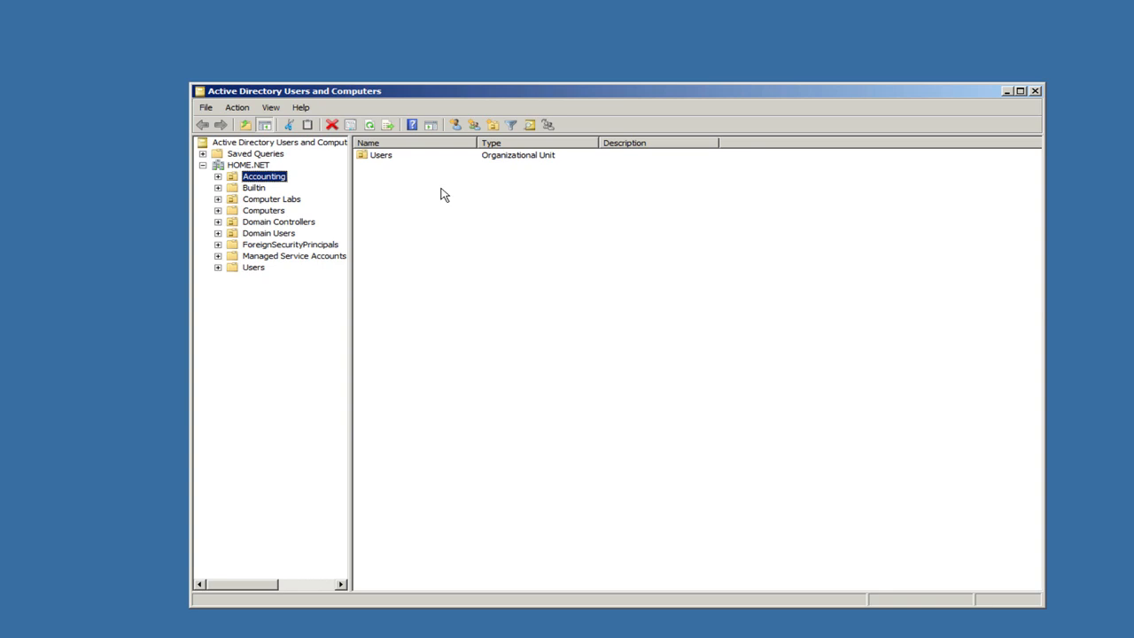
{"action": "mouse_move", "coordinate": [435, 194]}
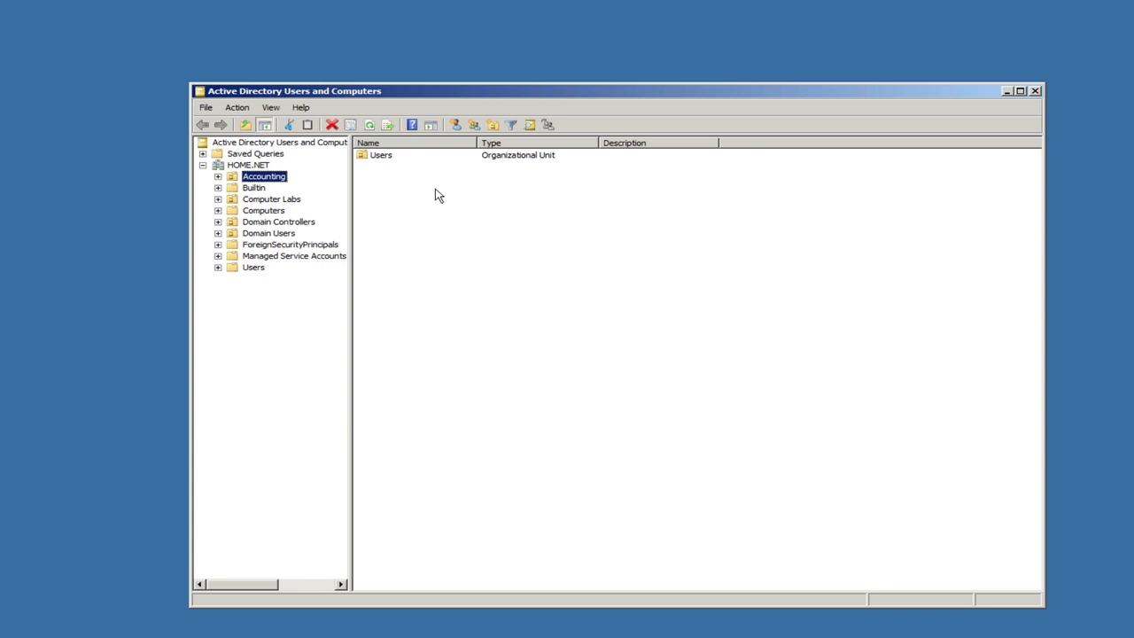
{"action": "mouse_move", "coordinate": [295, 183]}
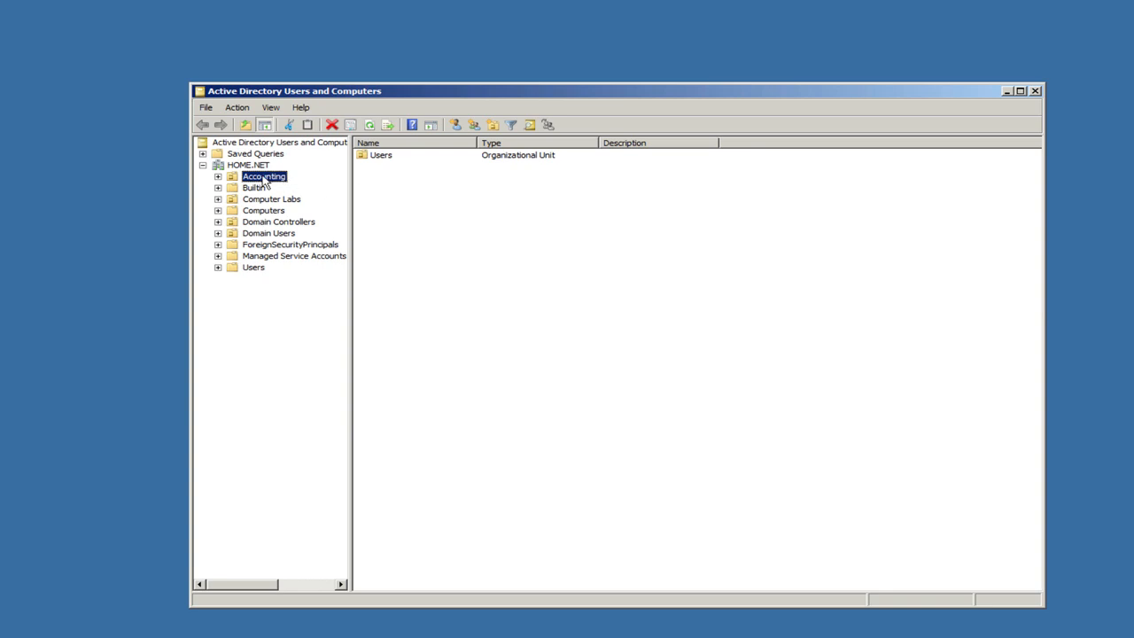
Select the HOME.NET domain and start a new Organizational Unit under it
{"action": "left_click", "coordinate": [249, 165]}
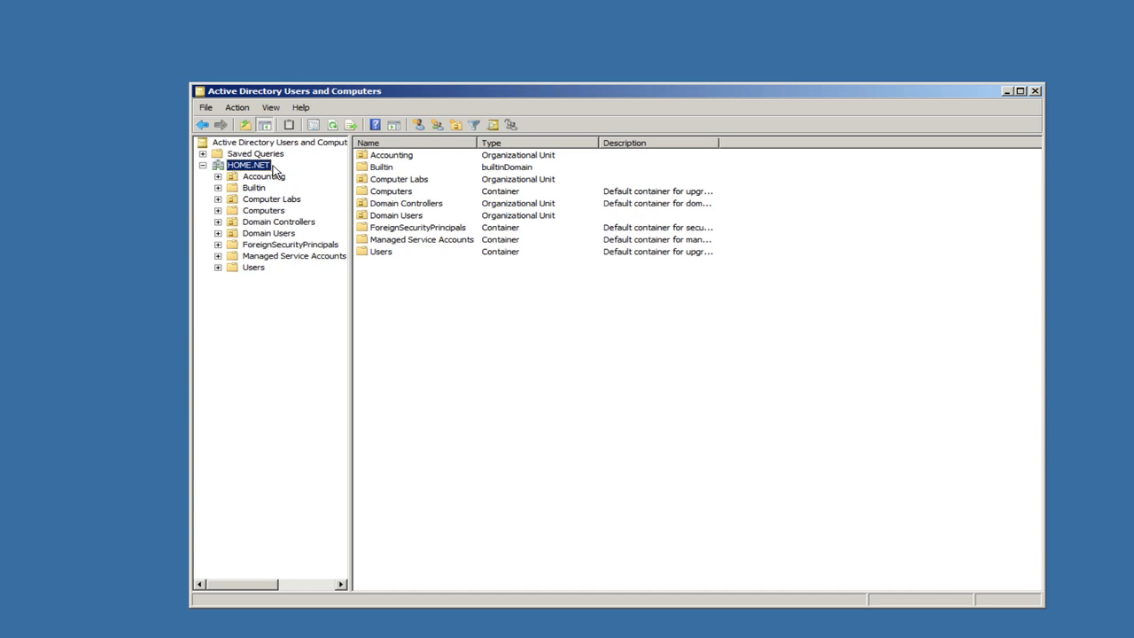
{"action": "right_click", "coordinate": [249, 164]}
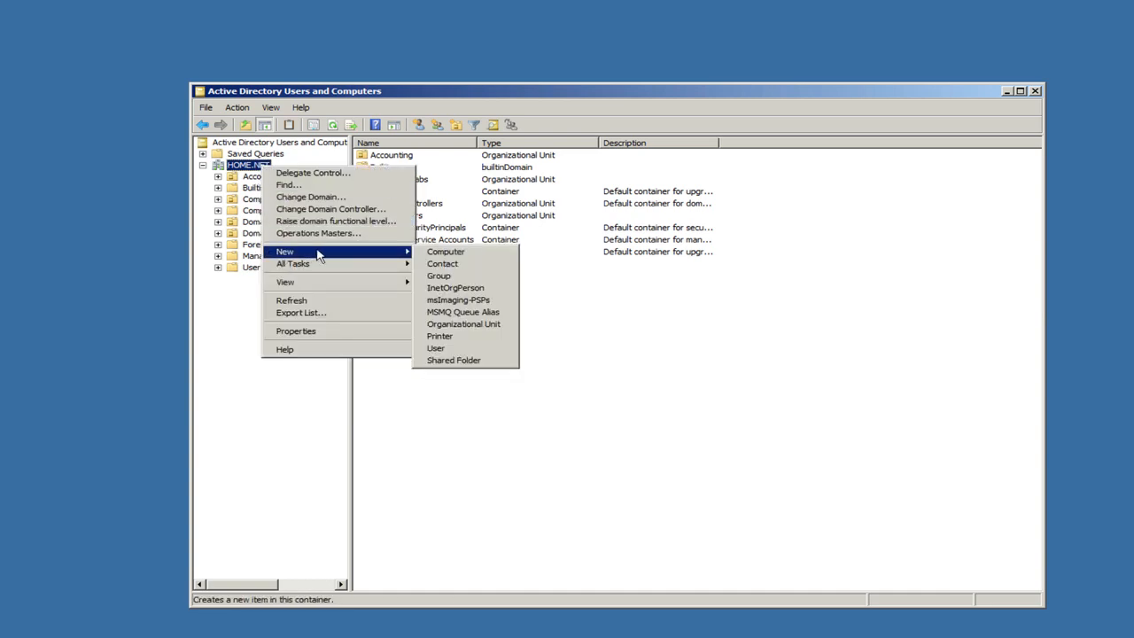
{"action": "mouse_move", "coordinate": [463, 324]}
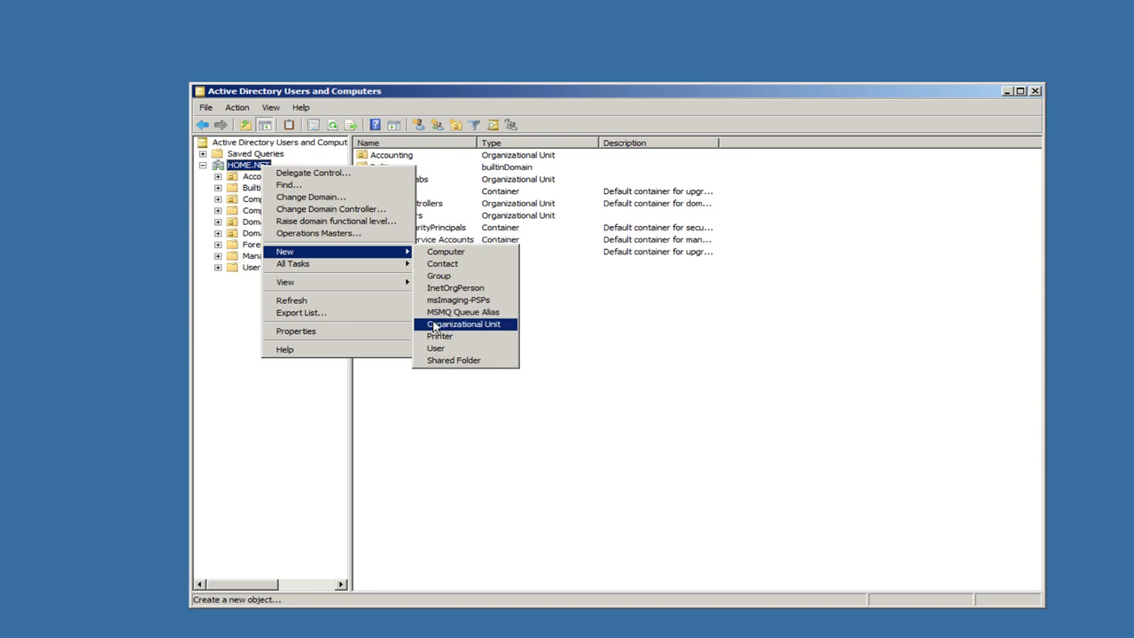
{"action": "left_click", "coordinate": [463, 323]}
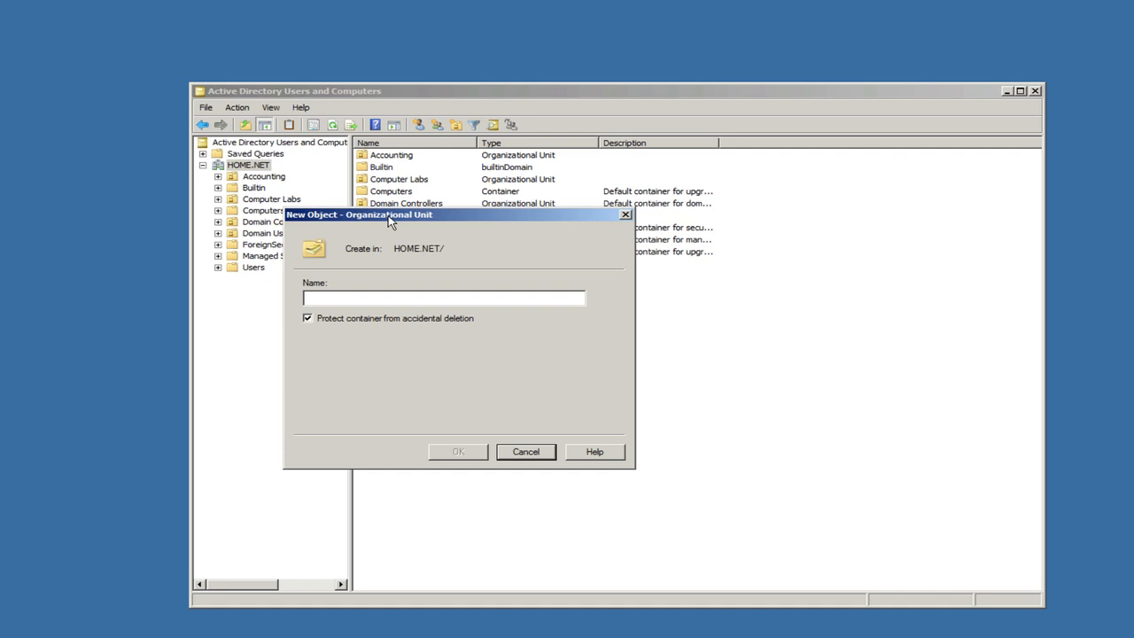
Name the new OU 'Projects', create it, and bring up its context menu
{"action": "left_click", "coordinate": [443, 297]}
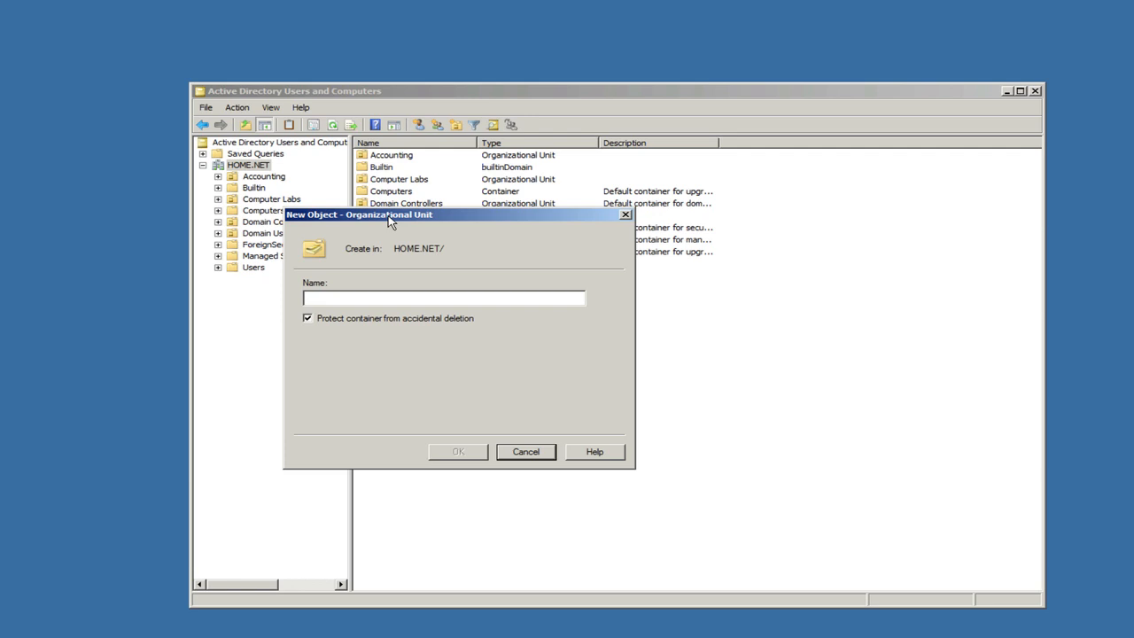
{"action": "type", "text": "Proje"}
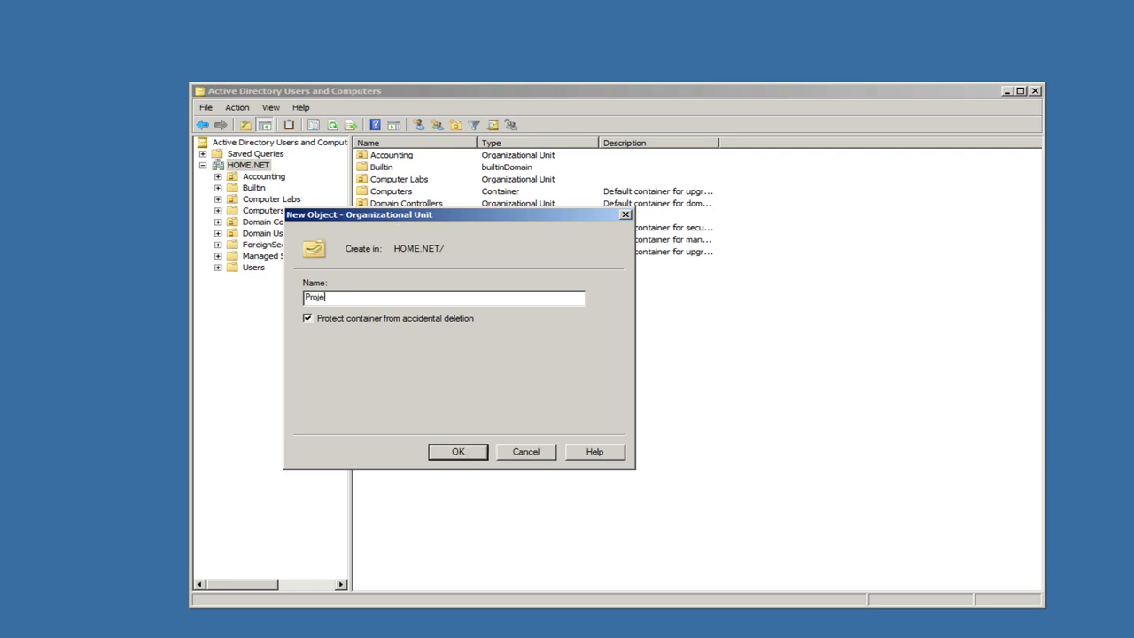
{"action": "type", "text": "cts"}
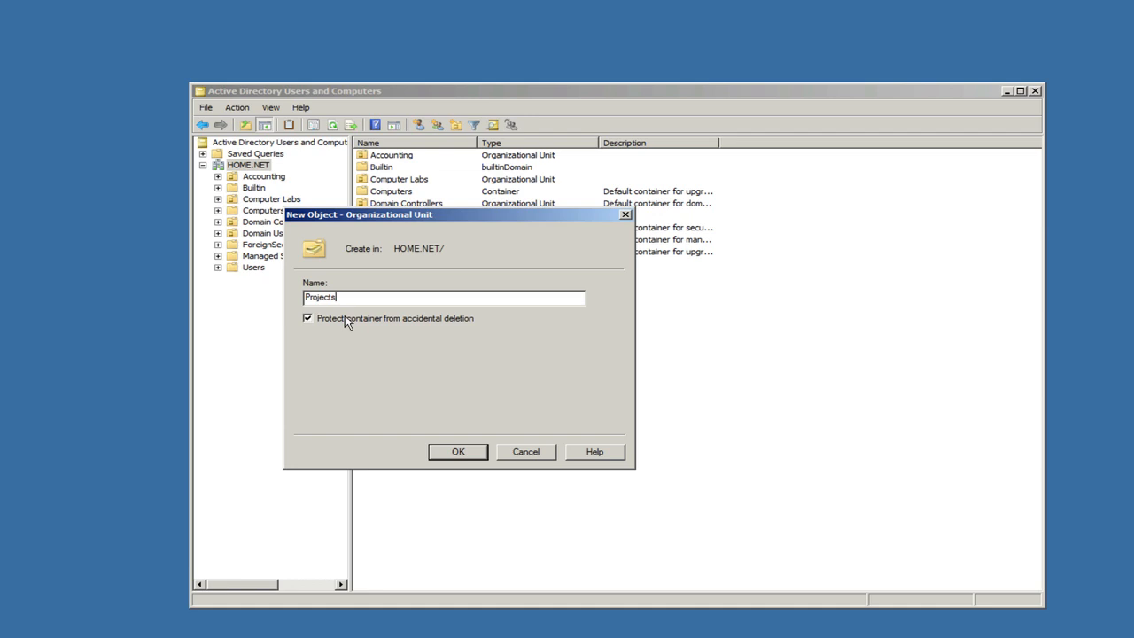
{"action": "left_click", "coordinate": [458, 452]}
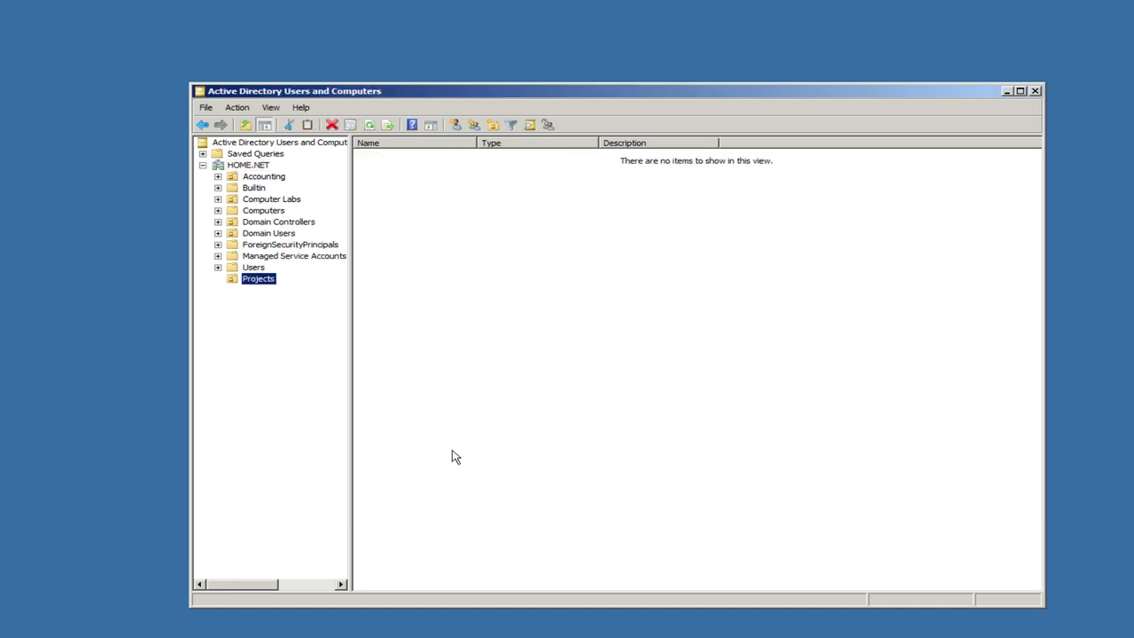
{"action": "mouse_move", "coordinate": [272, 295]}
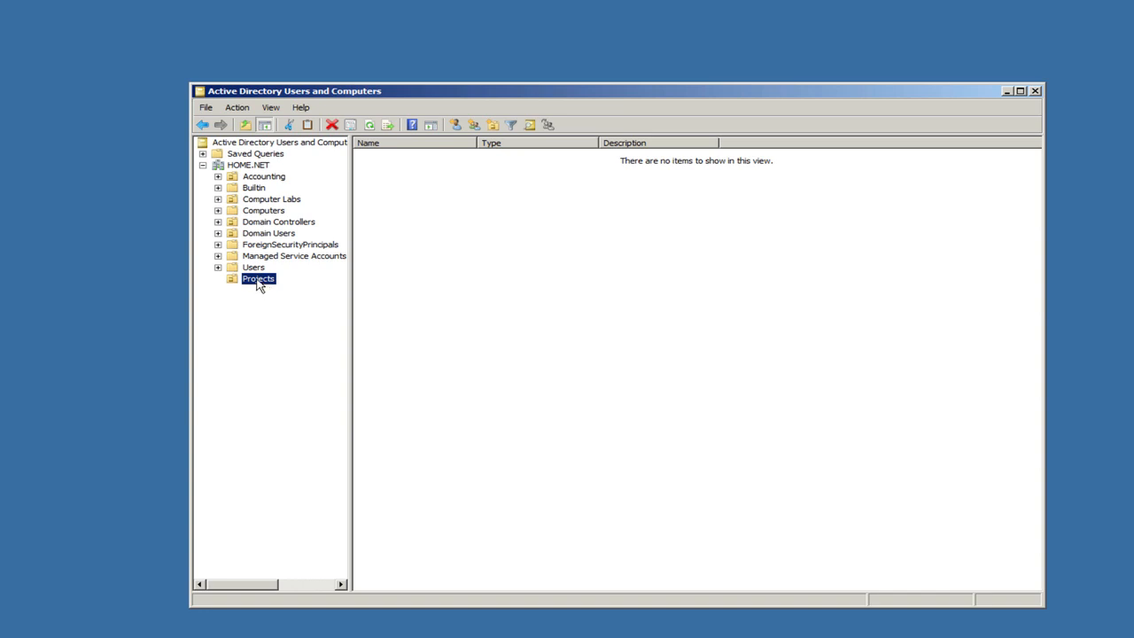
{"action": "right_click", "coordinate": [258, 278]}
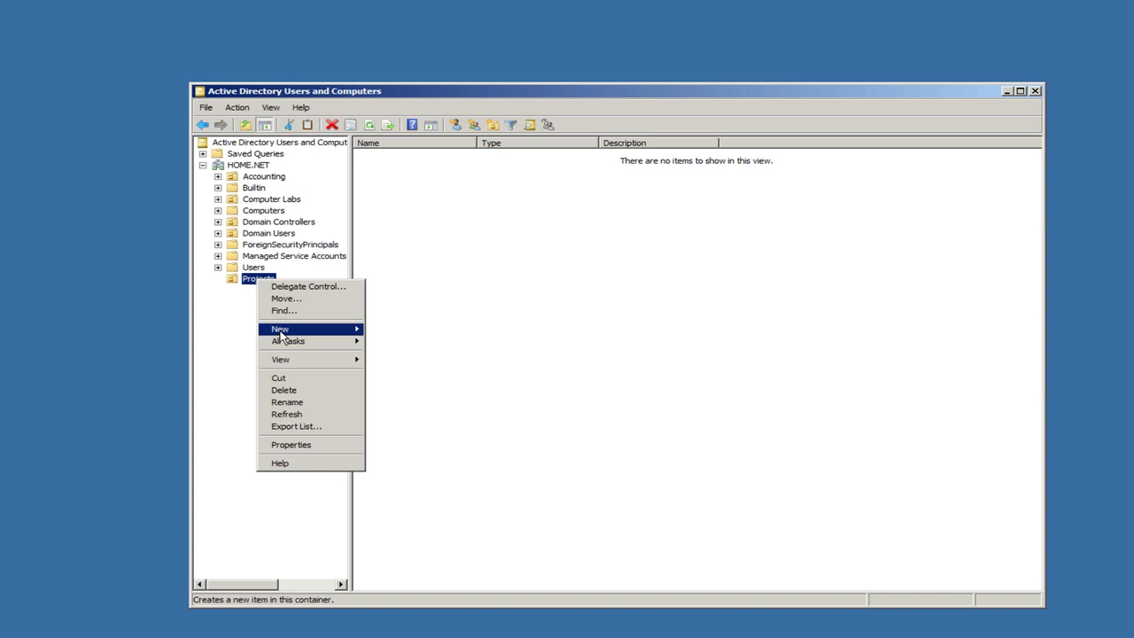
{"action": "mouse_move", "coordinate": [280, 328]}
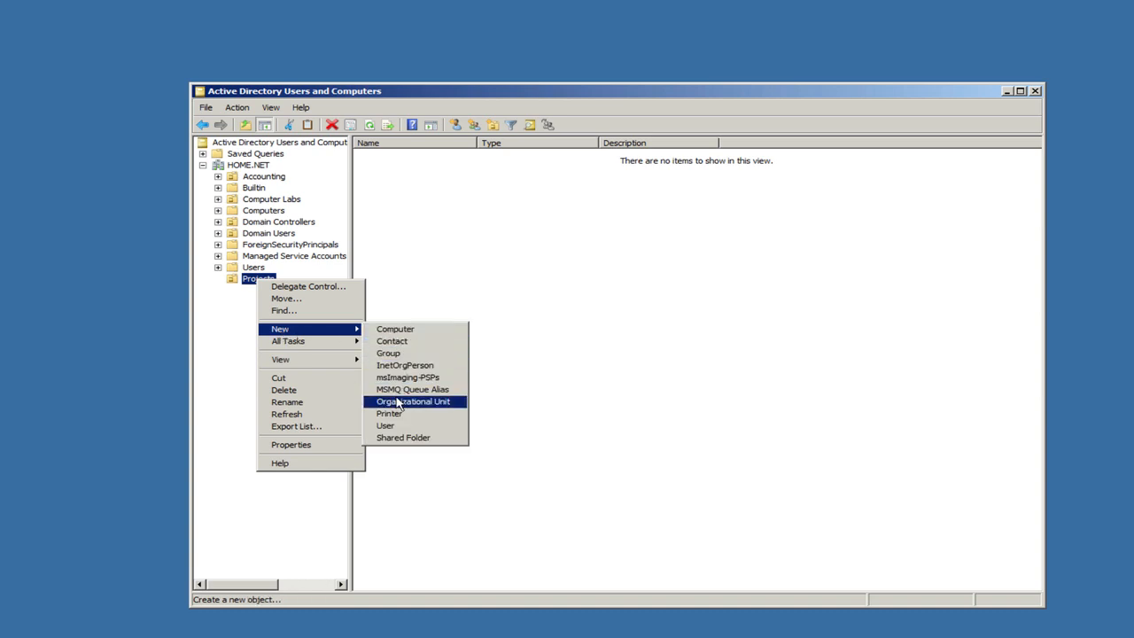
Create a 'Users' OU inside Projects, then select the domain's default Users container
{"action": "left_click", "coordinate": [412, 402]}
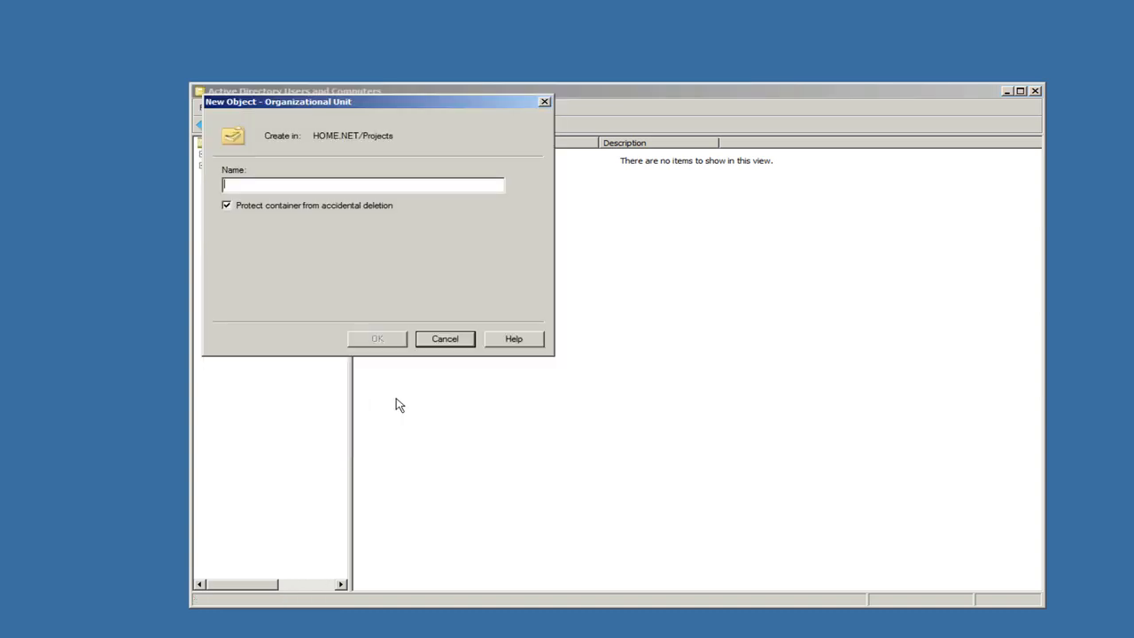
{"action": "type", "text": "Users"}
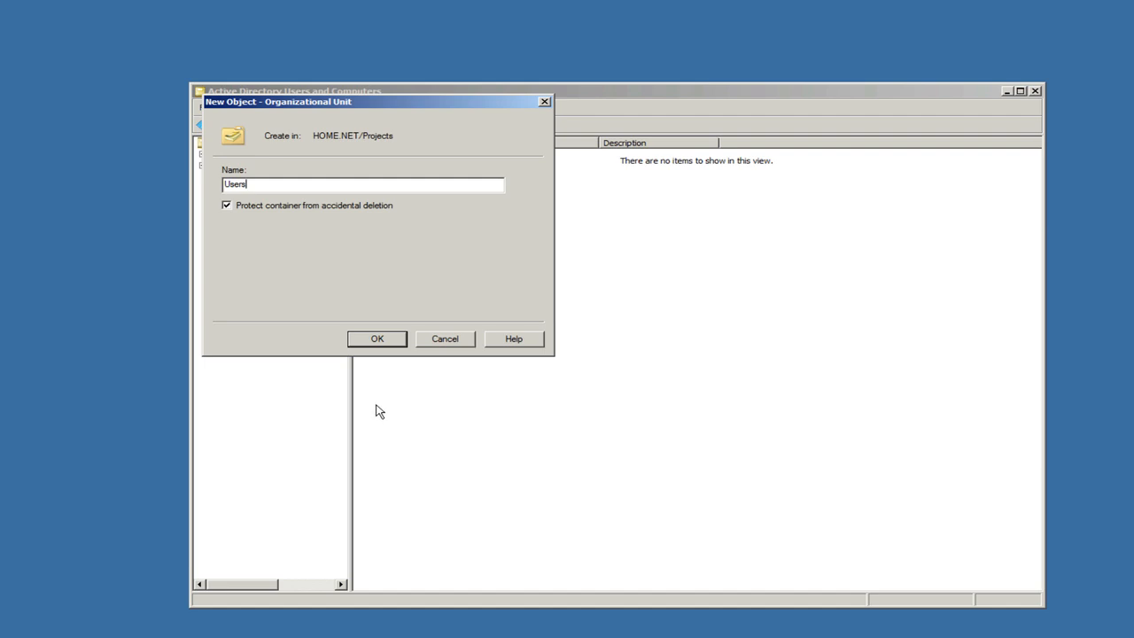
{"action": "left_click", "coordinate": [377, 339]}
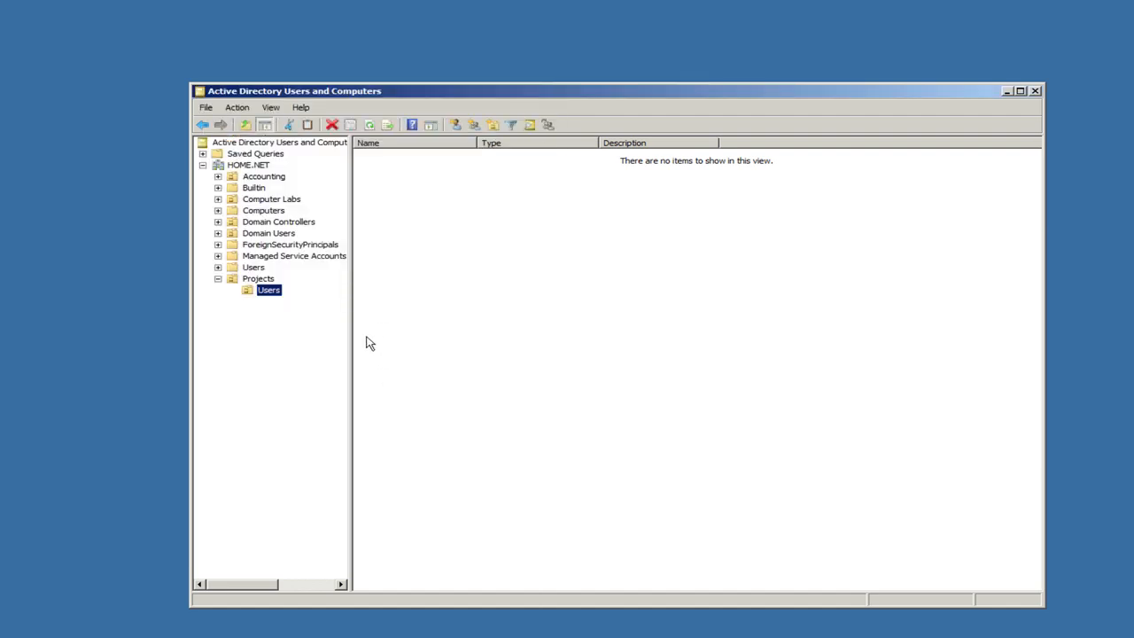
{"action": "mouse_move", "coordinate": [271, 294]}
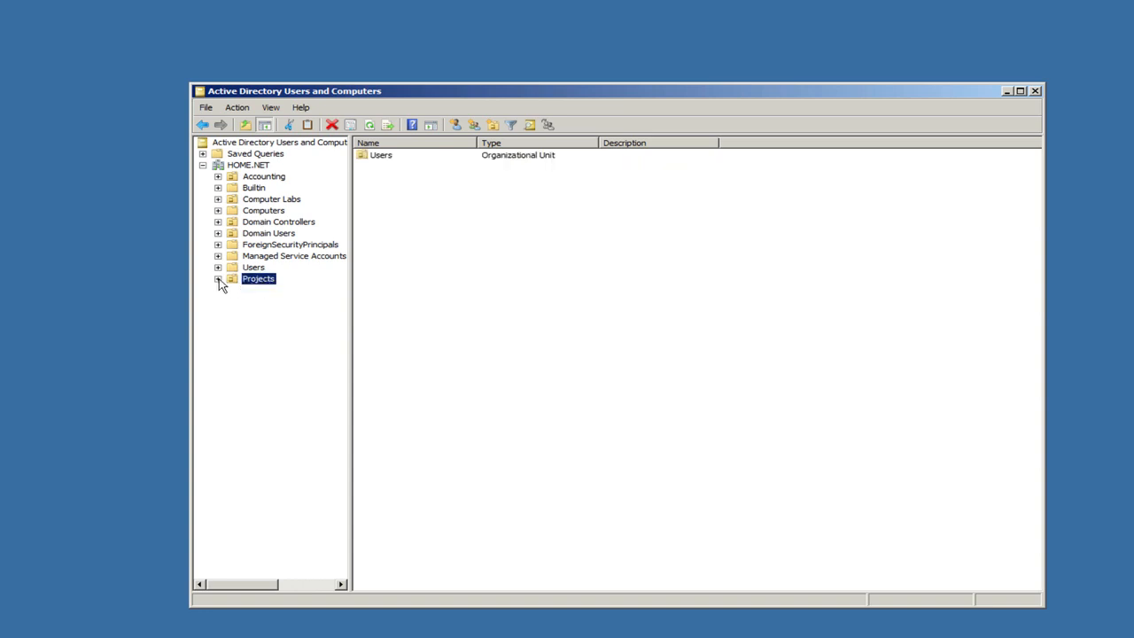
{"action": "left_click", "coordinate": [253, 267]}
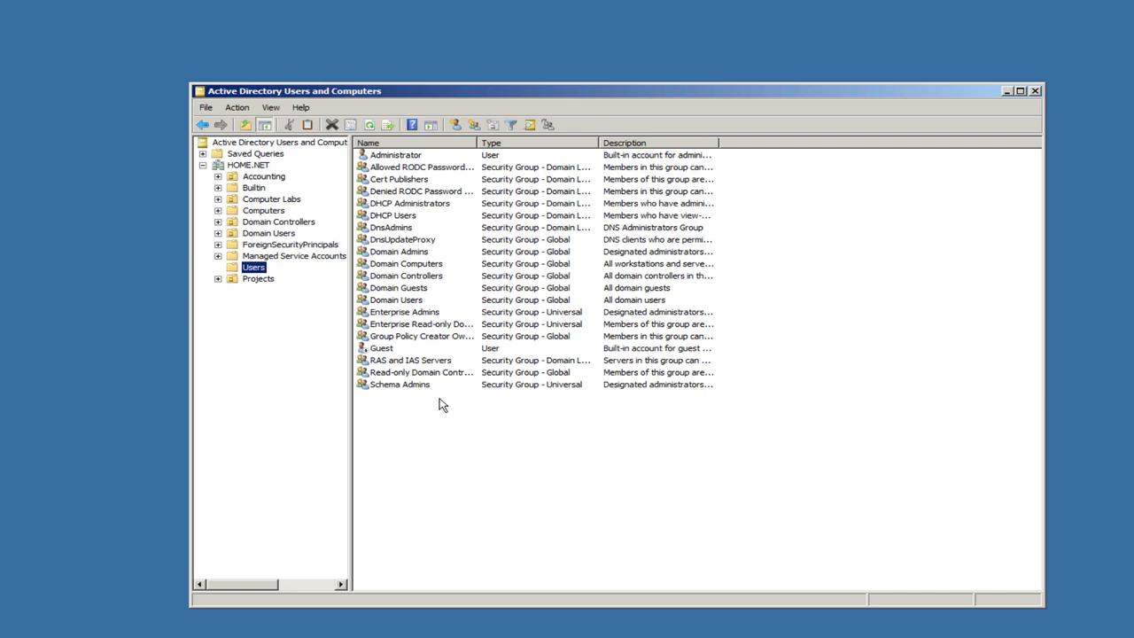
{"action": "mouse_move", "coordinate": [444, 443]}
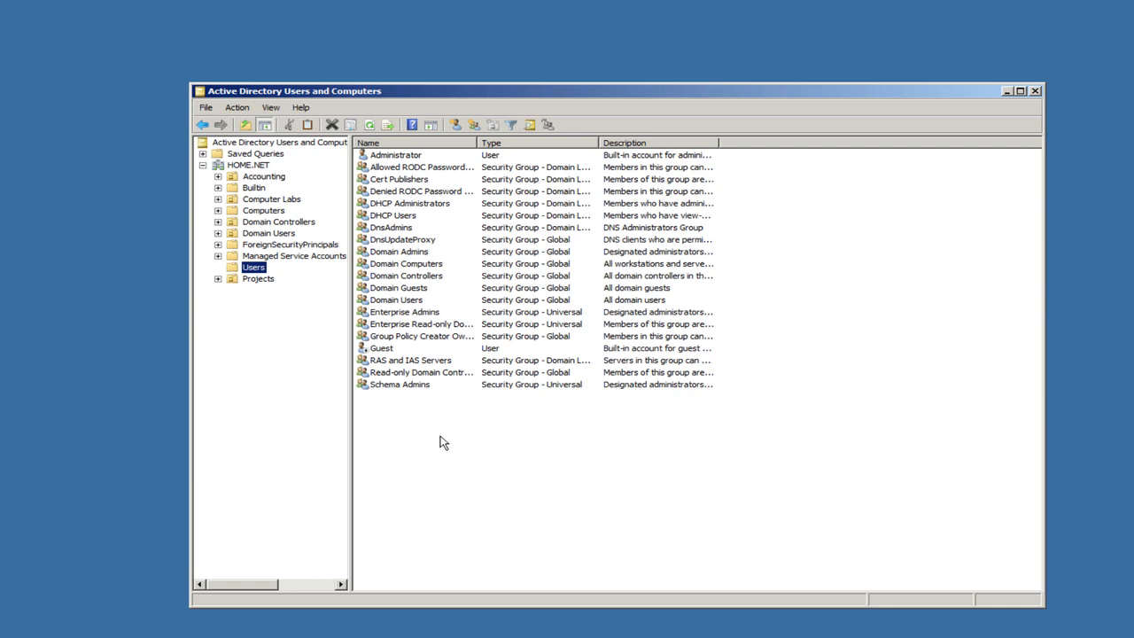
{"action": "mouse_move", "coordinate": [410, 366]}
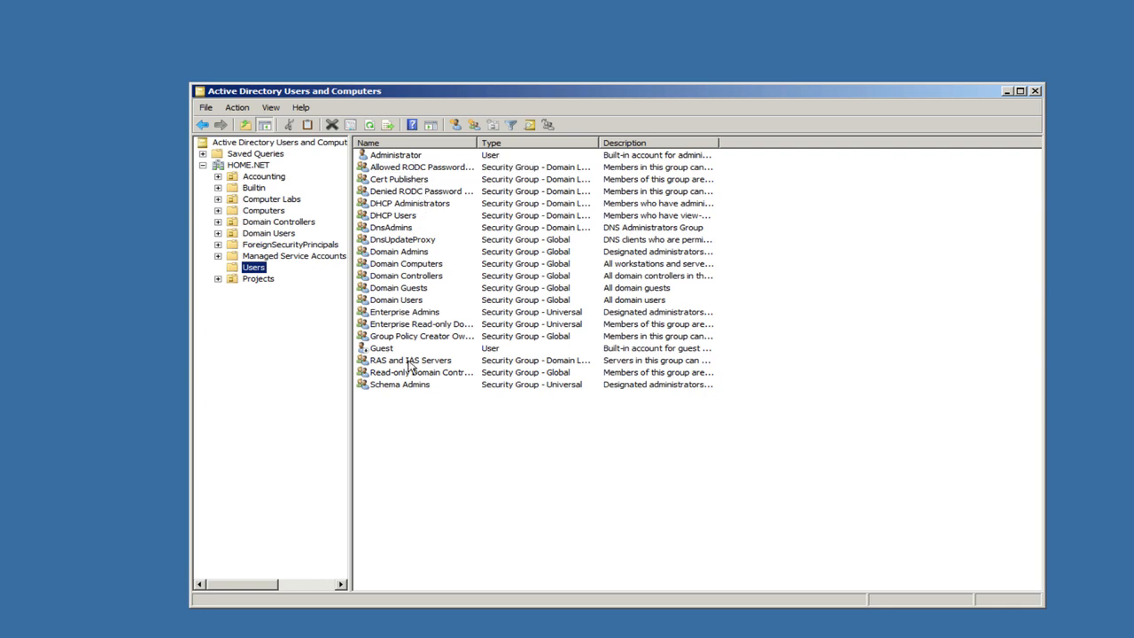
Open the Users OU under Projects and start a new user account there
{"action": "left_click", "coordinate": [258, 278]}
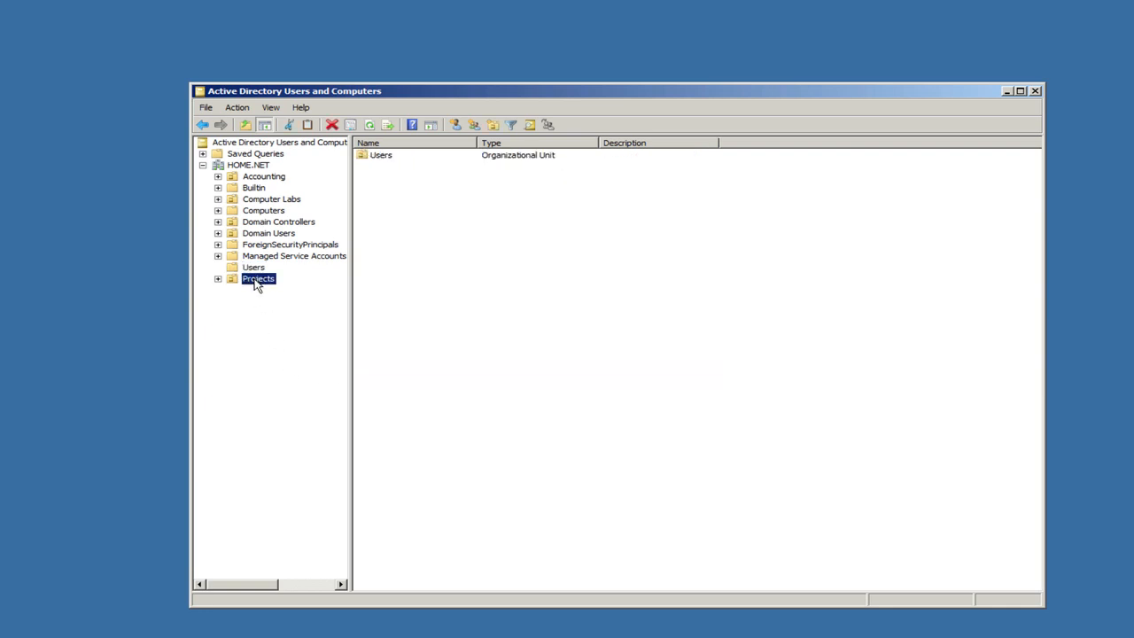
{"action": "left_click", "coordinate": [217, 278]}
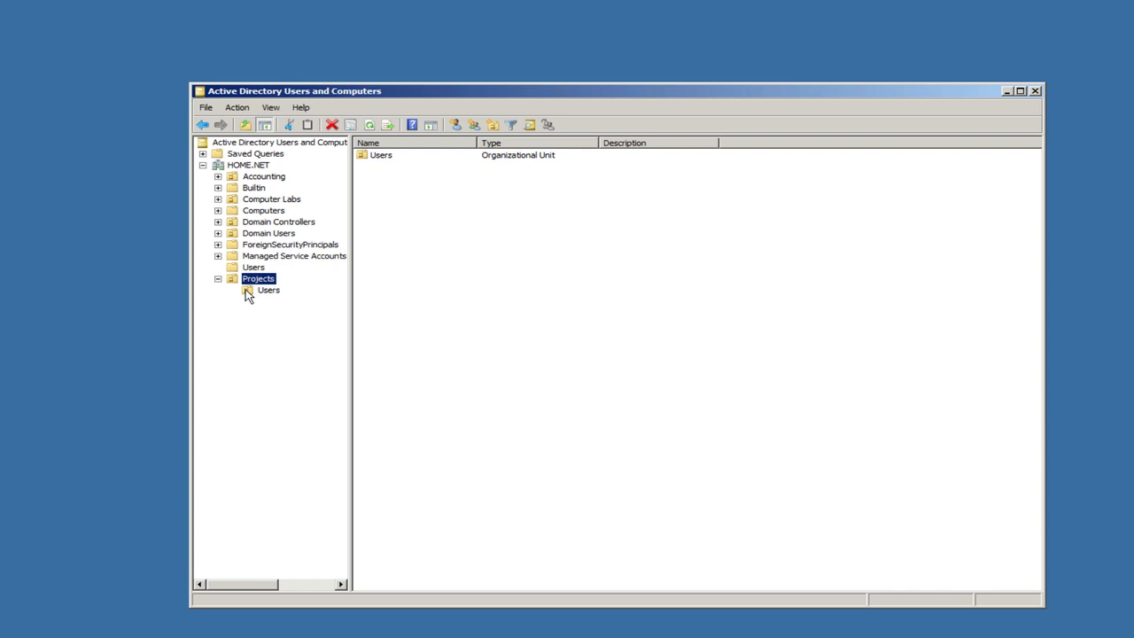
{"action": "left_click", "coordinate": [268, 289]}
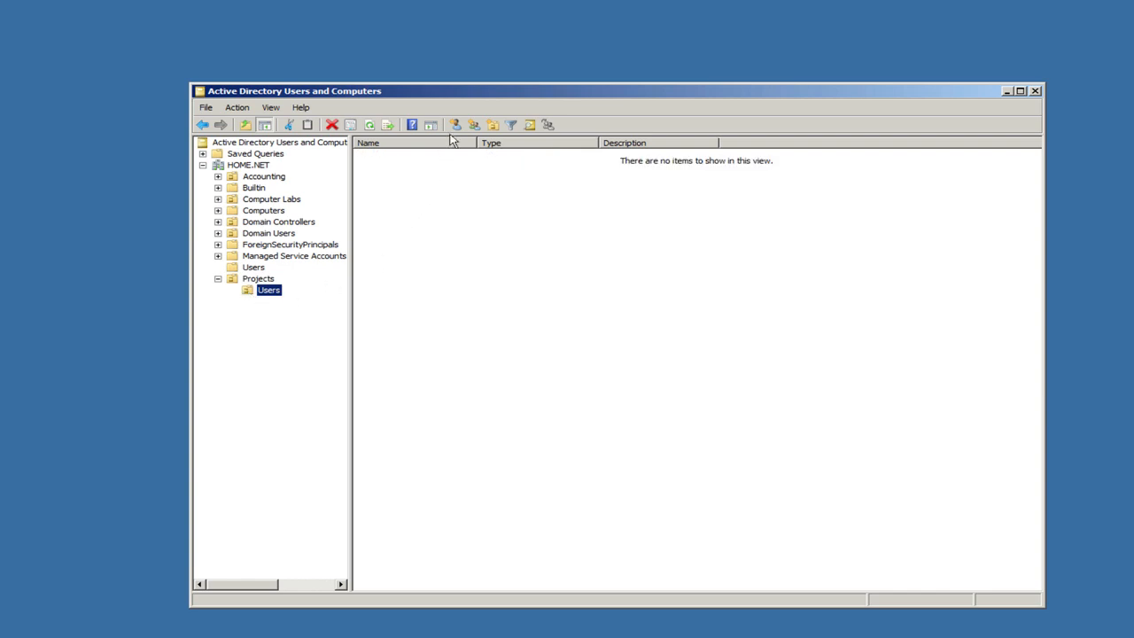
{"action": "mouse_move", "coordinate": [455, 124]}
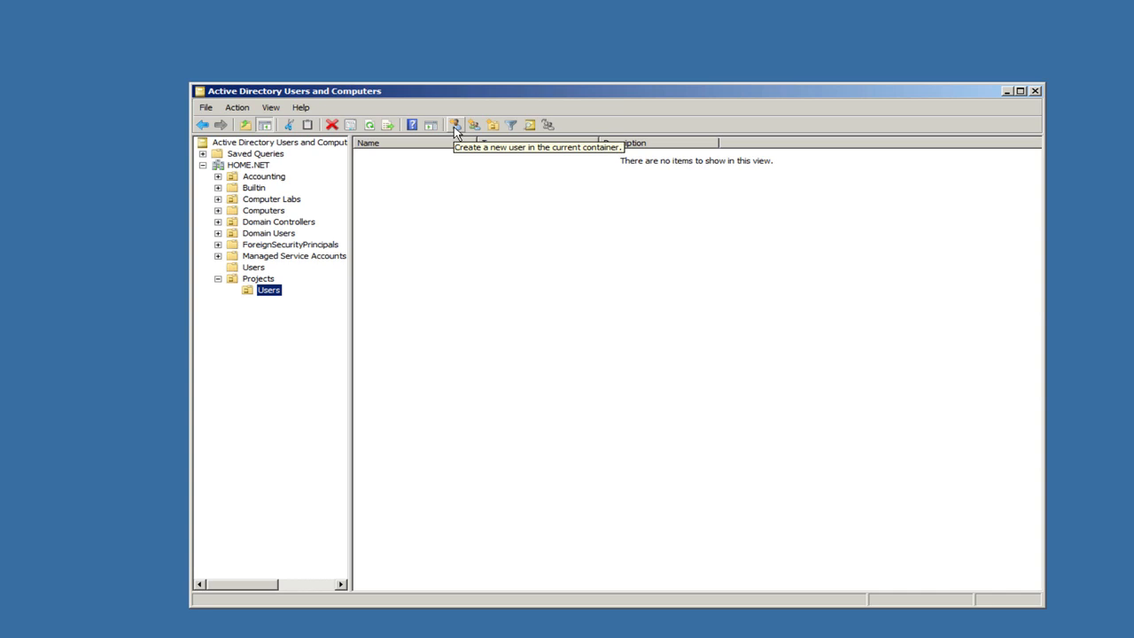
{"action": "left_click", "coordinate": [454, 124]}
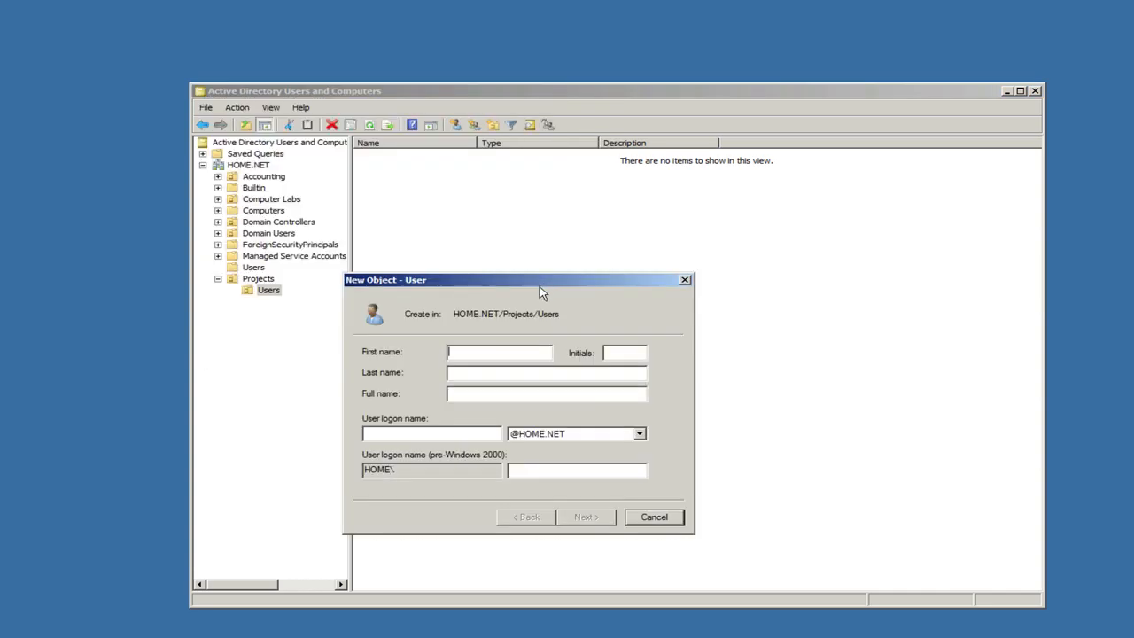
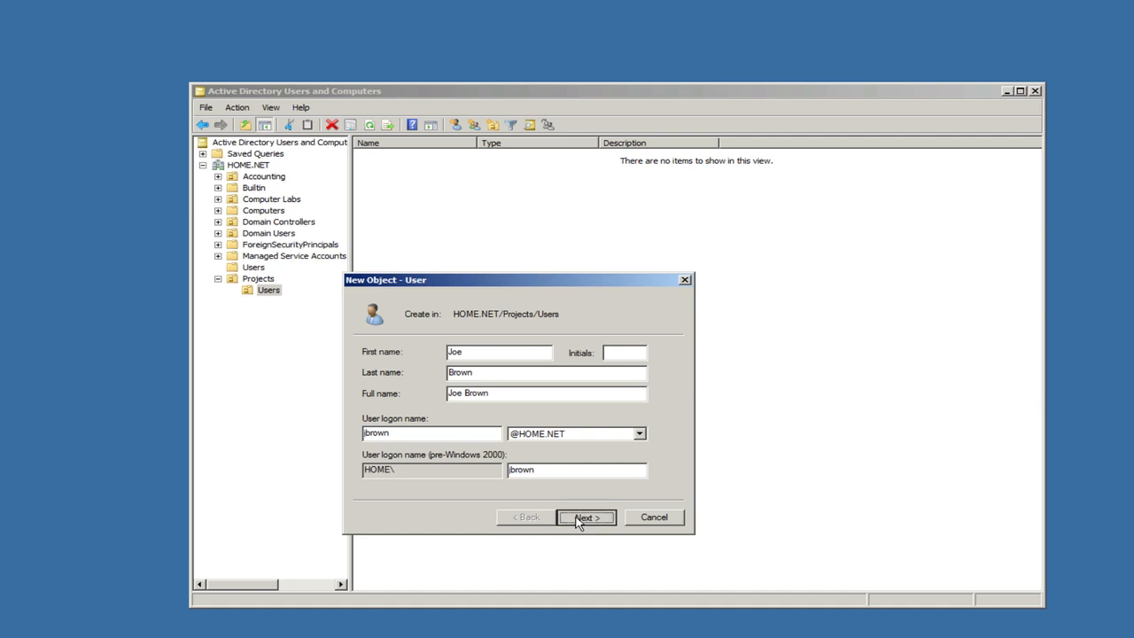
{"action": "left_click", "coordinate": [586, 517]}
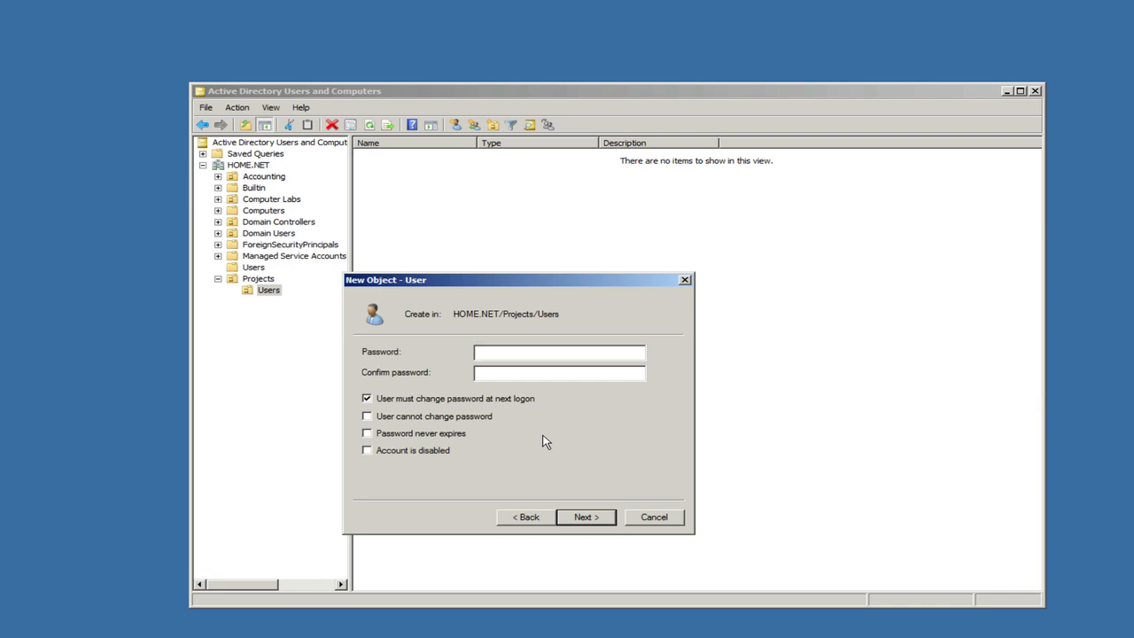
Enter the account password and try 'cannot change password', dismissing the conflict warning
{"action": "left_click", "coordinate": [558, 352]}
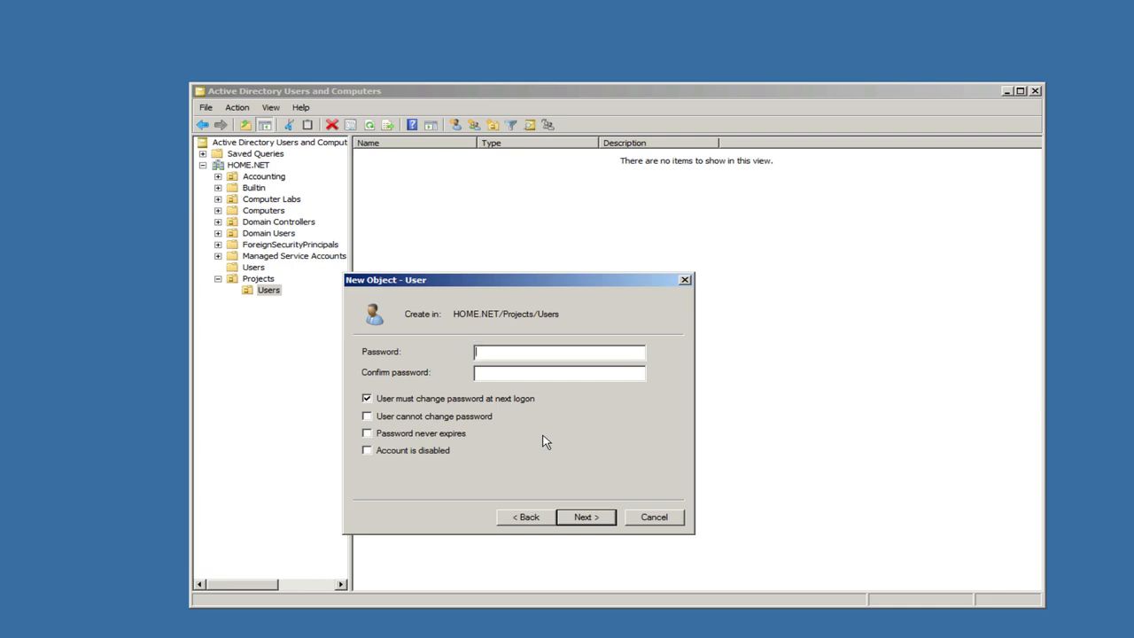
{"action": "type", "text": "•"}
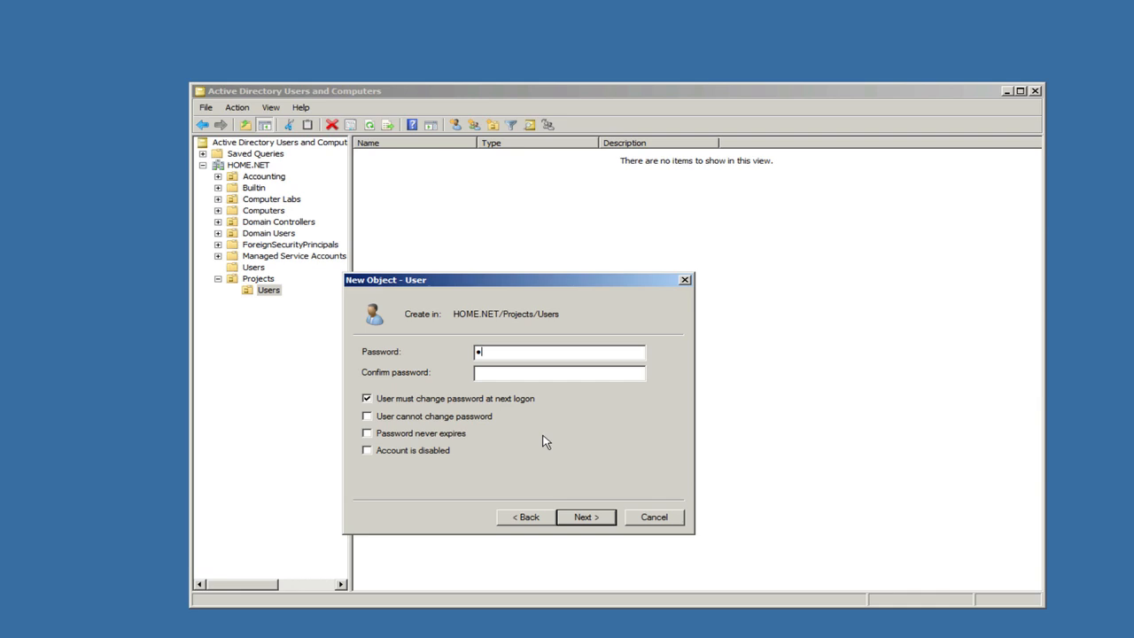
{"action": "type", "text": "password"}
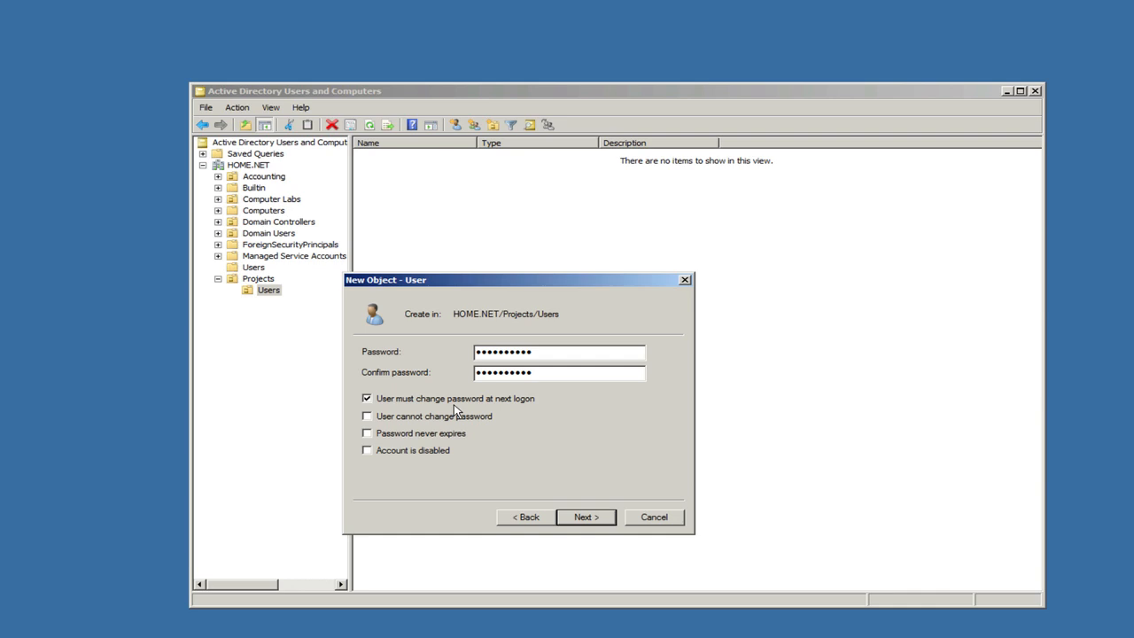
{"action": "mouse_move", "coordinate": [395, 424]}
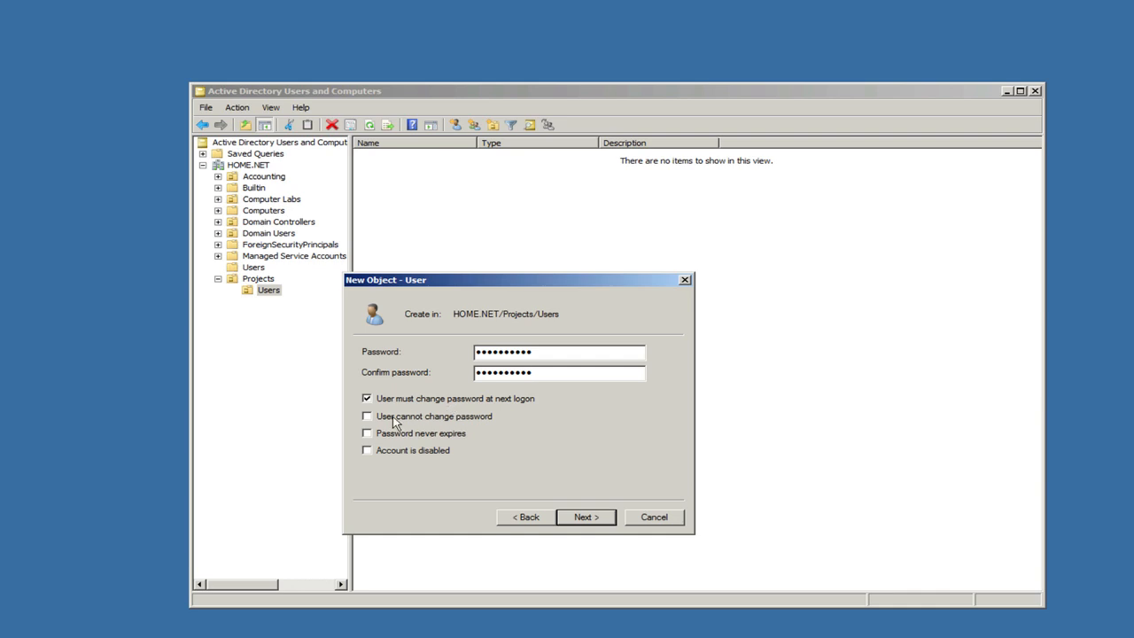
{"action": "mouse_move", "coordinate": [478, 424]}
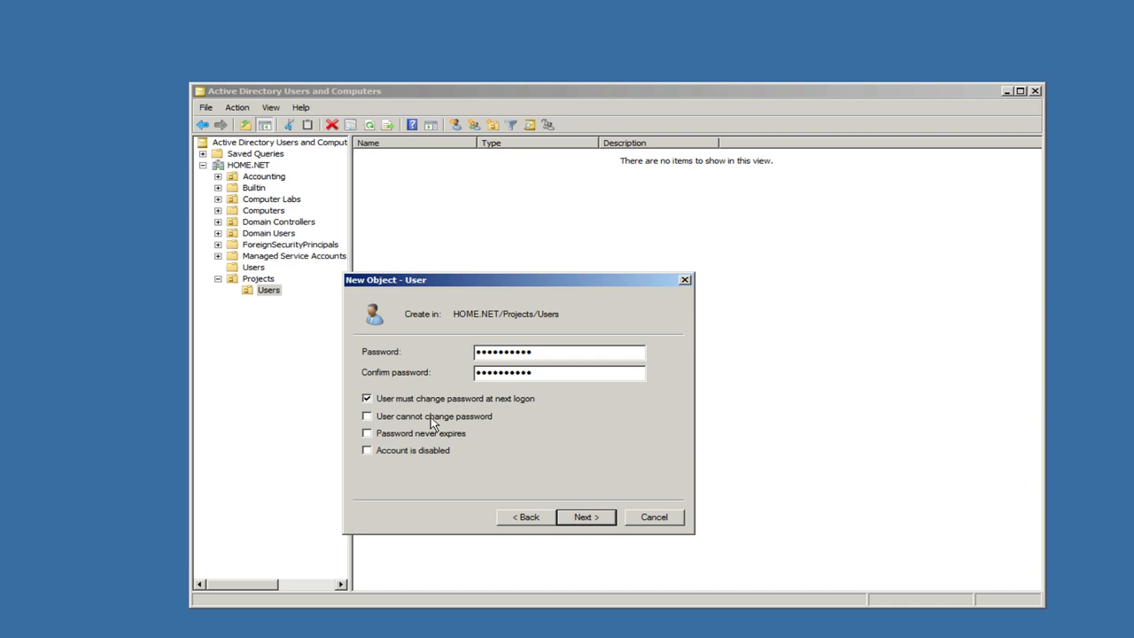
{"action": "left_click", "coordinate": [367, 417]}
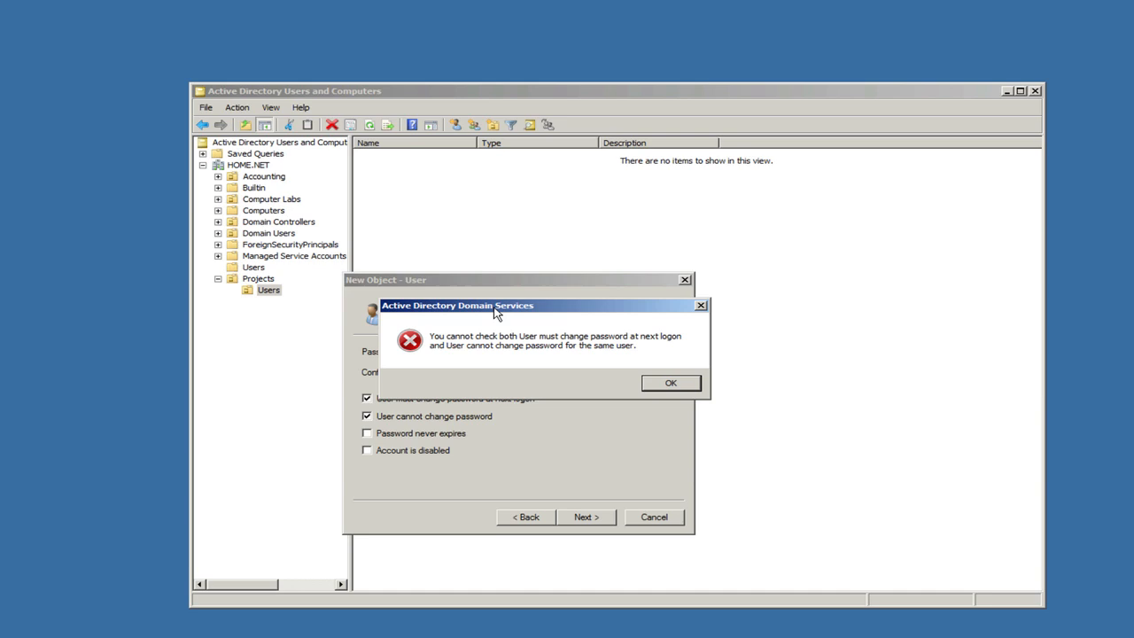
{"action": "left_click", "coordinate": [671, 382]}
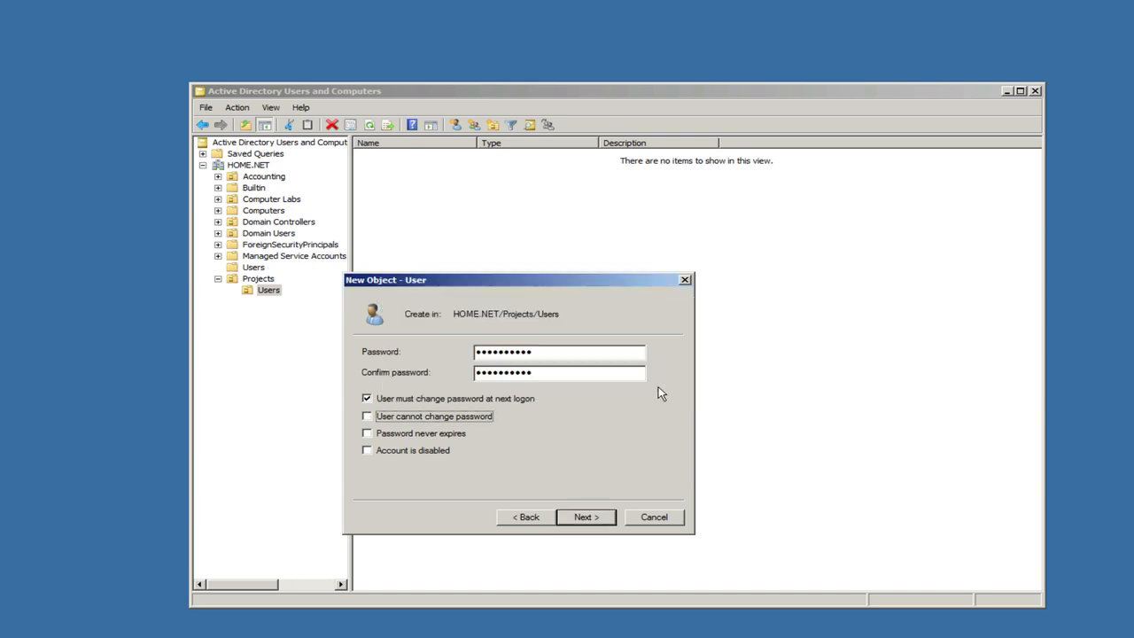
Toggle the cannot-change, must-change and never-expires password options, acknowledging the warning
{"action": "left_click", "coordinate": [367, 417]}
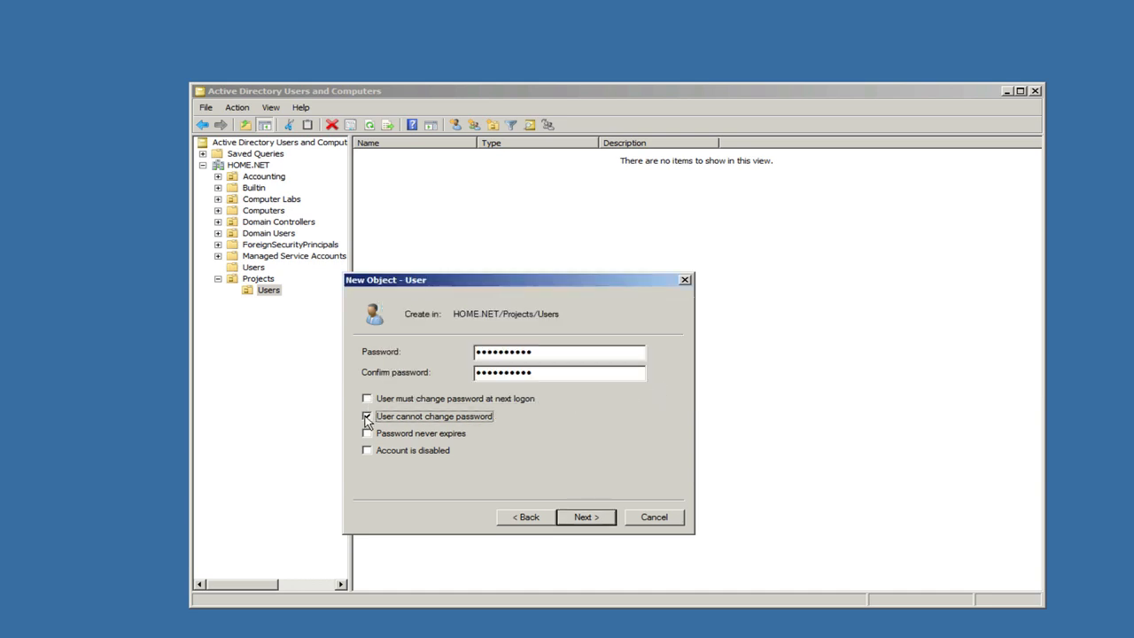
{"action": "left_click", "coordinate": [367, 416]}
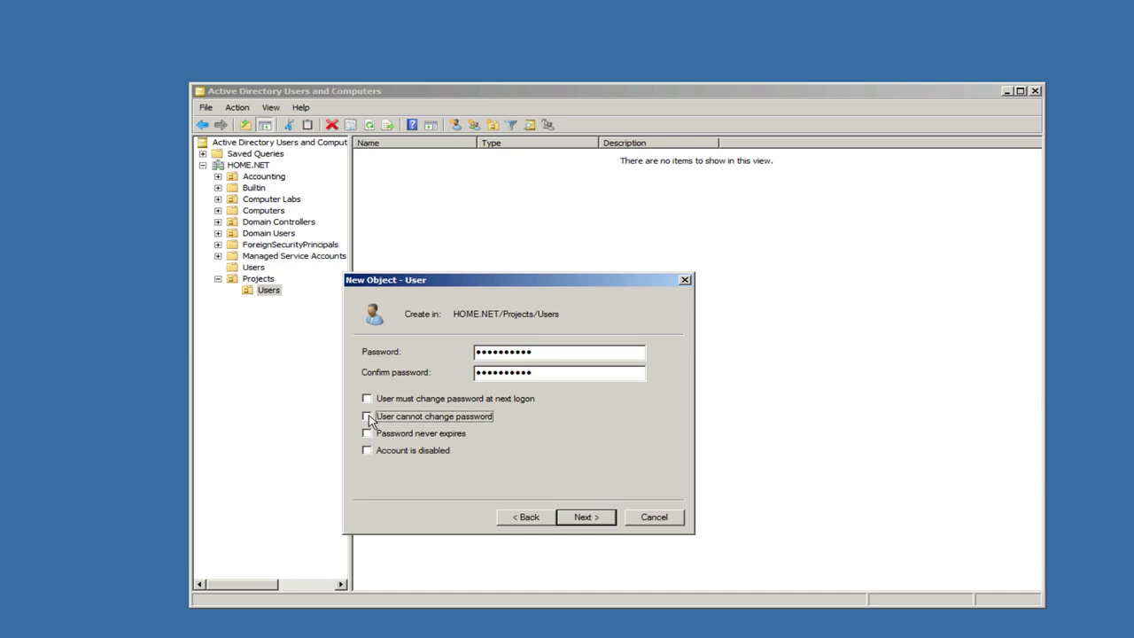
{"action": "left_click", "coordinate": [366, 398]}
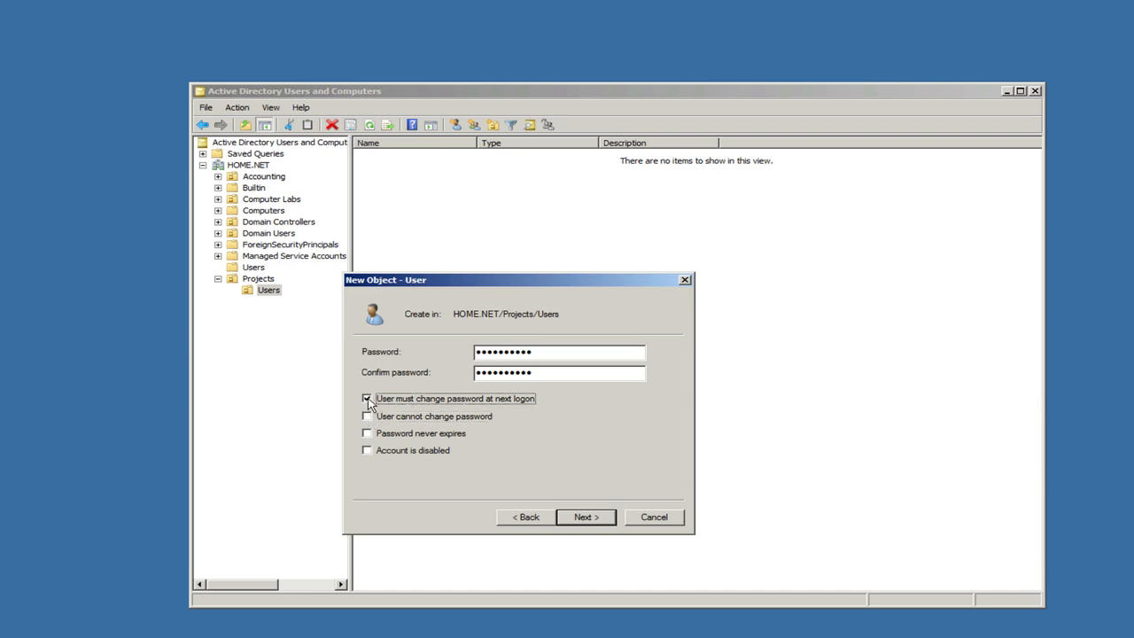
{"action": "mouse_move", "coordinate": [399, 443]}
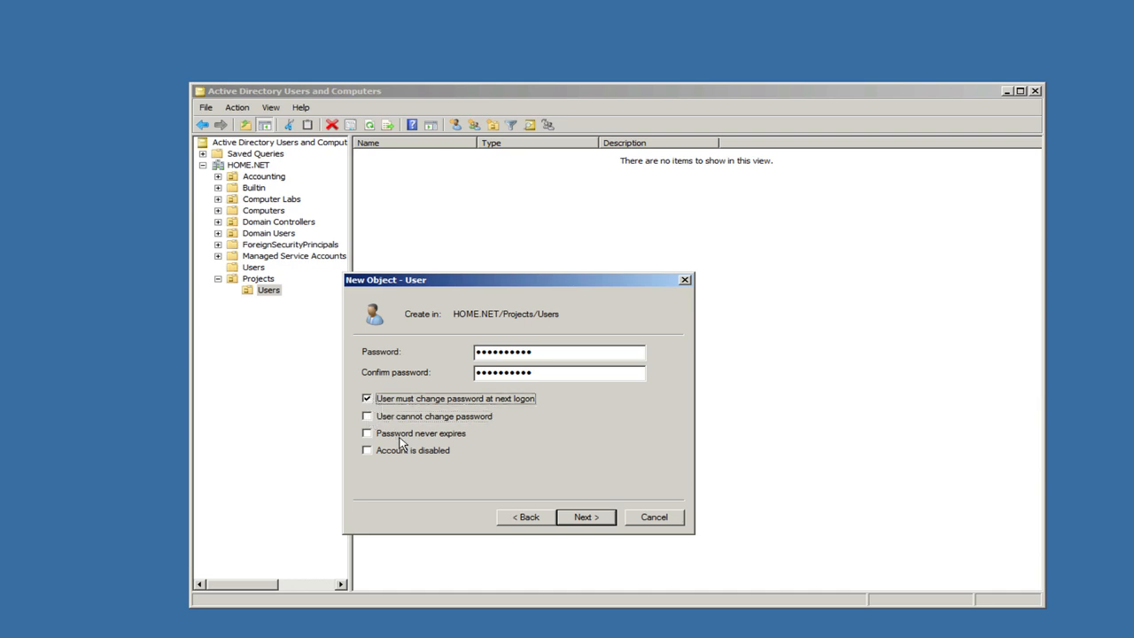
{"action": "left_click", "coordinate": [366, 434]}
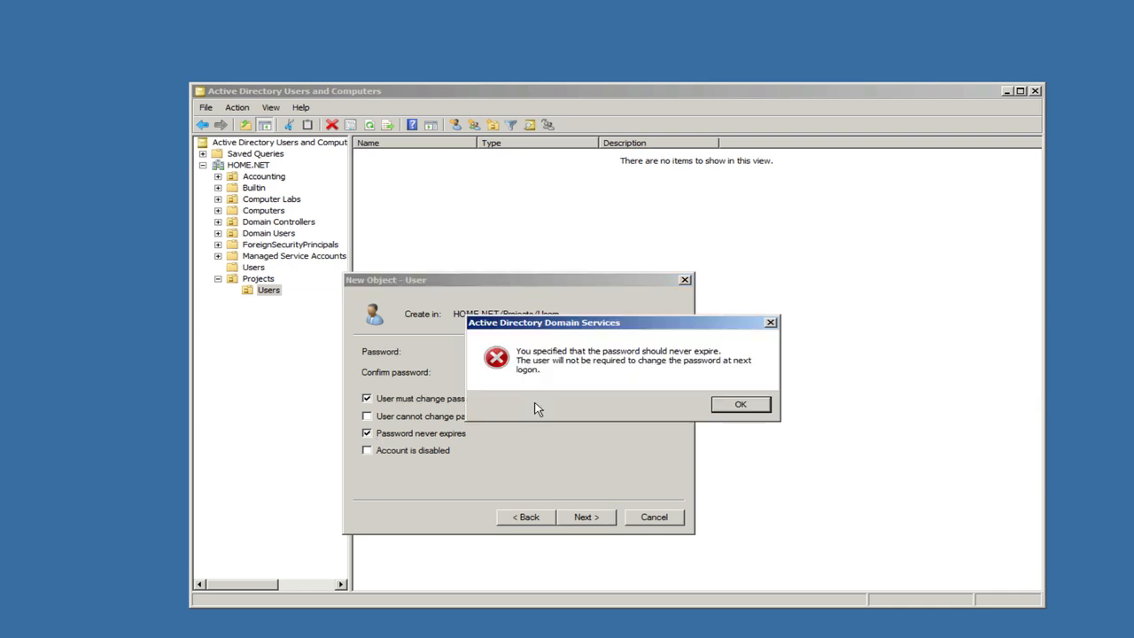
{"action": "mouse_move", "coordinate": [557, 362]}
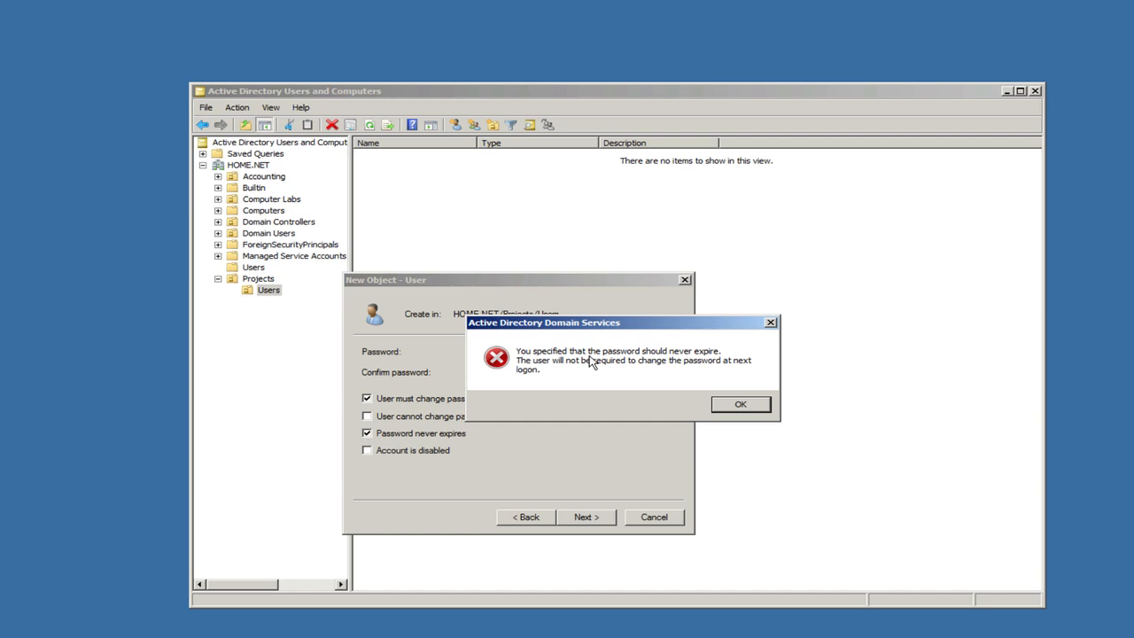
{"action": "mouse_move", "coordinate": [567, 371]}
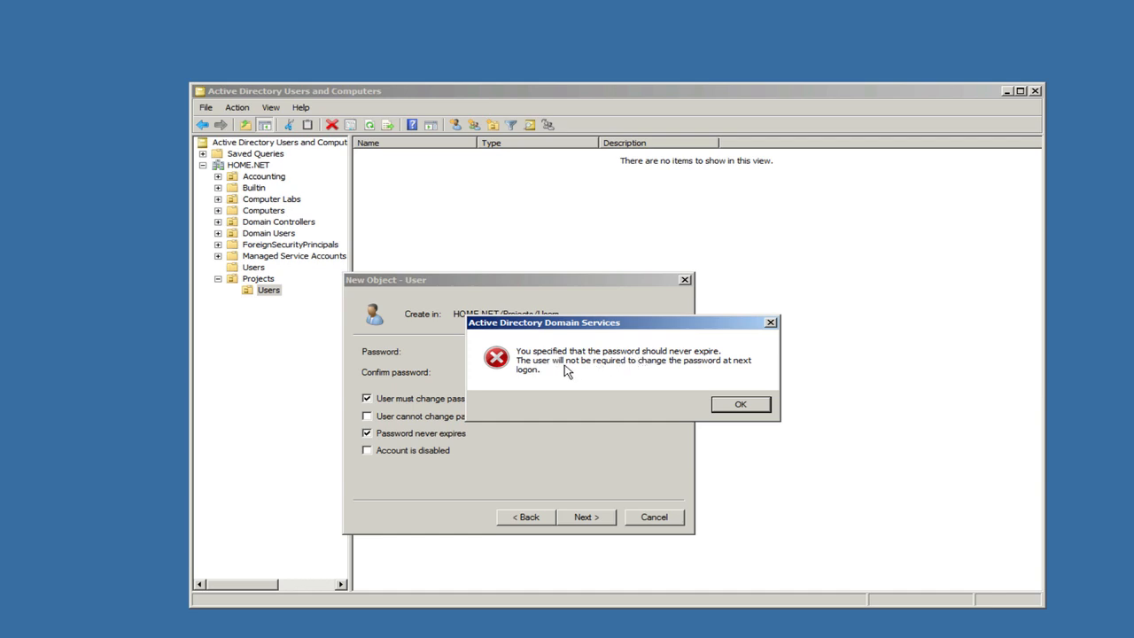
{"action": "mouse_move", "coordinate": [642, 373]}
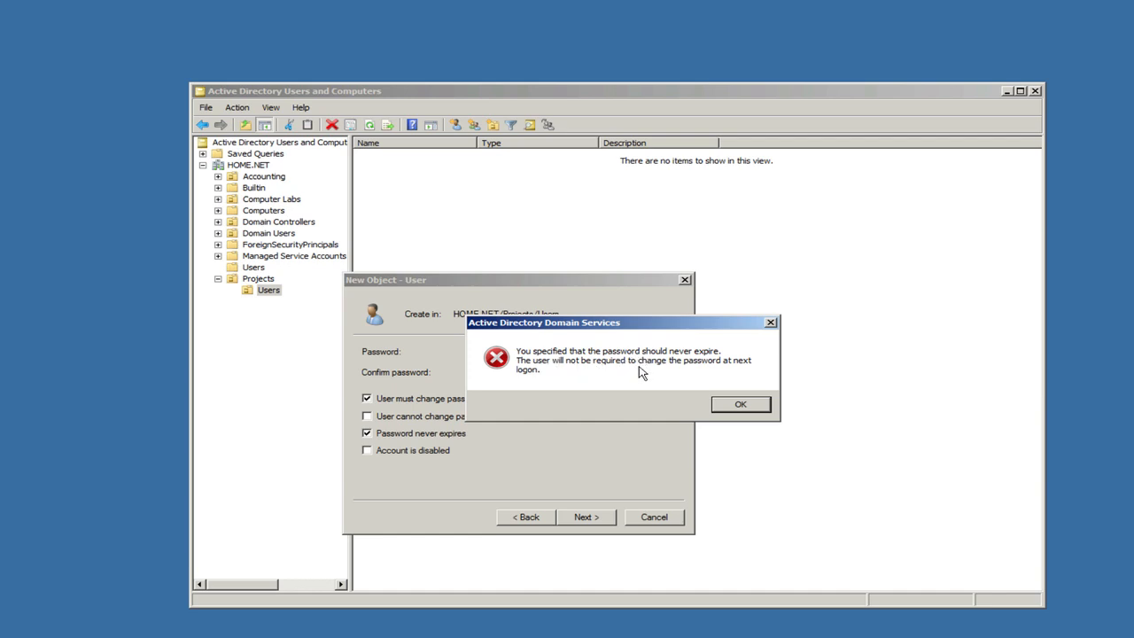
{"action": "left_click", "coordinate": [740, 404]}
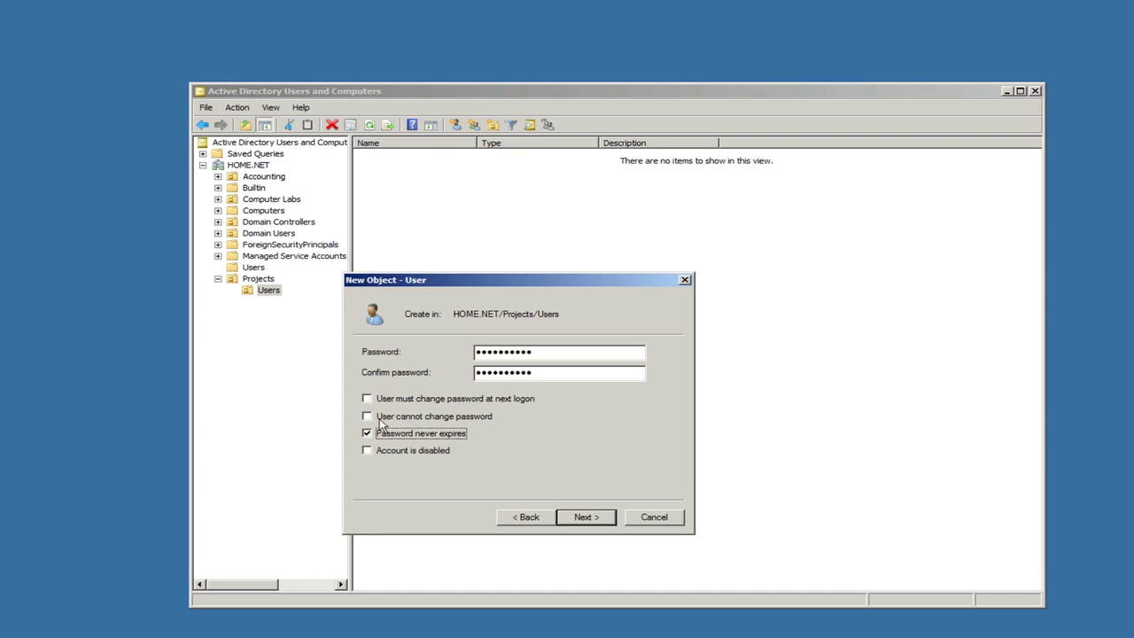
Leave only 'User must change password at next logon' checked and proceed
{"action": "left_click", "coordinate": [367, 398]}
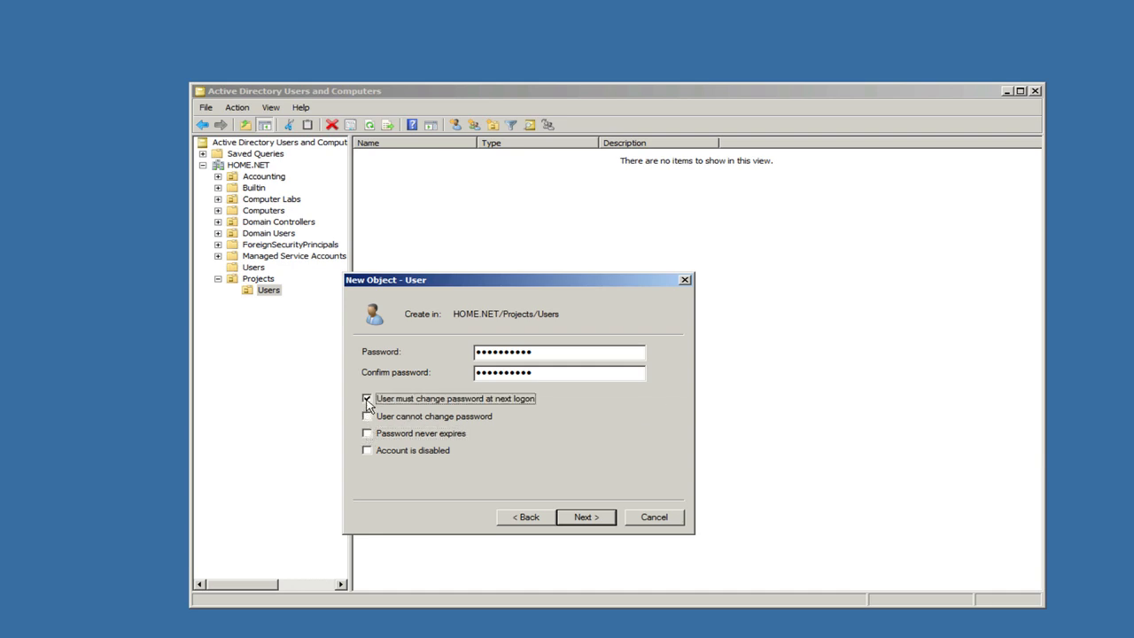
{"action": "mouse_move", "coordinate": [401, 441]}
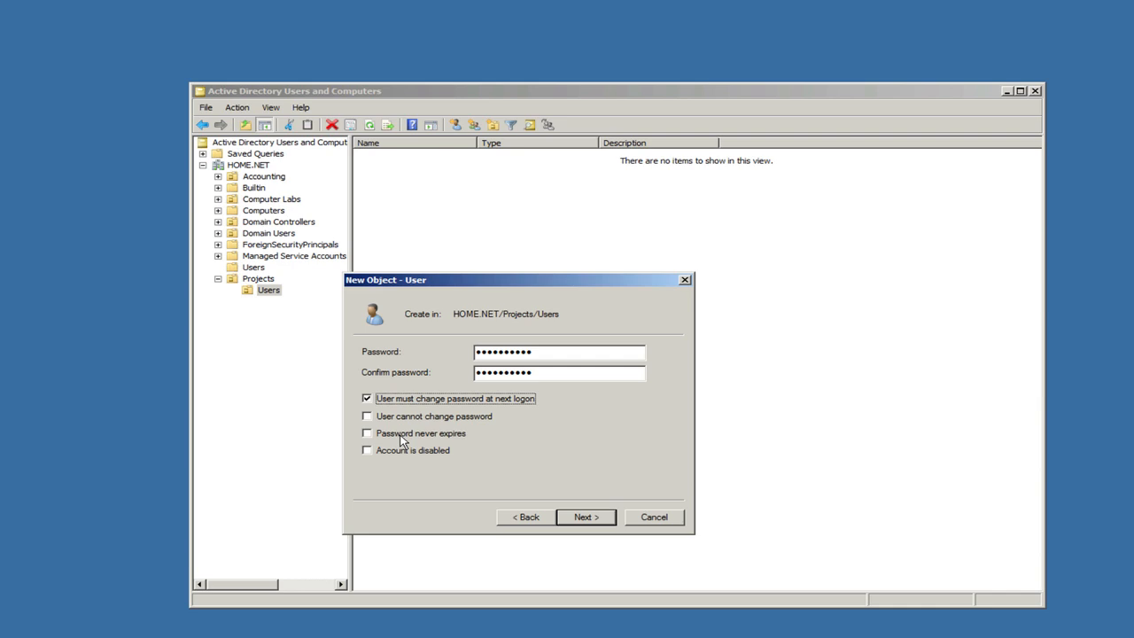
{"action": "mouse_move", "coordinate": [390, 430]}
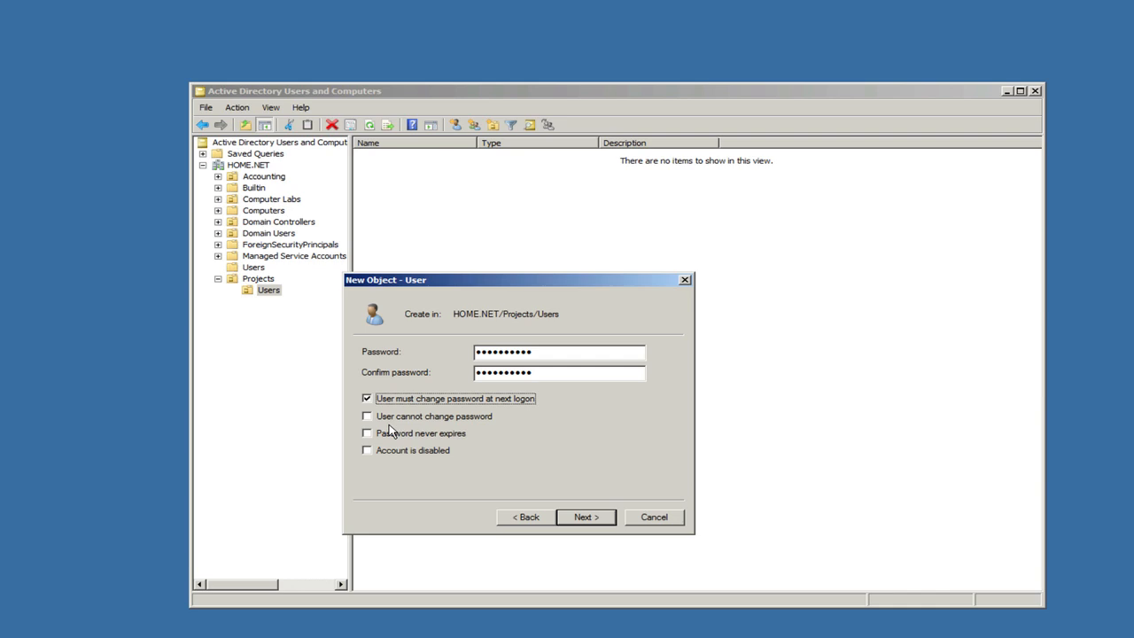
{"action": "left_click", "coordinate": [367, 398]}
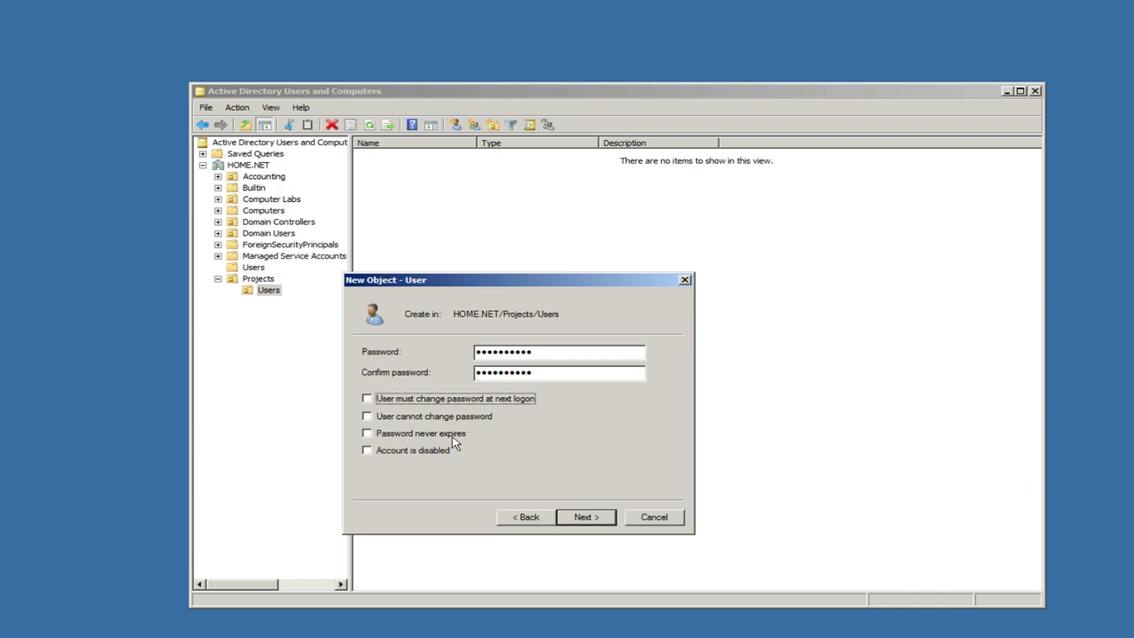
{"action": "left_click", "coordinate": [367, 450]}
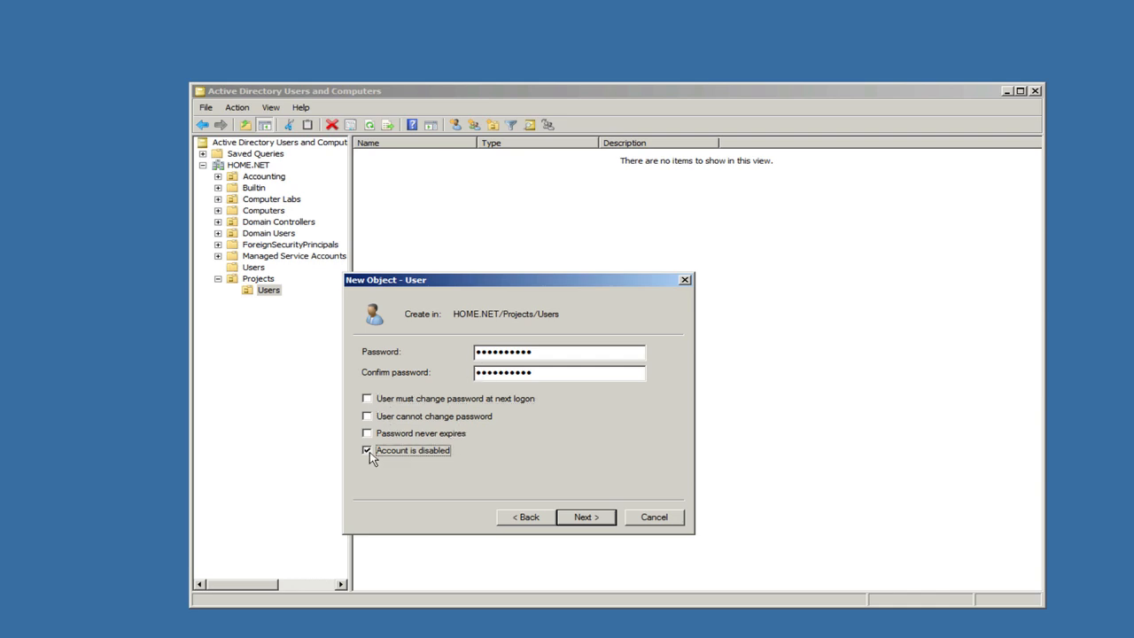
{"action": "left_click", "coordinate": [367, 450]}
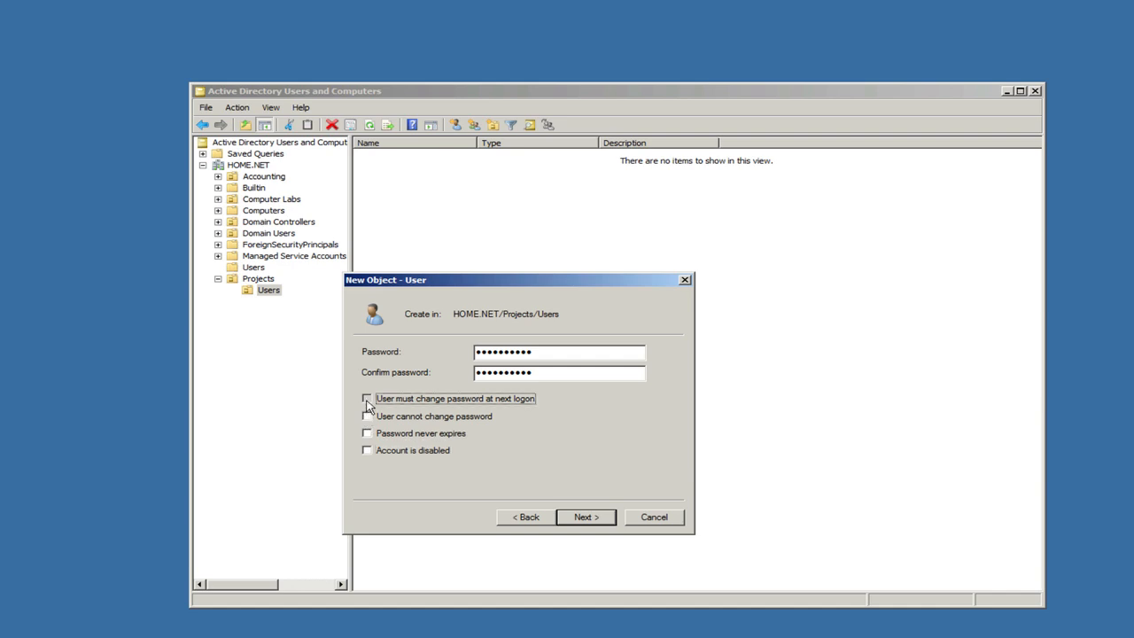
{"action": "left_click", "coordinate": [367, 398]}
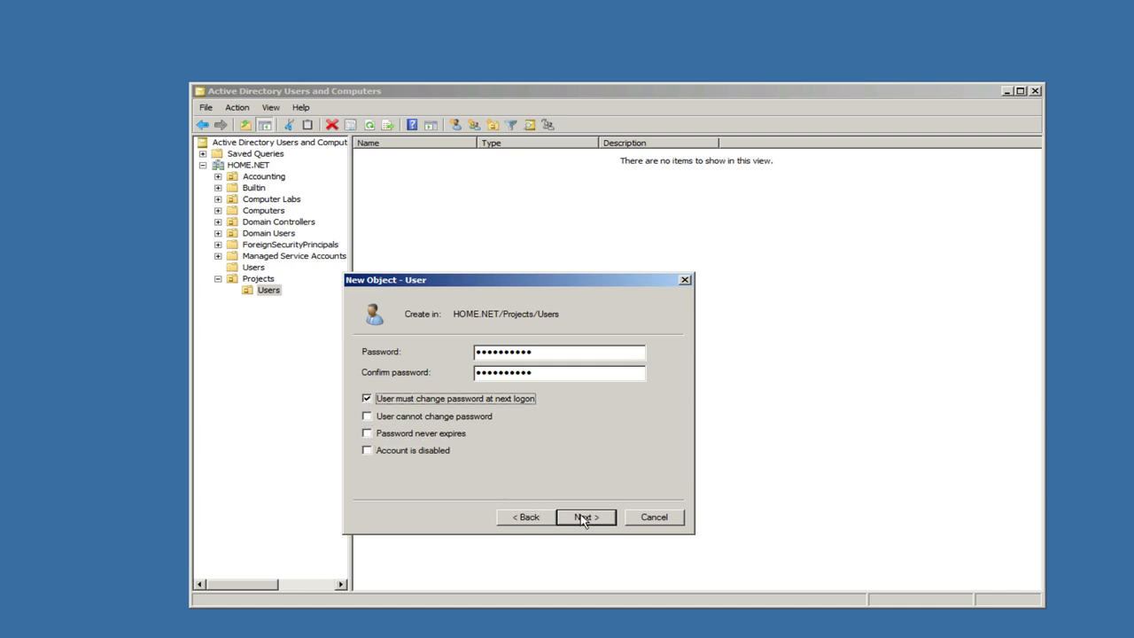
{"action": "left_click", "coordinate": [585, 518]}
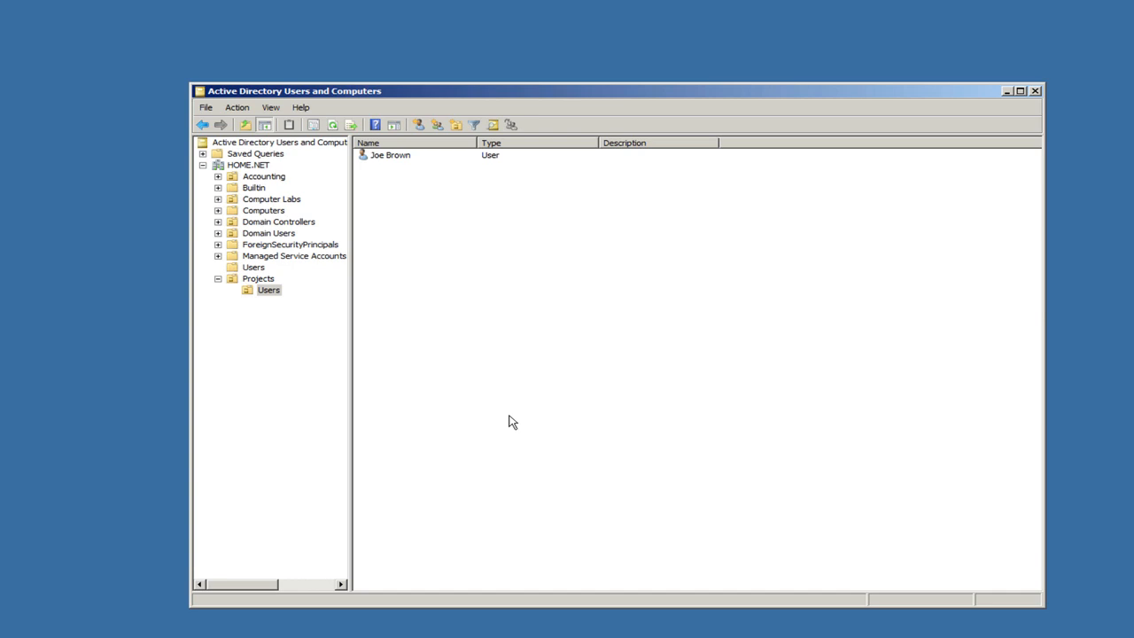
{"action": "mouse_move", "coordinate": [474, 331]}
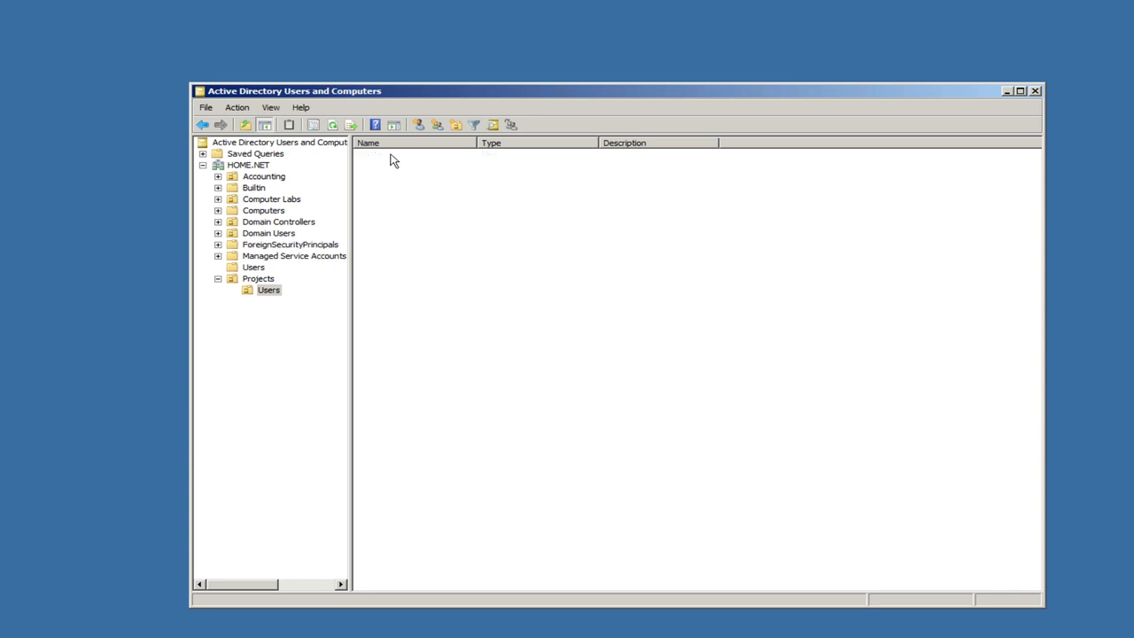
{"action": "double_click", "coordinate": [390, 154]}
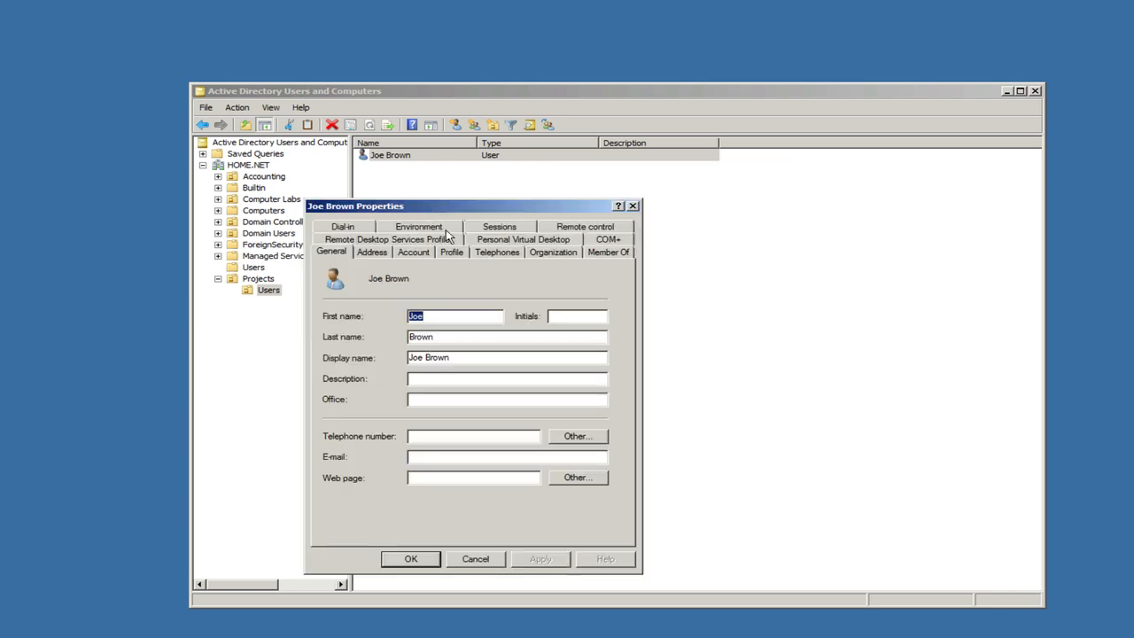
{"action": "mouse_move", "coordinate": [492, 259]}
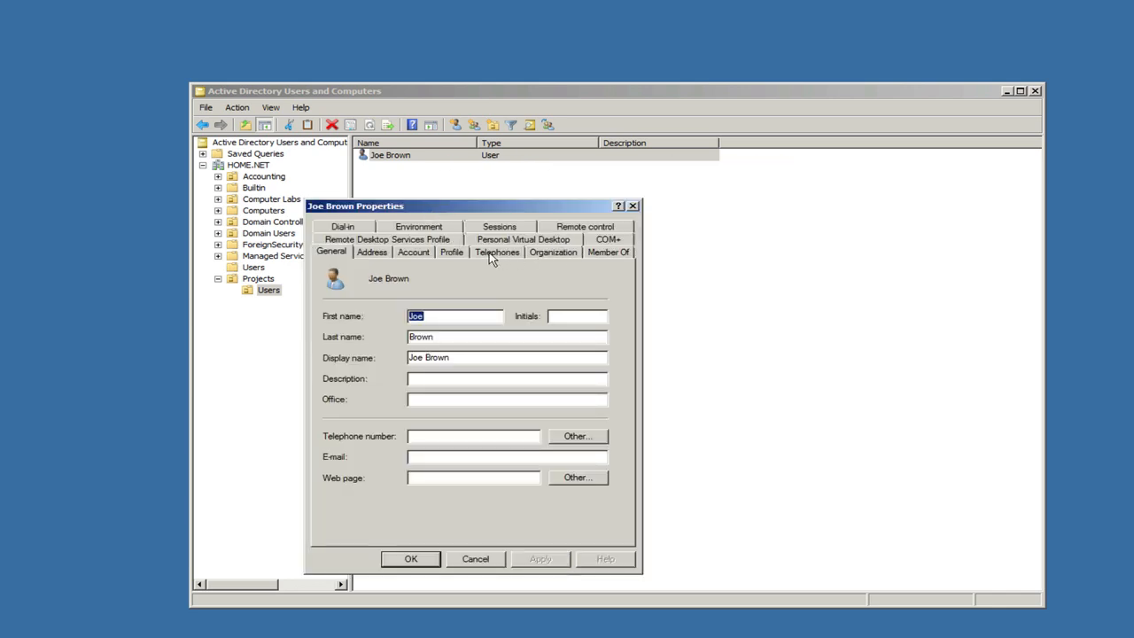
{"action": "left_click", "coordinate": [452, 251]}
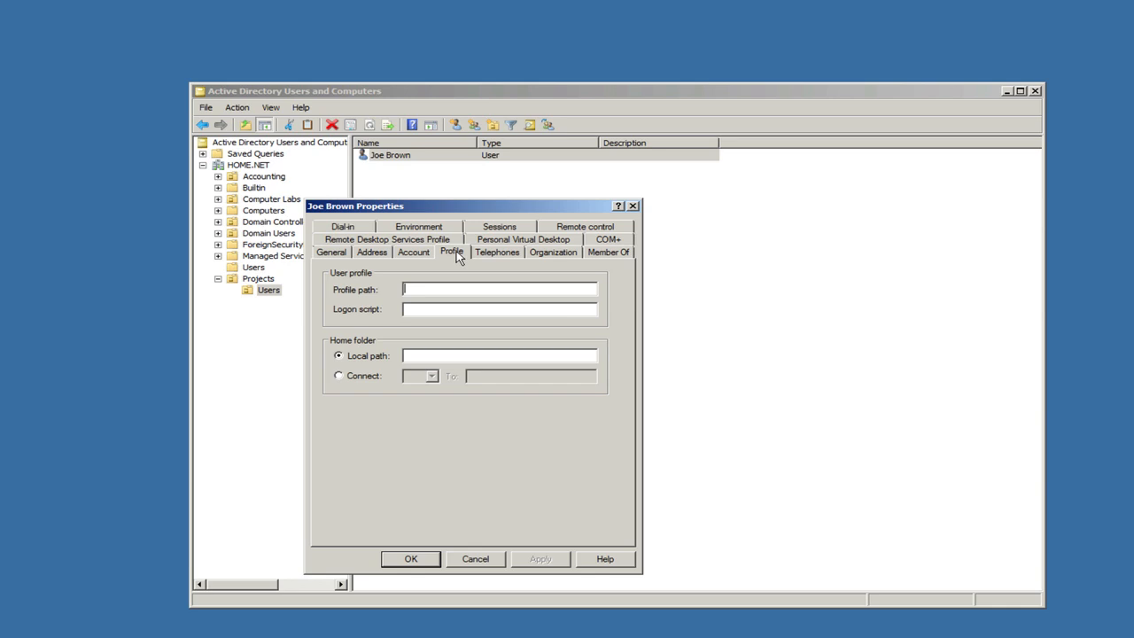
{"action": "mouse_move", "coordinate": [388, 316]}
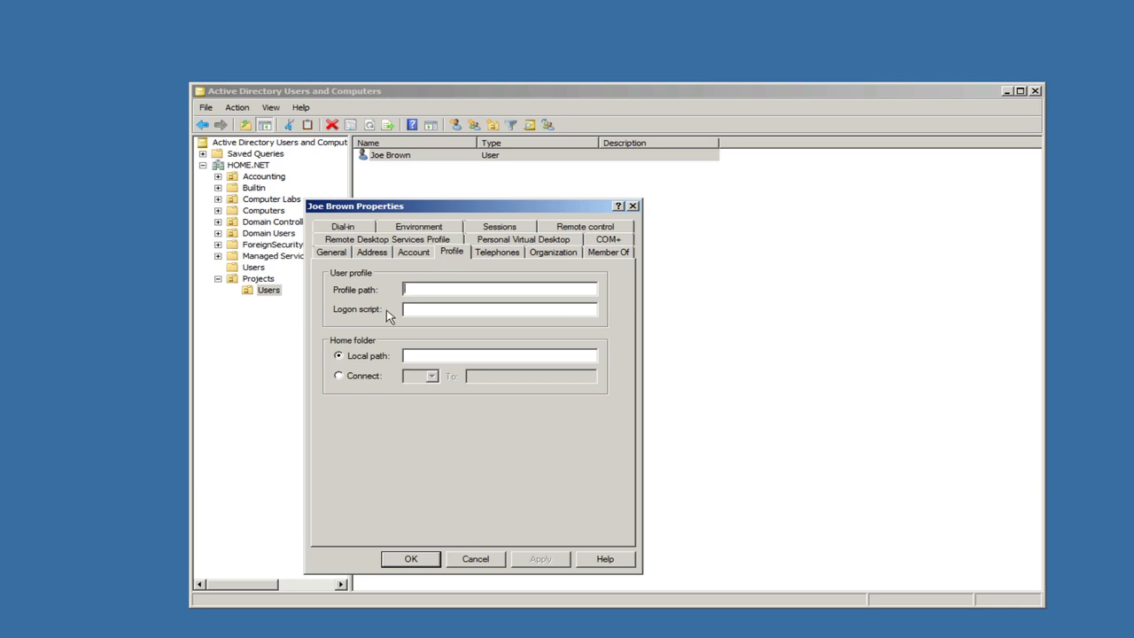
{"action": "left_click", "coordinate": [431, 376]}
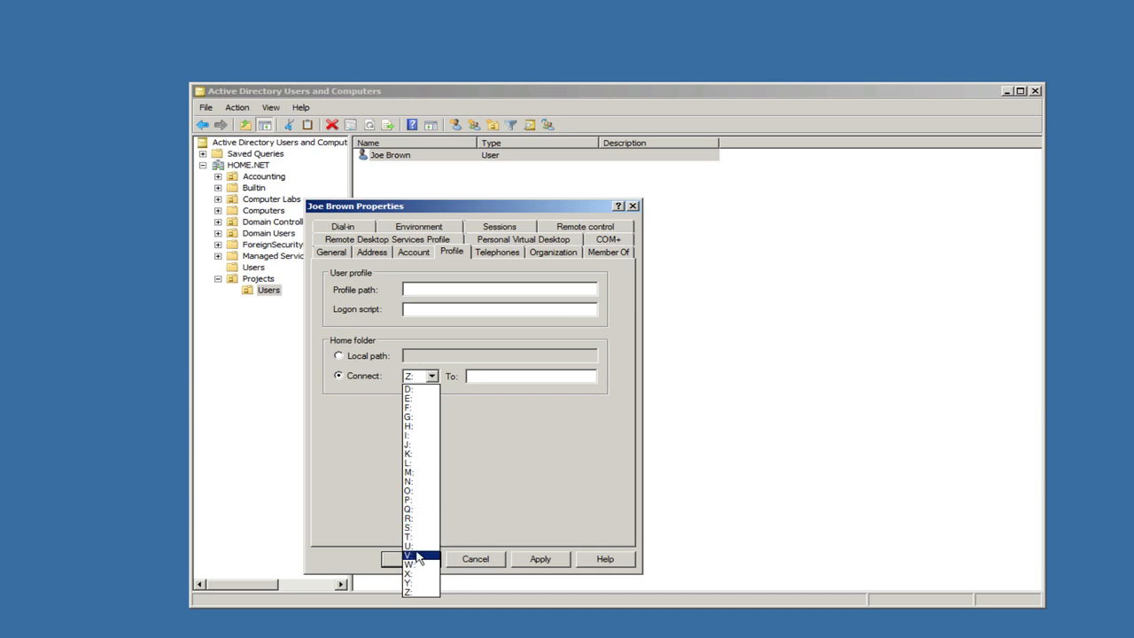
{"action": "left_click", "coordinate": [407, 546]}
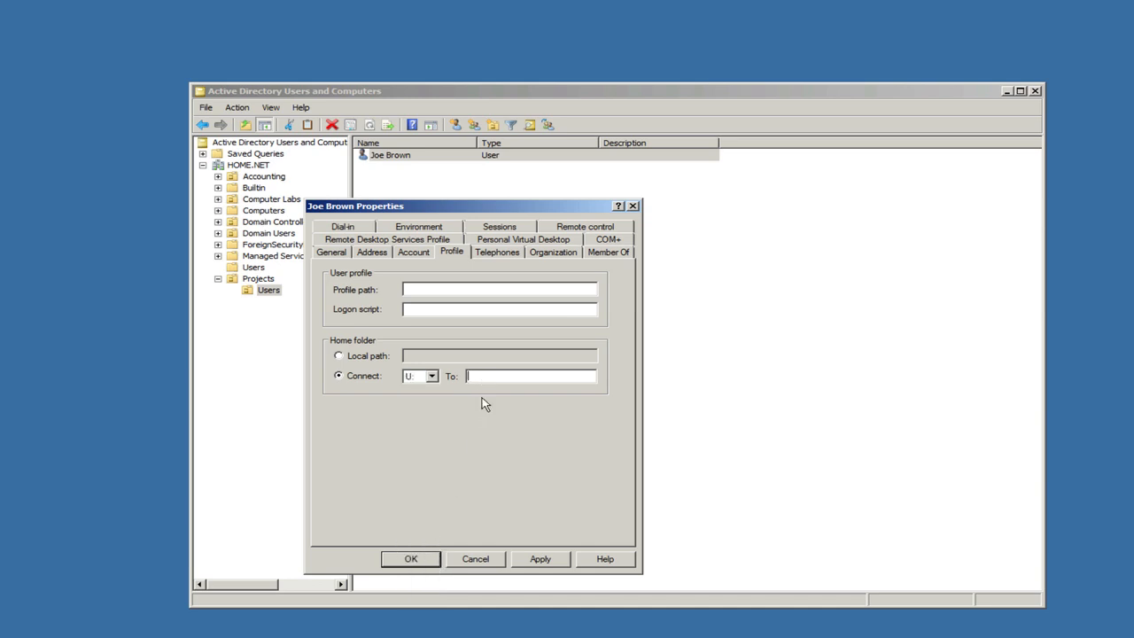
{"action": "type", "text": "\\\\"}
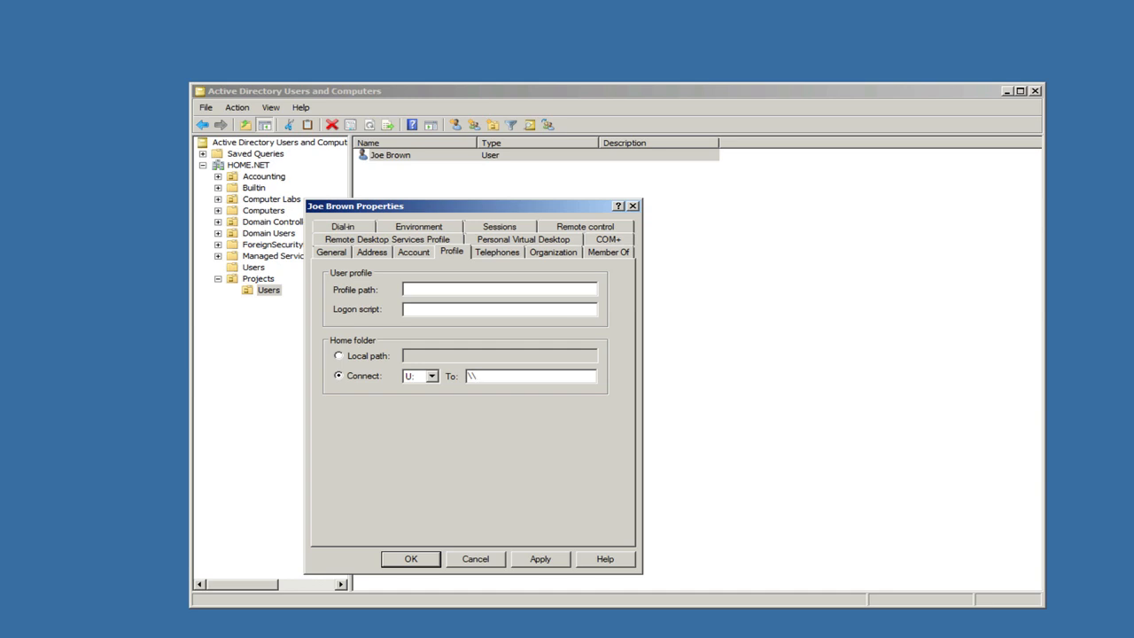
{"action": "type", "text": "homeserver"}
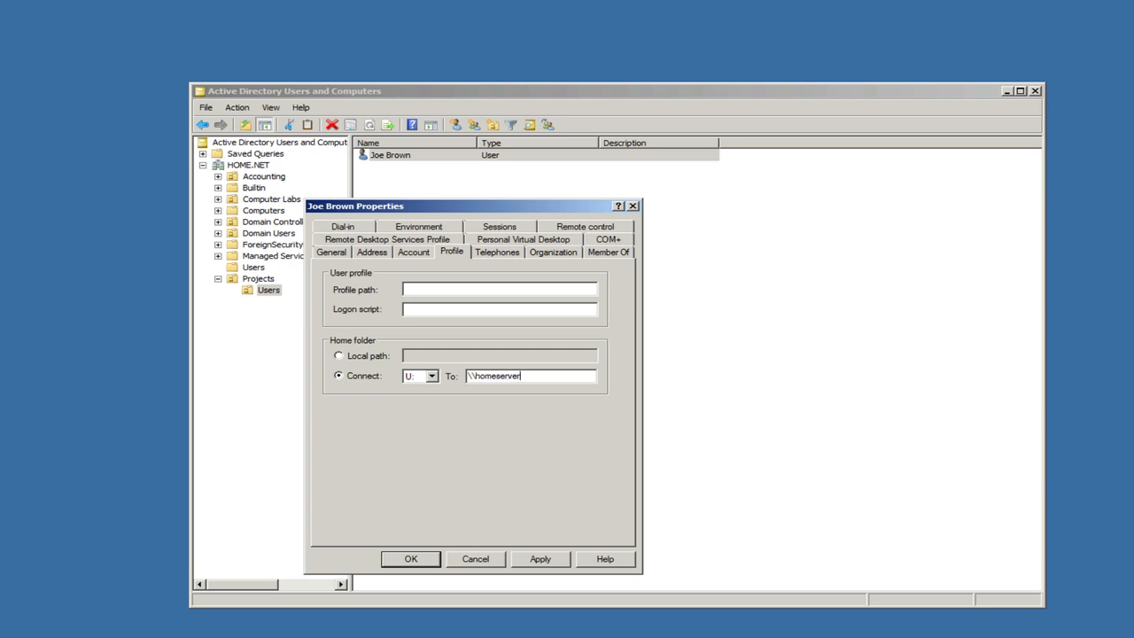
{"action": "type", "text": "\\"}
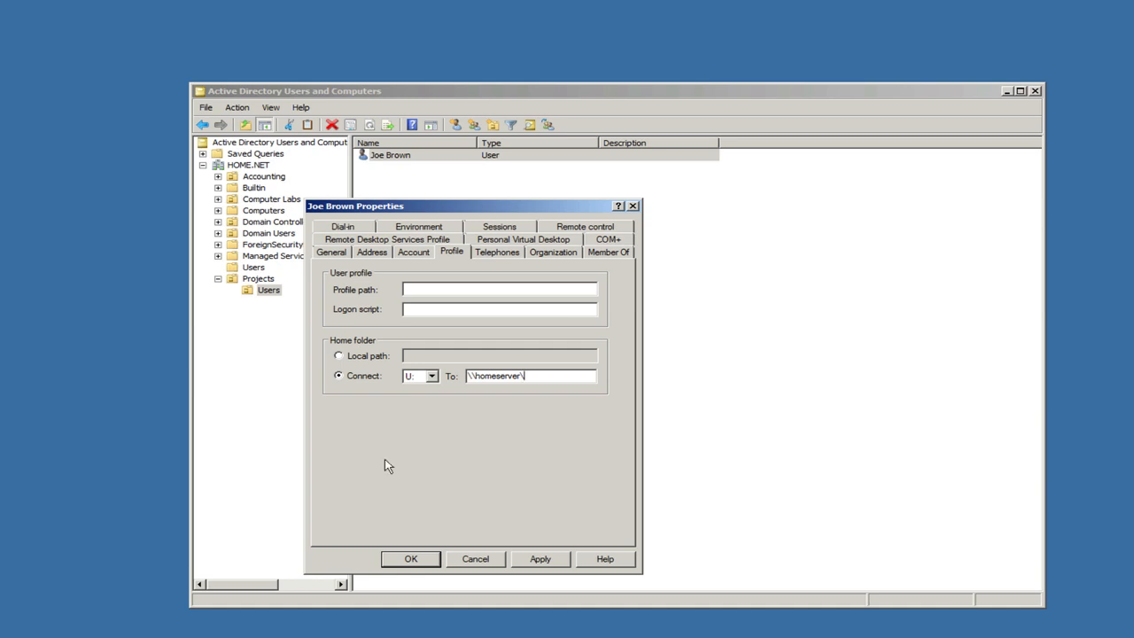
{"action": "mouse_move", "coordinate": [359, 473]}
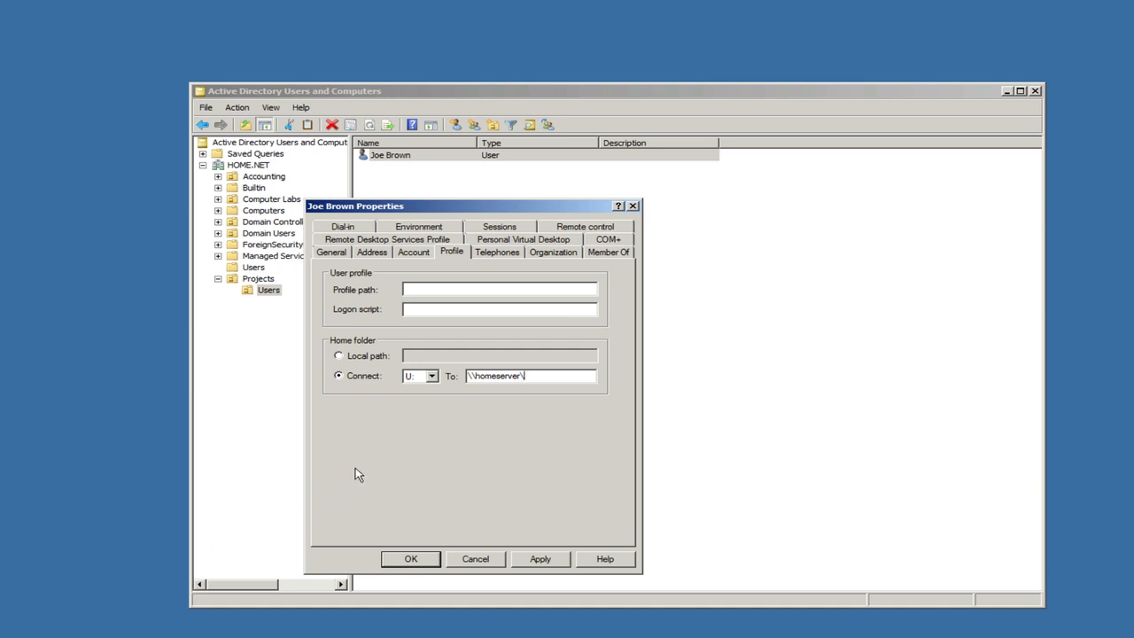
{"action": "type", "text": "users"}
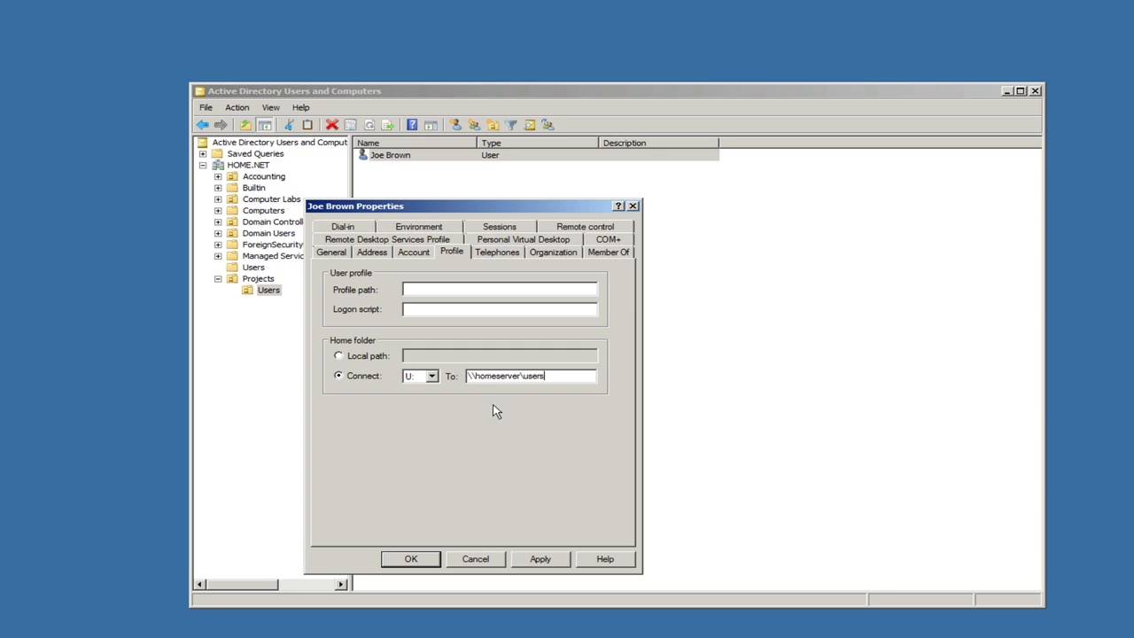
{"action": "type", "text": "\\"}
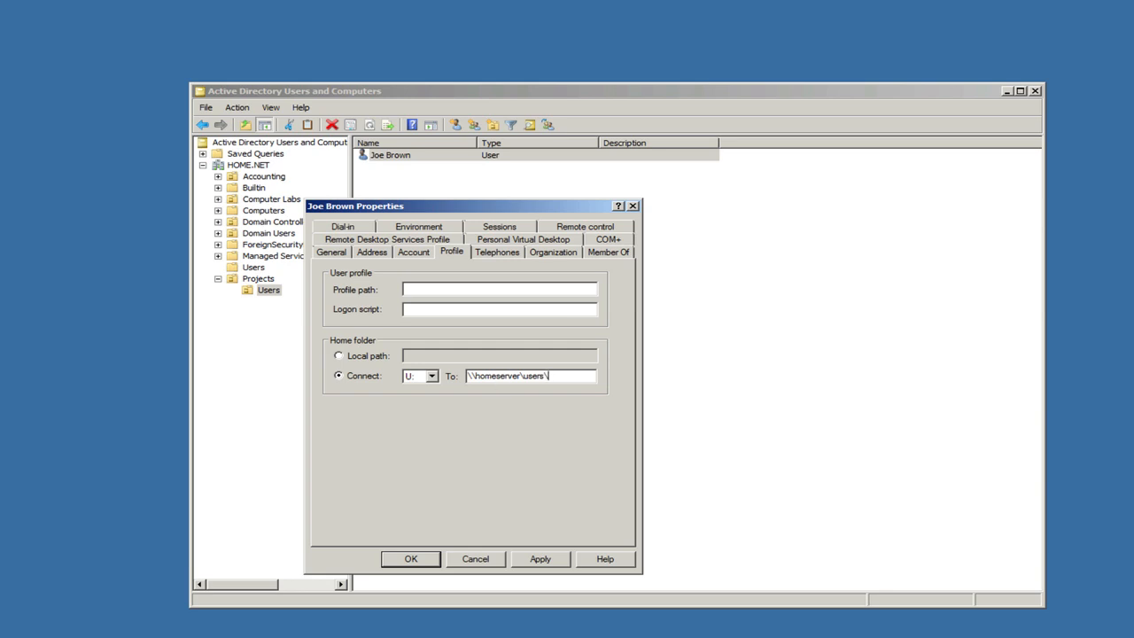
{"action": "type", "text": "%"}
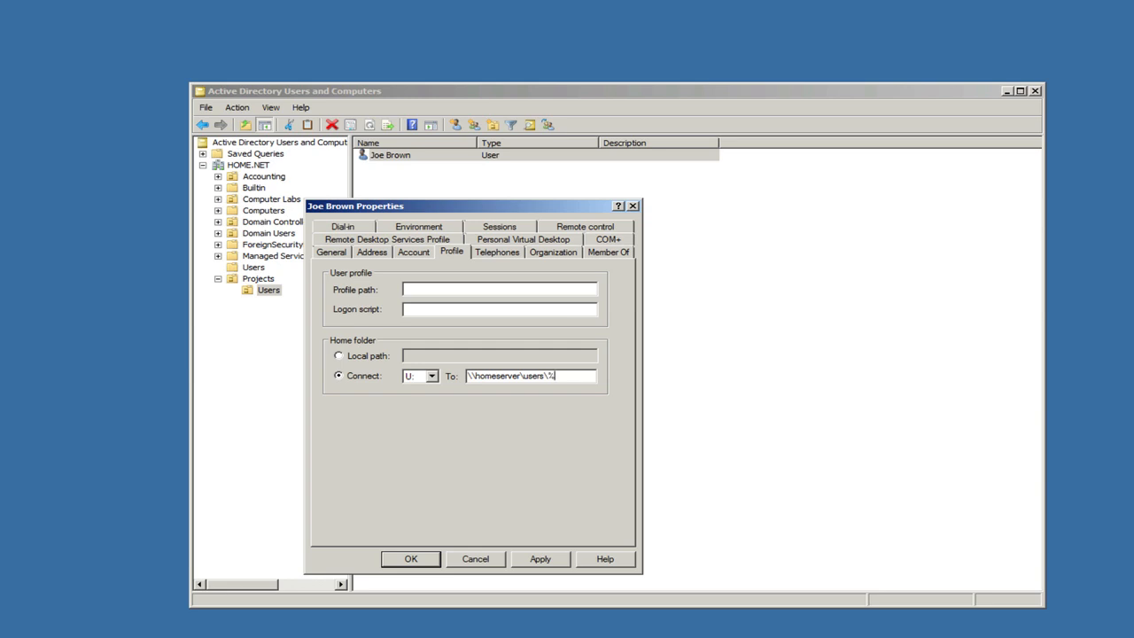
{"action": "type", "text": "username%"}
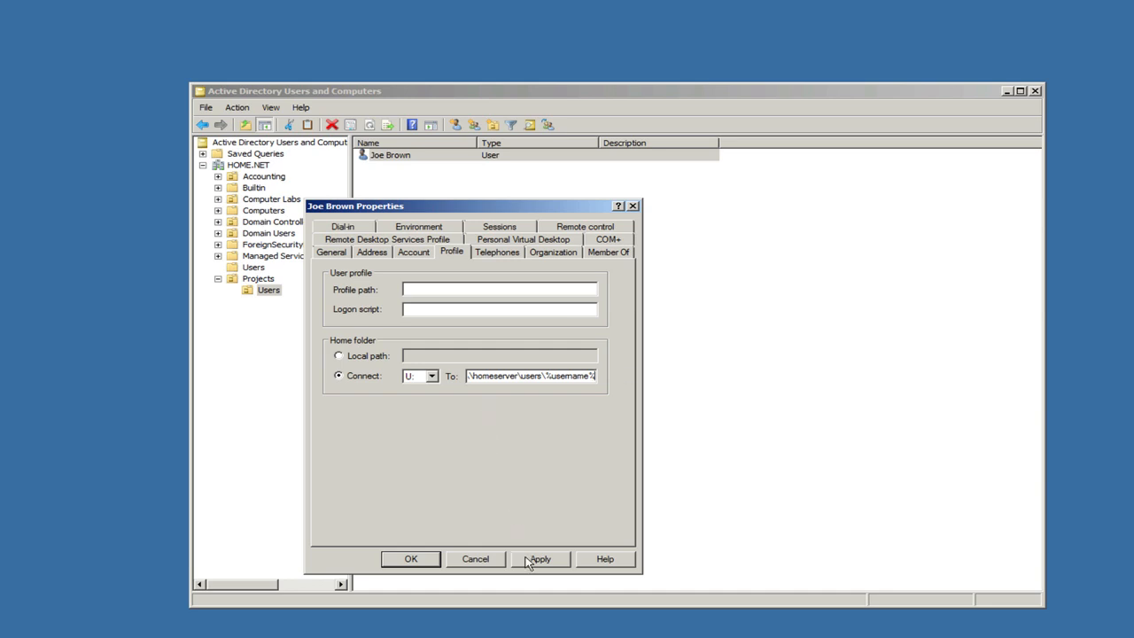
{"action": "left_click", "coordinate": [539, 559]}
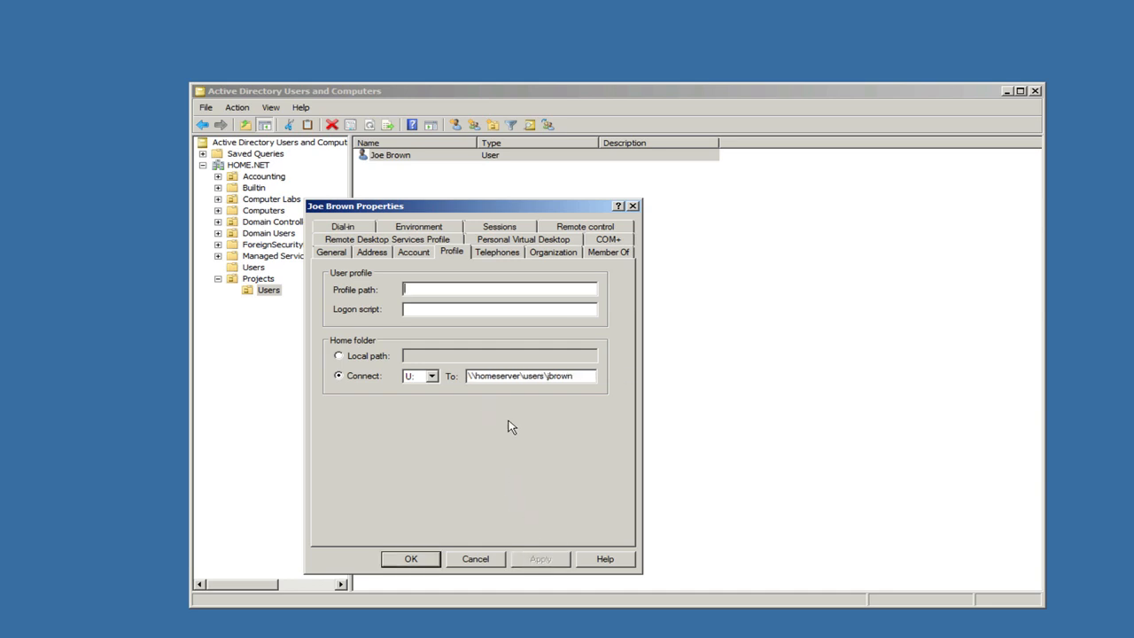
{"action": "mouse_move", "coordinate": [528, 421]}
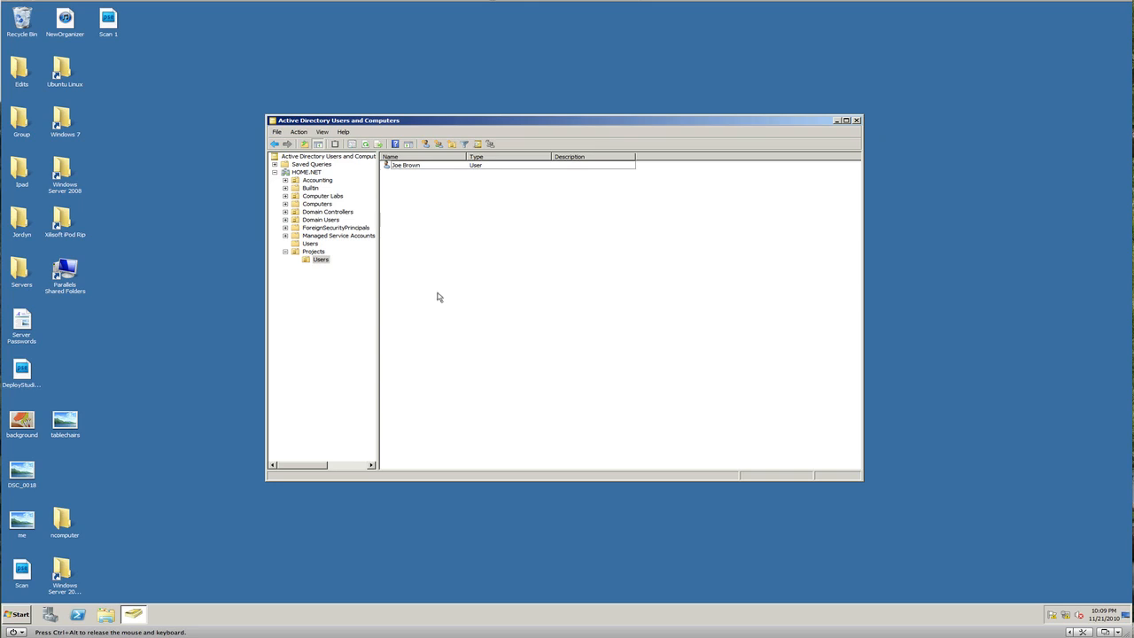
{"action": "left_click", "coordinate": [16, 614]}
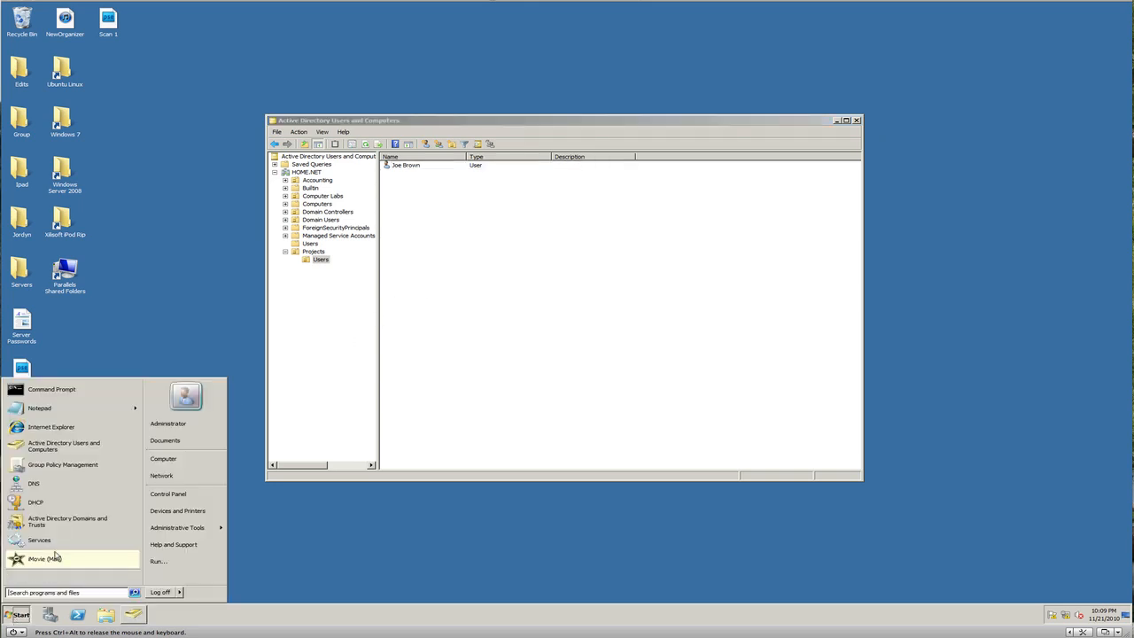
{"action": "left_click", "coordinate": [163, 458]}
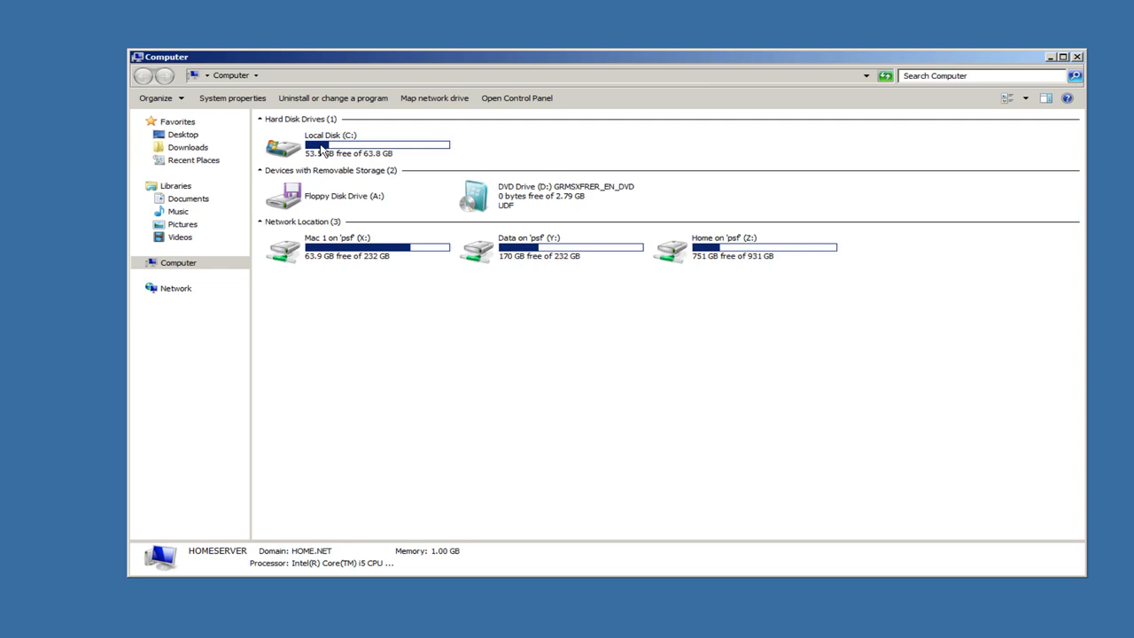
{"action": "double_click", "coordinate": [282, 146]}
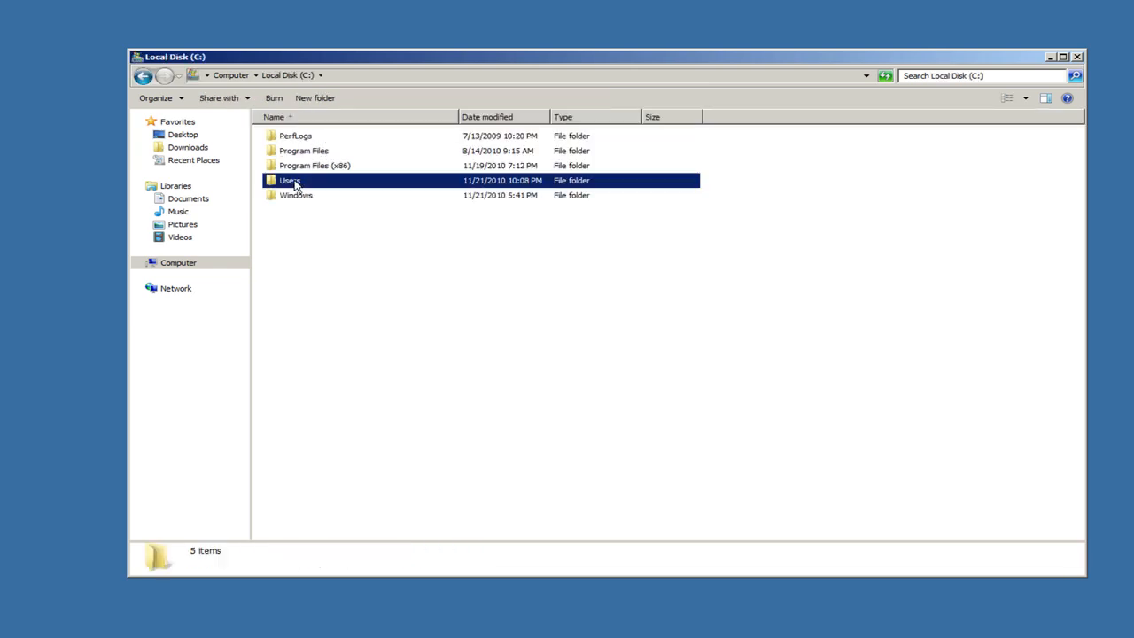
{"action": "double_click", "coordinate": [290, 180]}
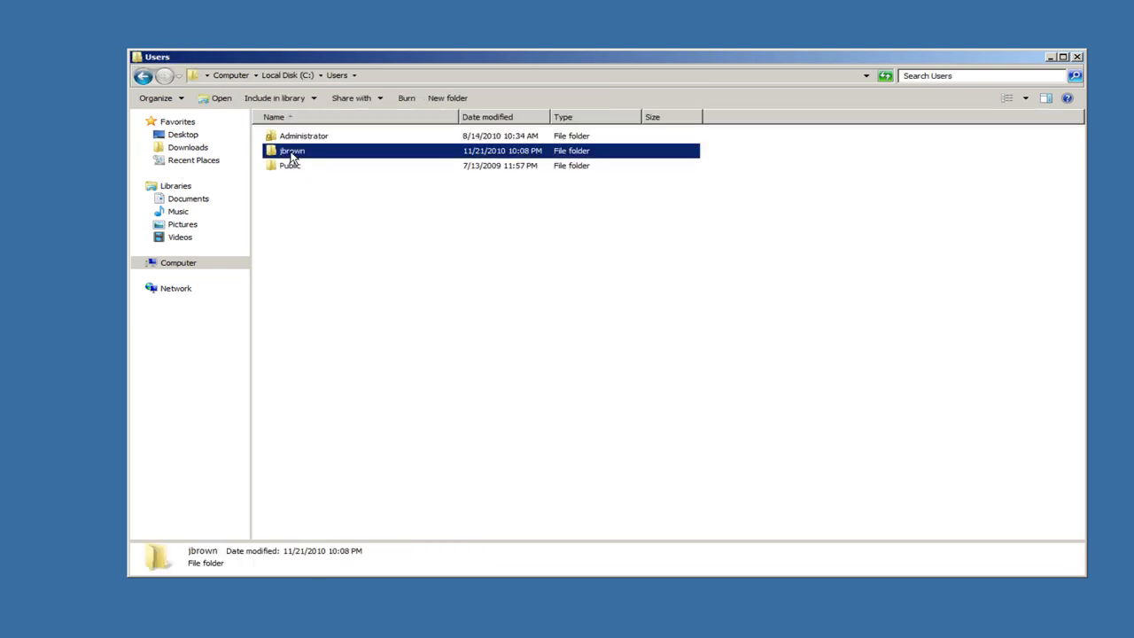
{"action": "mouse_move", "coordinate": [317, 169]}
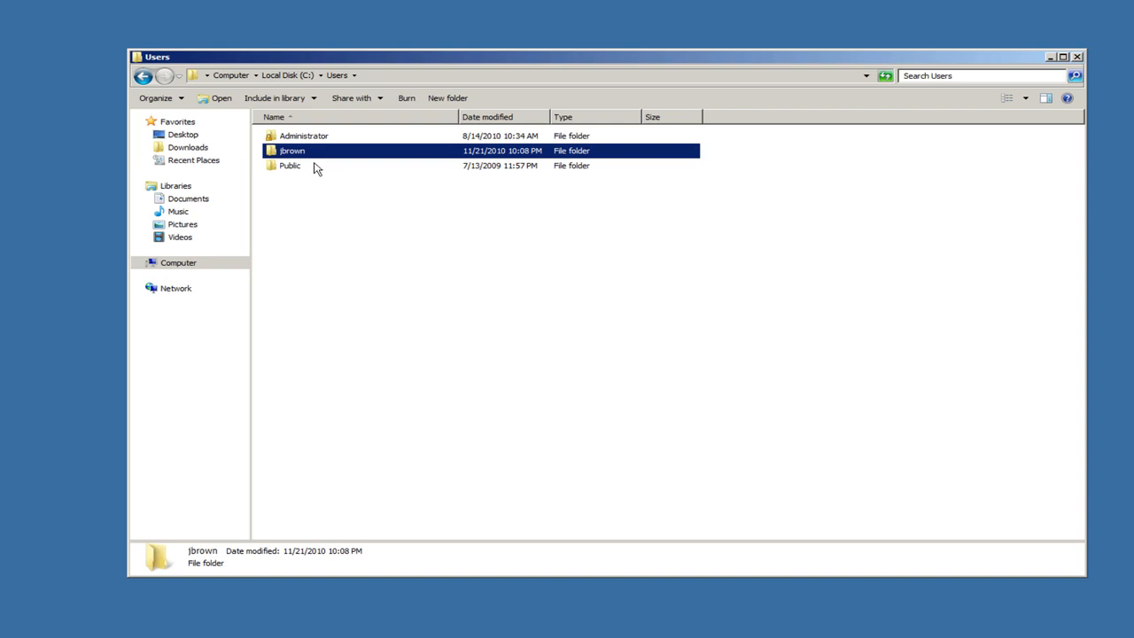
{"action": "mouse_move", "coordinate": [297, 189]}
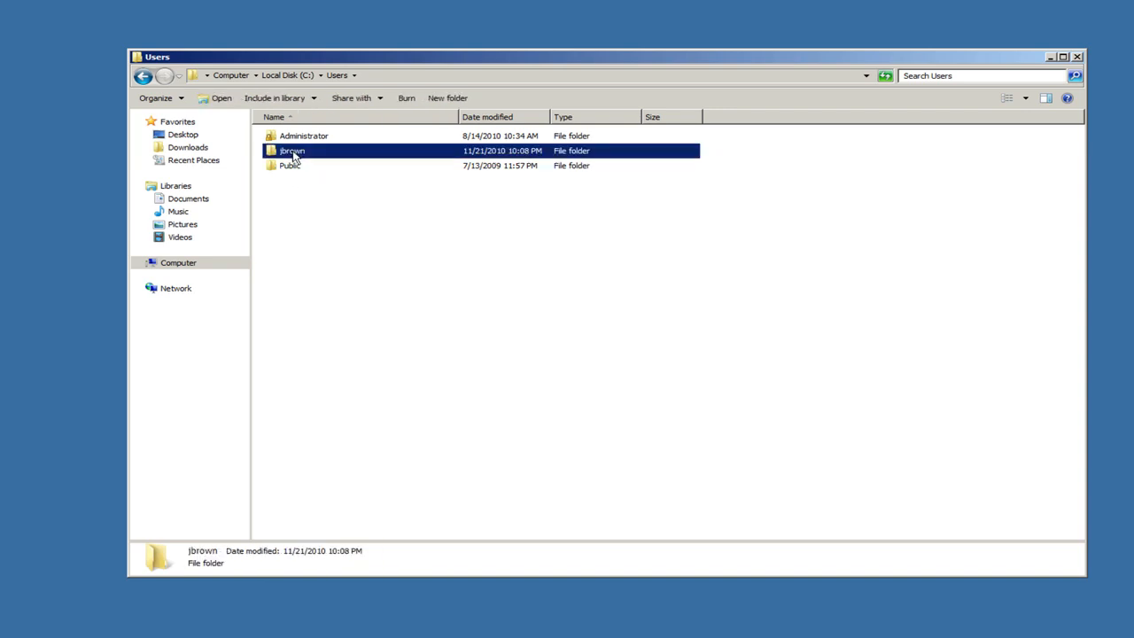
{"action": "right_click", "coordinate": [292, 151]}
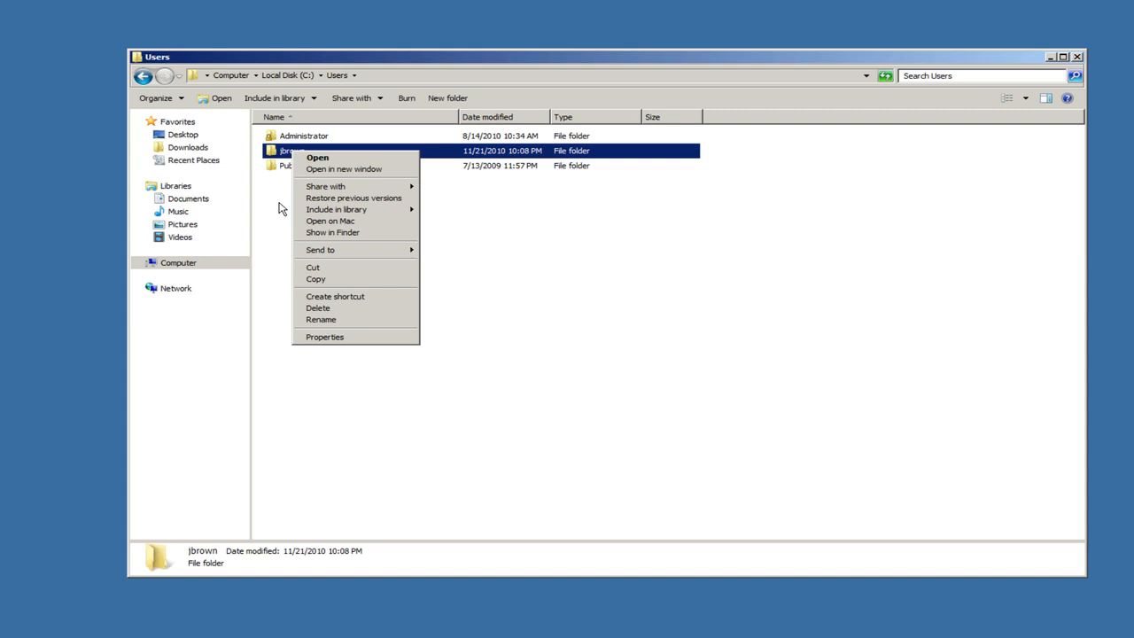
{"action": "mouse_move", "coordinate": [324, 337]}
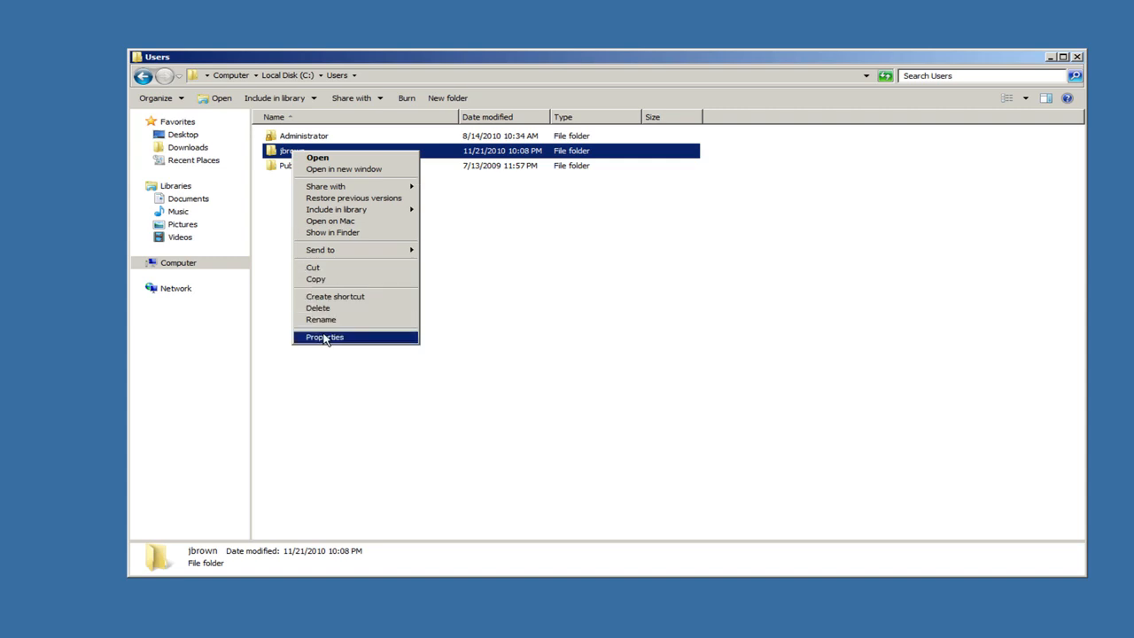
{"action": "left_click", "coordinate": [324, 337]}
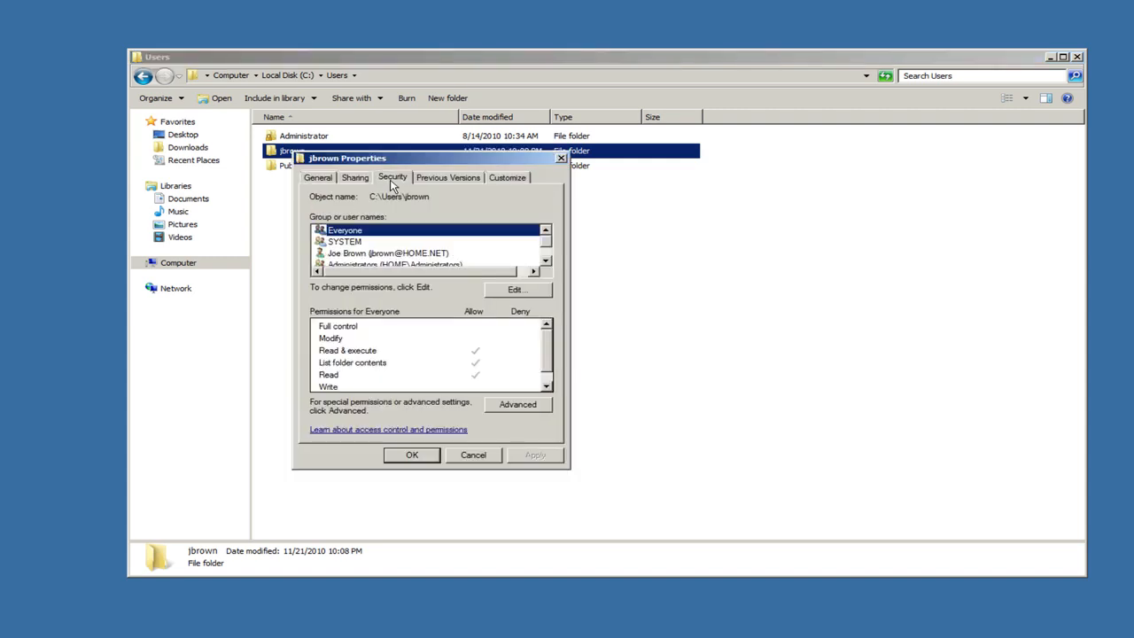
{"action": "left_click", "coordinate": [388, 253]}
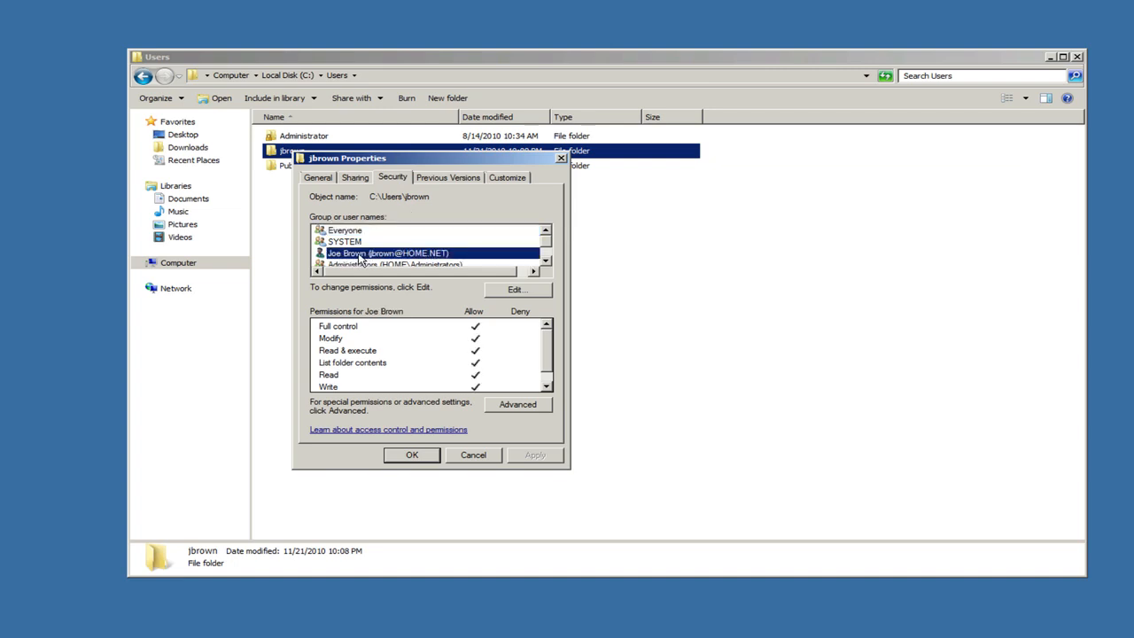
{"action": "mouse_move", "coordinate": [468, 320]}
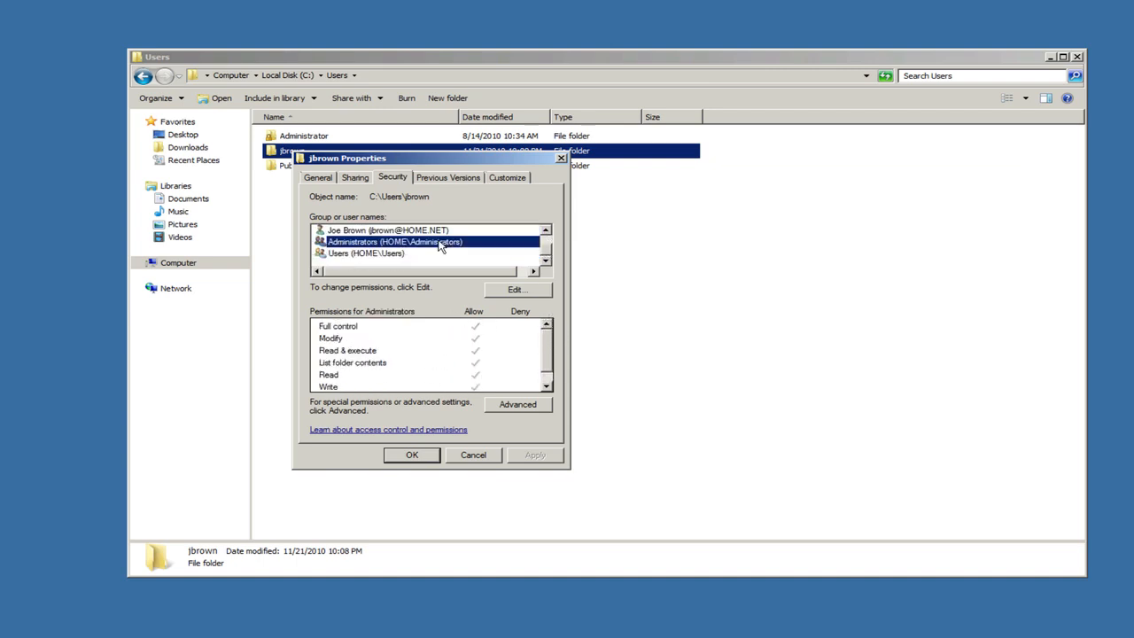
{"action": "mouse_move", "coordinate": [385, 257]}
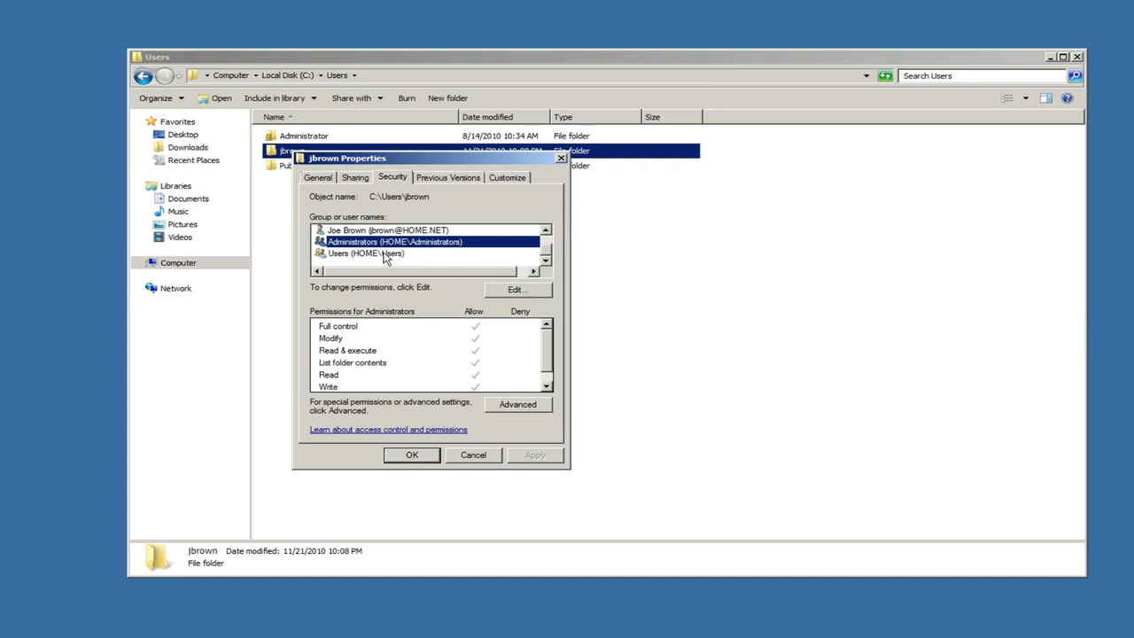
{"action": "left_click", "coordinate": [366, 253]}
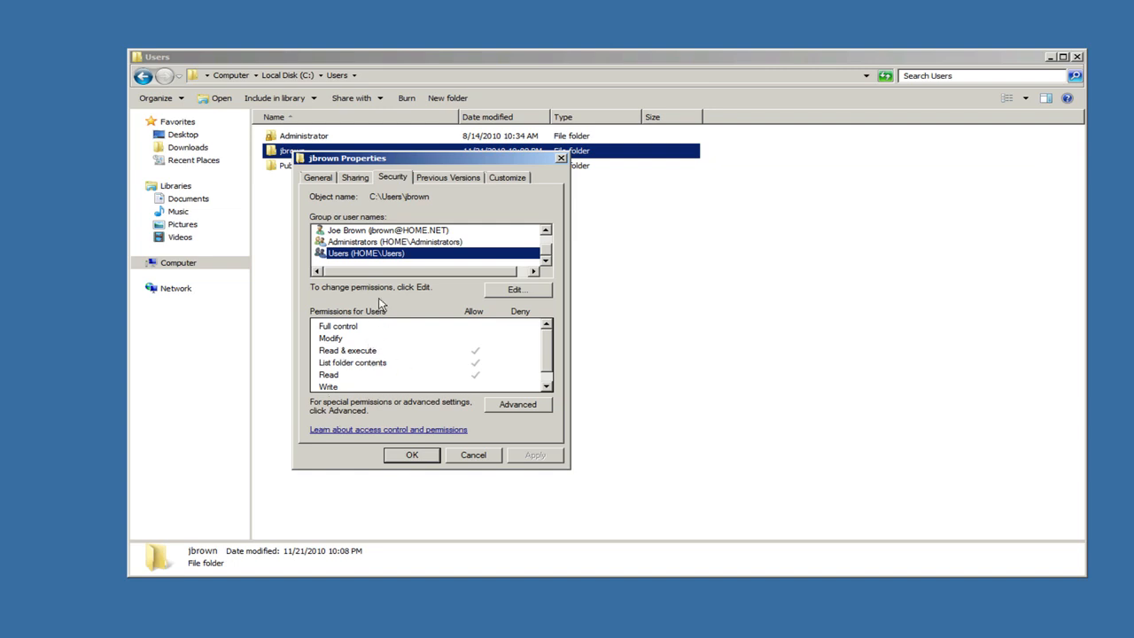
{"action": "mouse_move", "coordinate": [501, 292]}
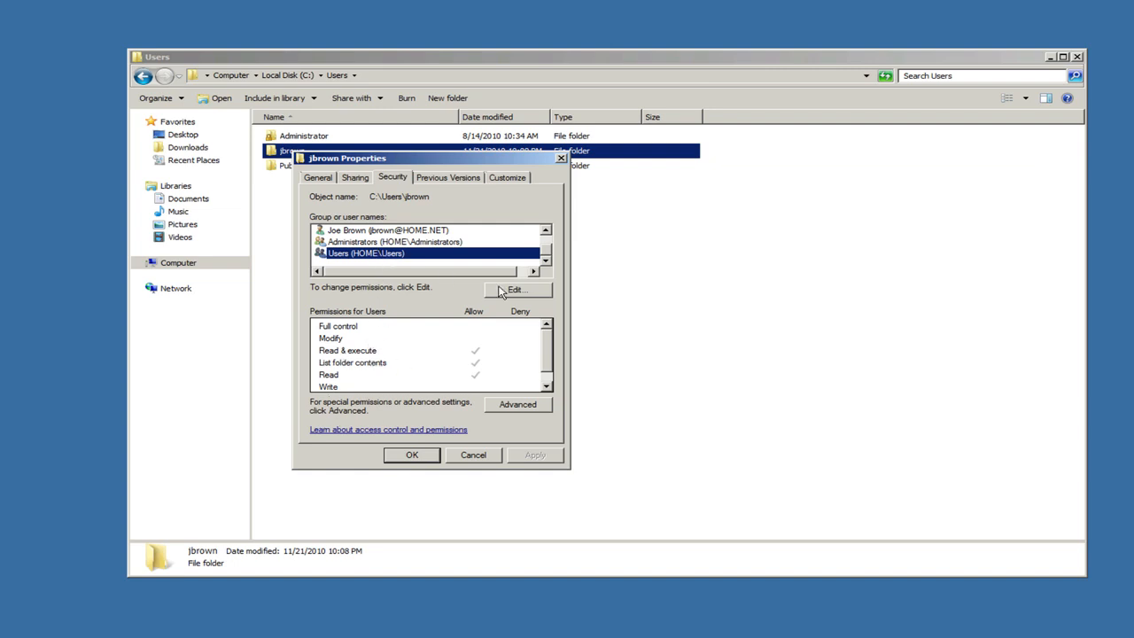
{"action": "left_click", "coordinate": [517, 290]}
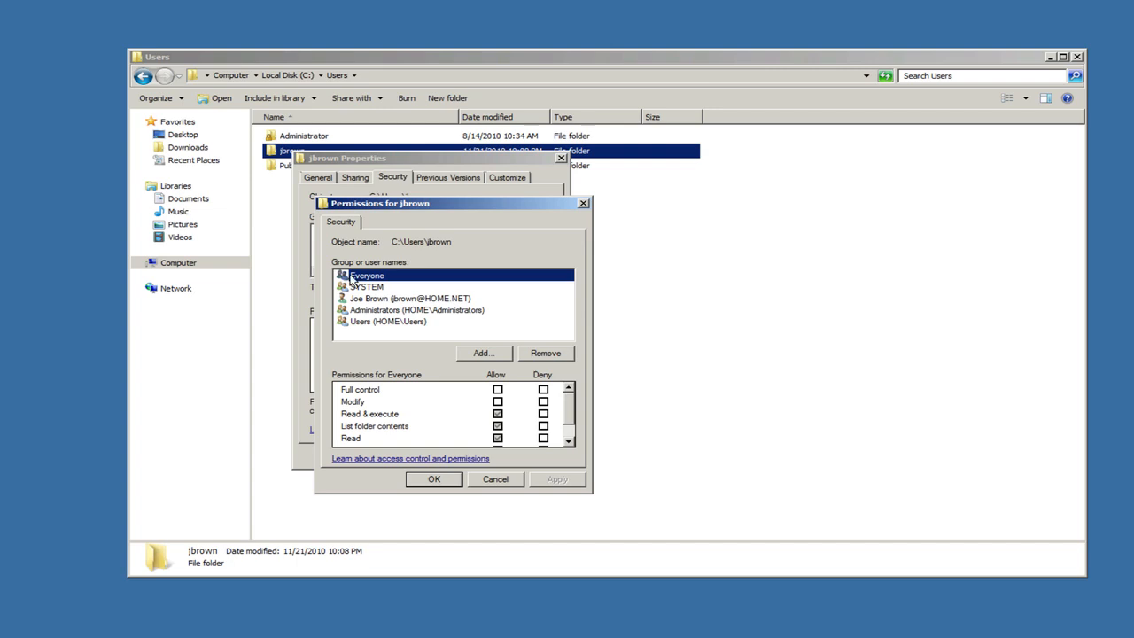
{"action": "left_click", "coordinate": [546, 353]}
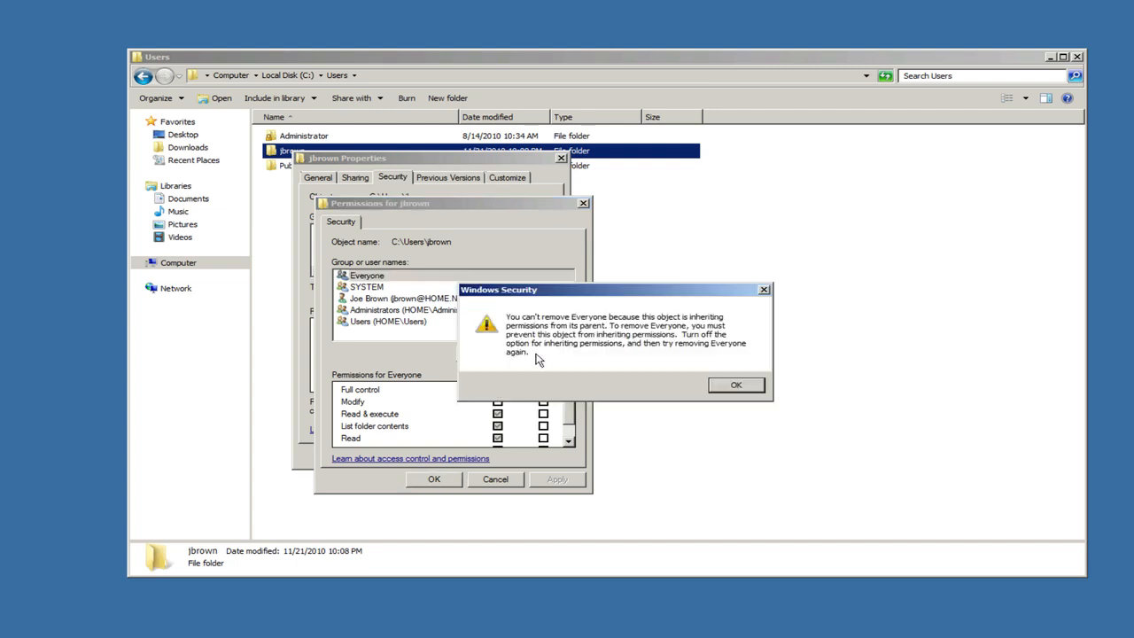
{"action": "left_click", "coordinate": [735, 385]}
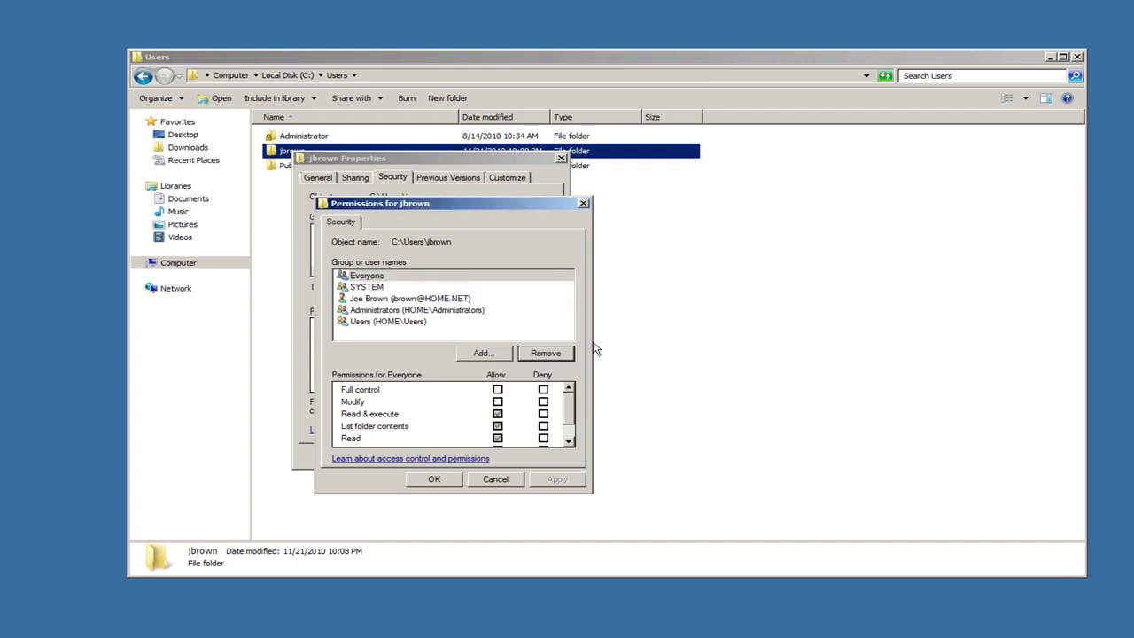
{"action": "left_click", "coordinate": [388, 321]}
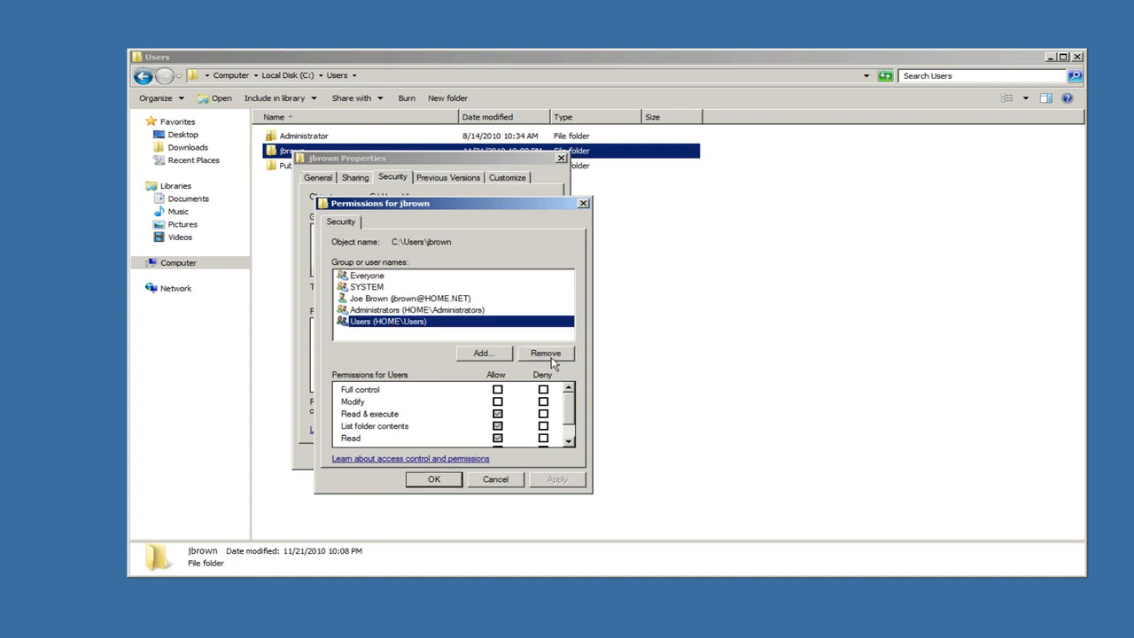
{"action": "left_click", "coordinate": [545, 353]}
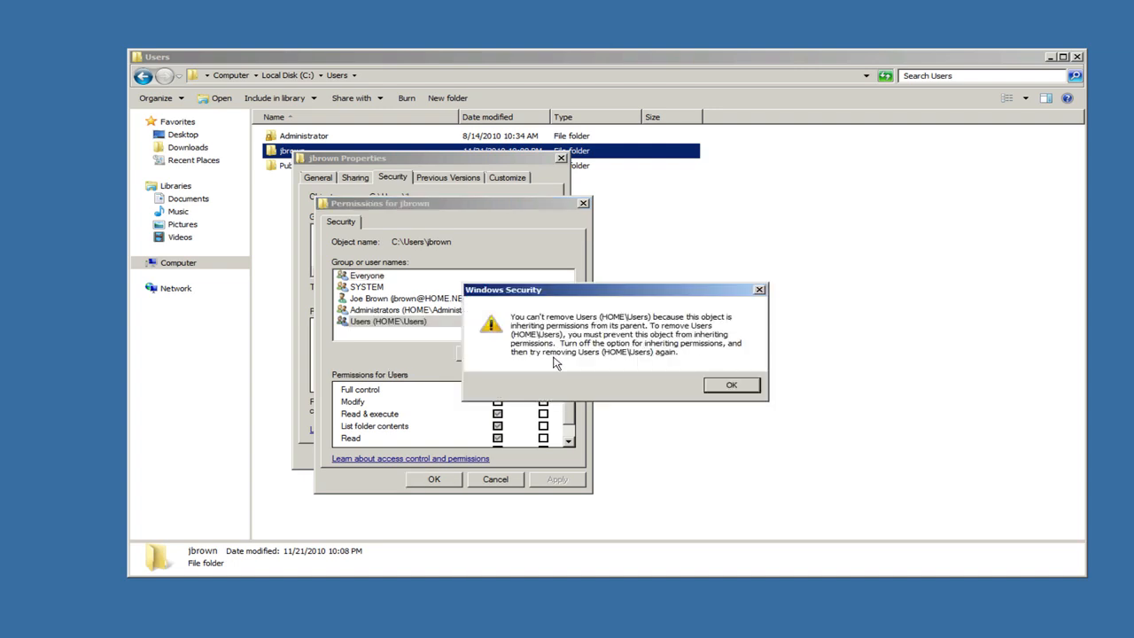
{"action": "left_click", "coordinate": [731, 385]}
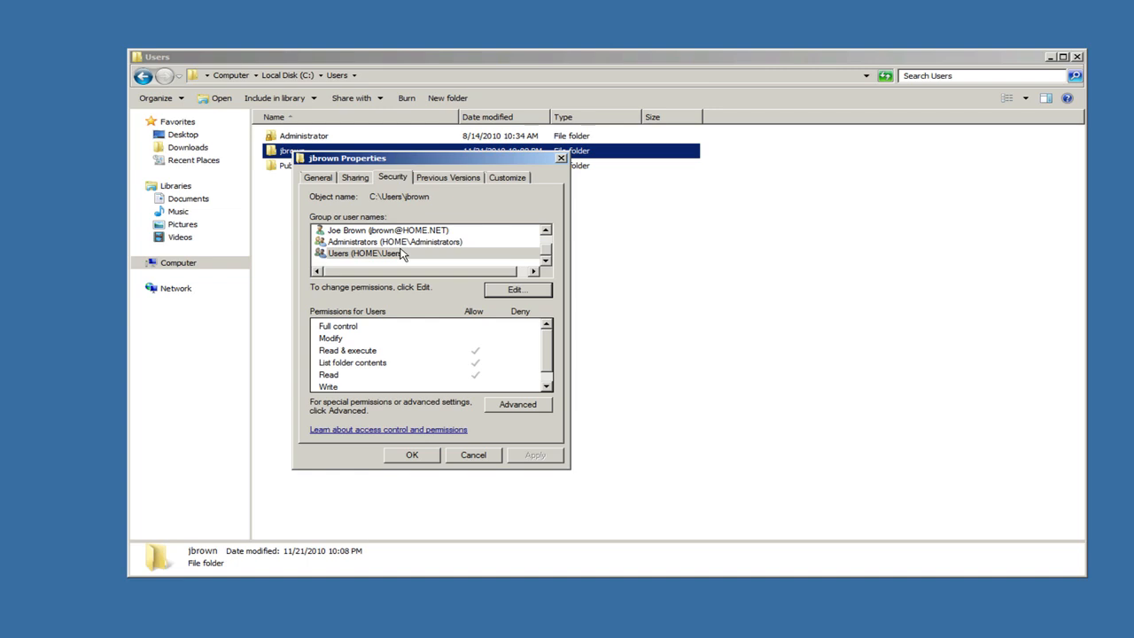
{"action": "mouse_move", "coordinate": [481, 394]}
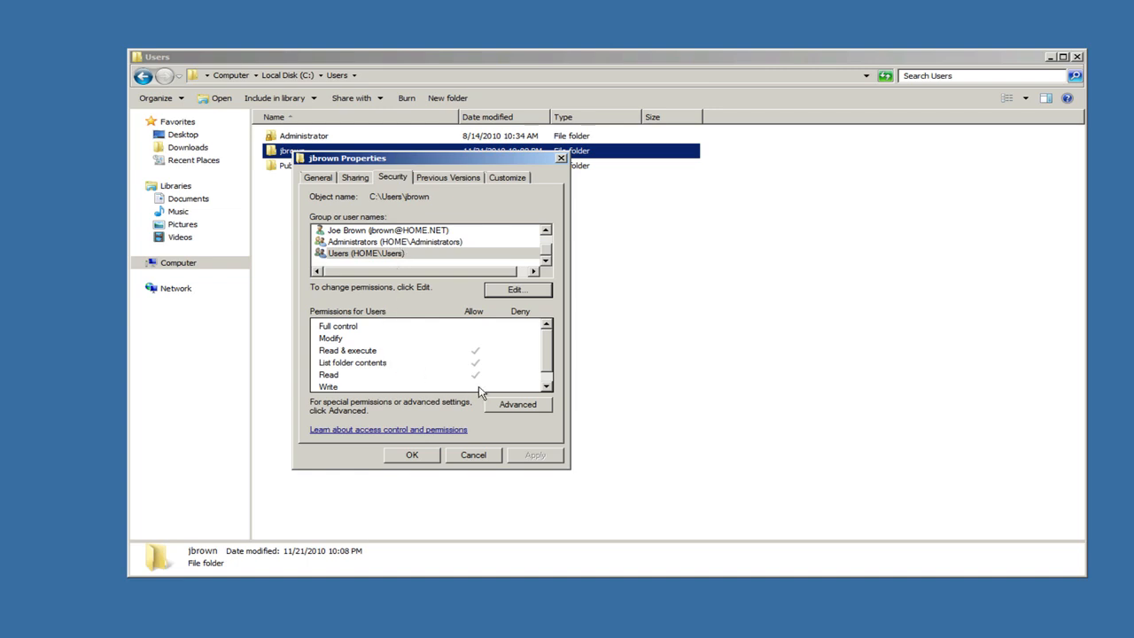
{"action": "left_click", "coordinate": [518, 404]}
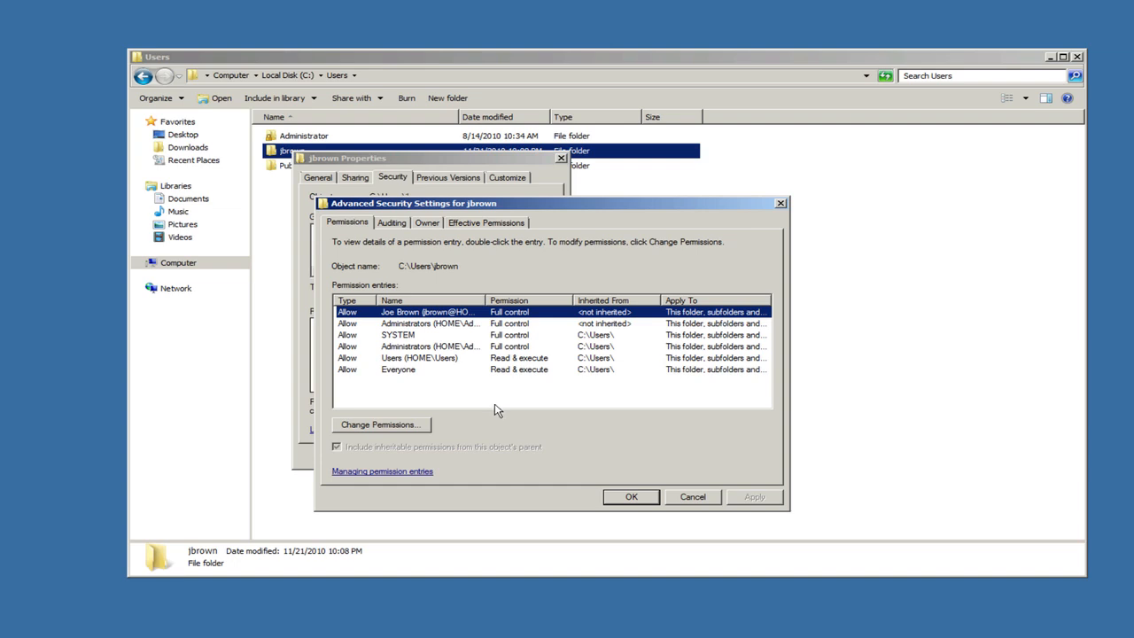
{"action": "left_click", "coordinate": [426, 223]}
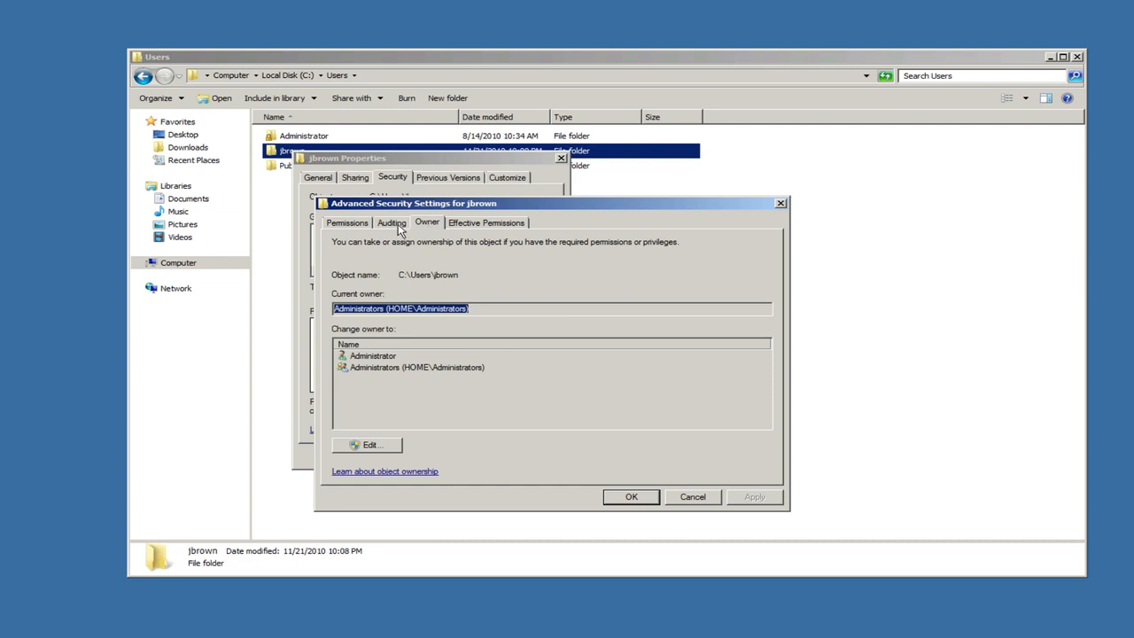
{"action": "left_click", "coordinate": [392, 222]}
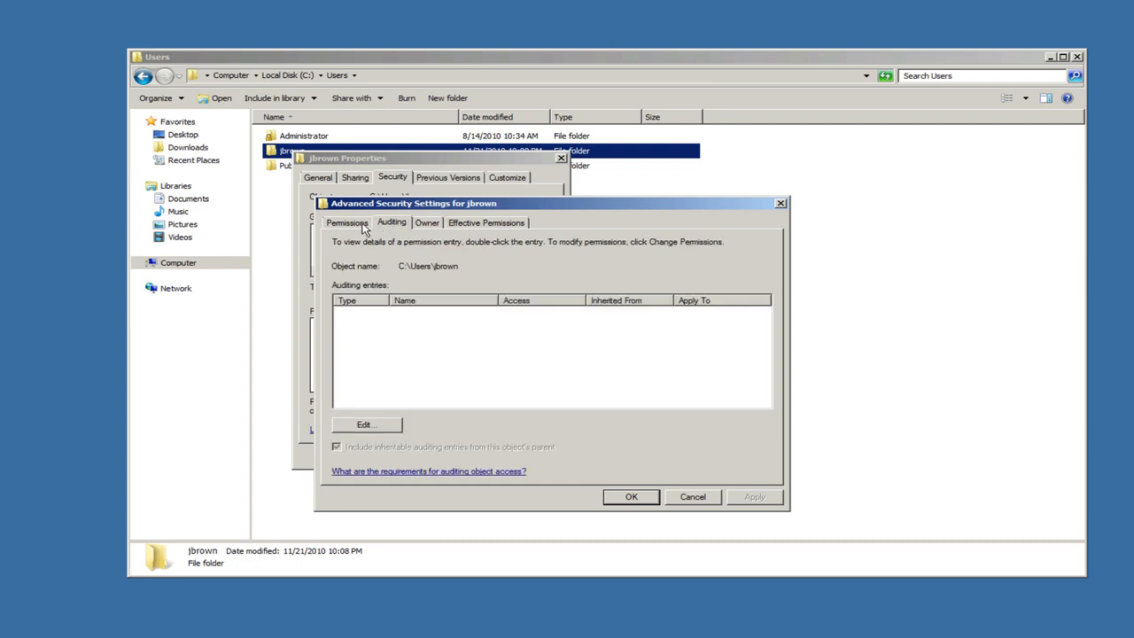
{"action": "left_click", "coordinate": [486, 222]}
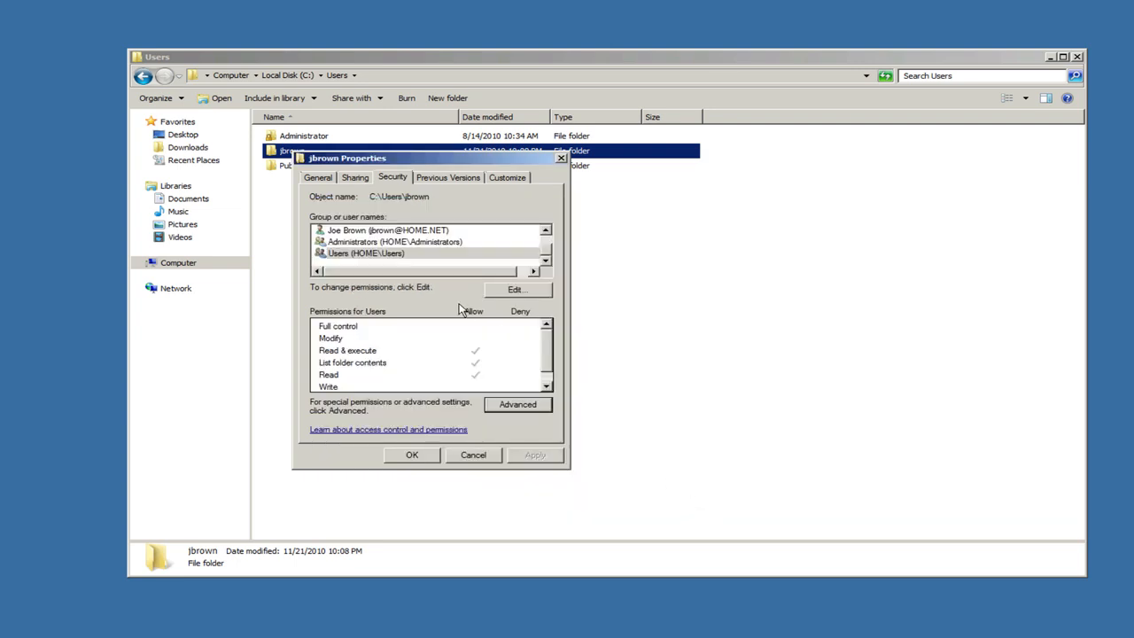
{"action": "mouse_move", "coordinate": [434, 323]}
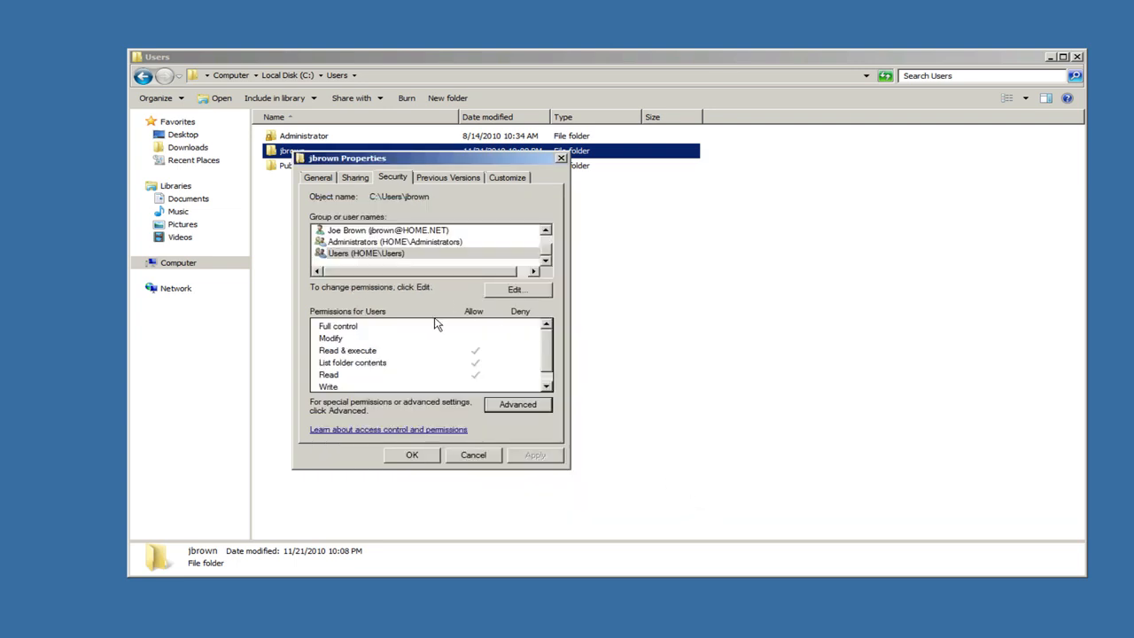
{"action": "left_click", "coordinate": [355, 177]}
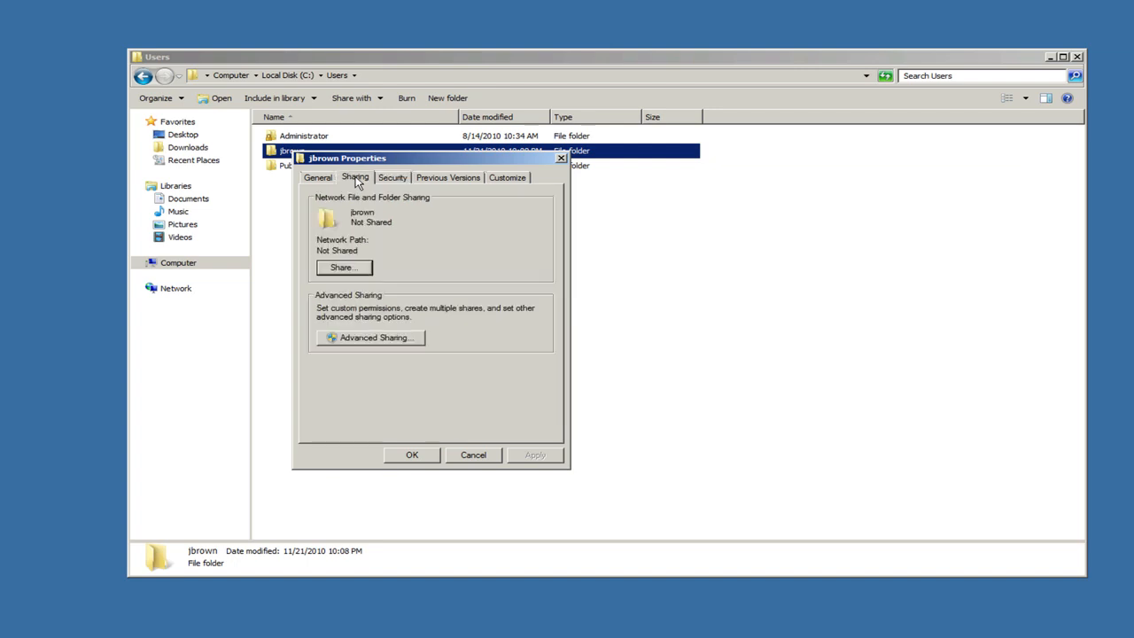
{"action": "mouse_move", "coordinate": [394, 357]}
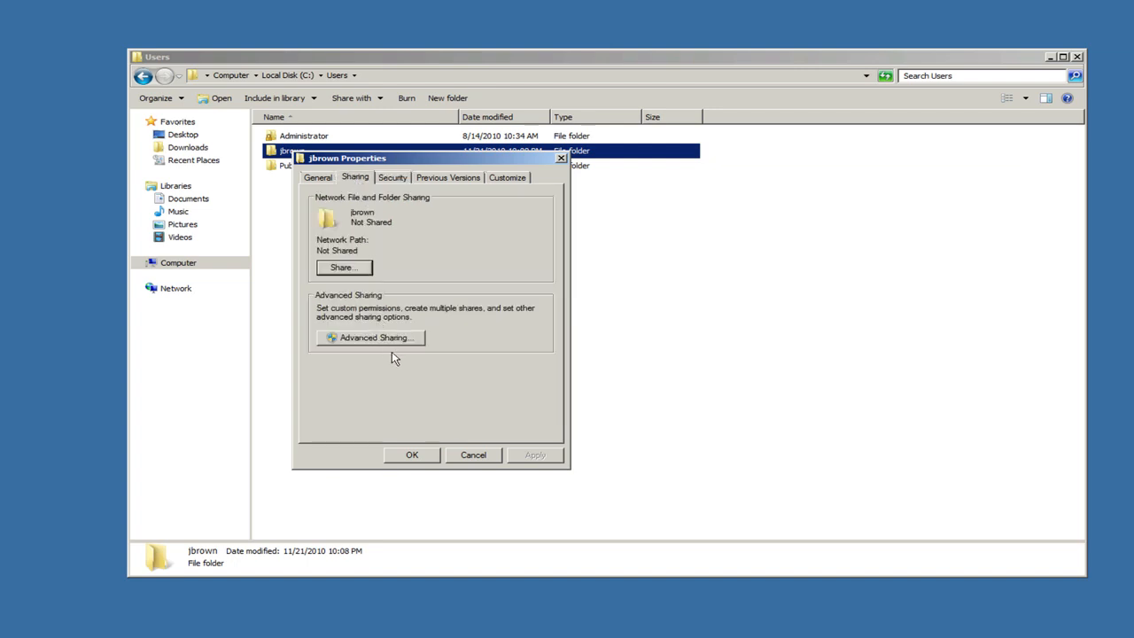
{"action": "left_click", "coordinate": [411, 454]}
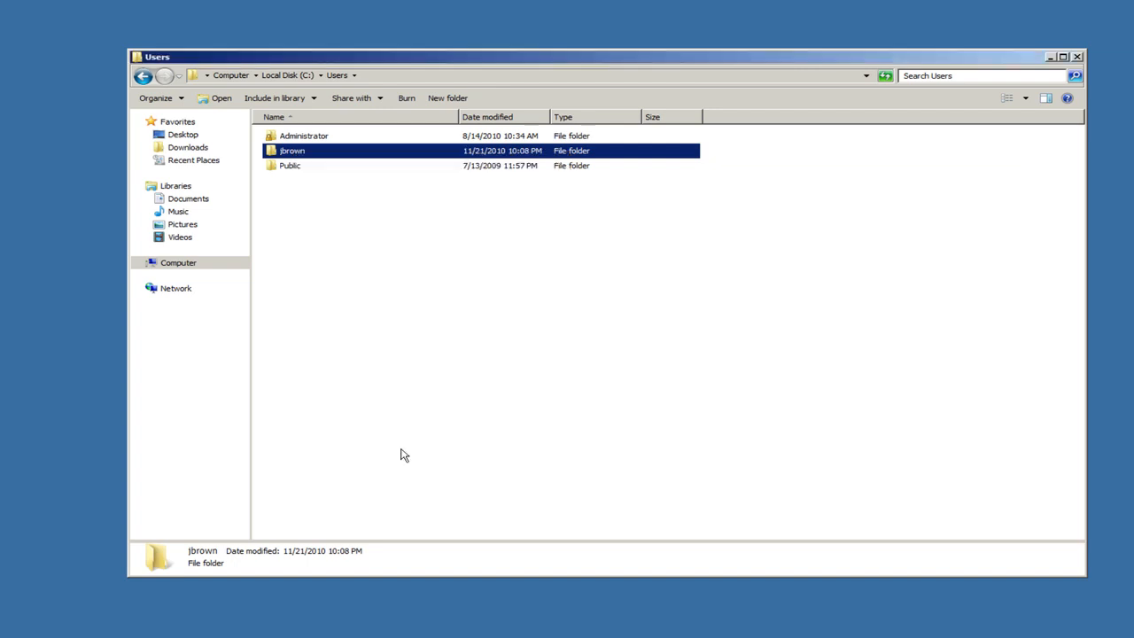
From the C: root, open C:\Users advanced security settings to change permission entries
{"action": "left_click", "coordinate": [144, 76]}
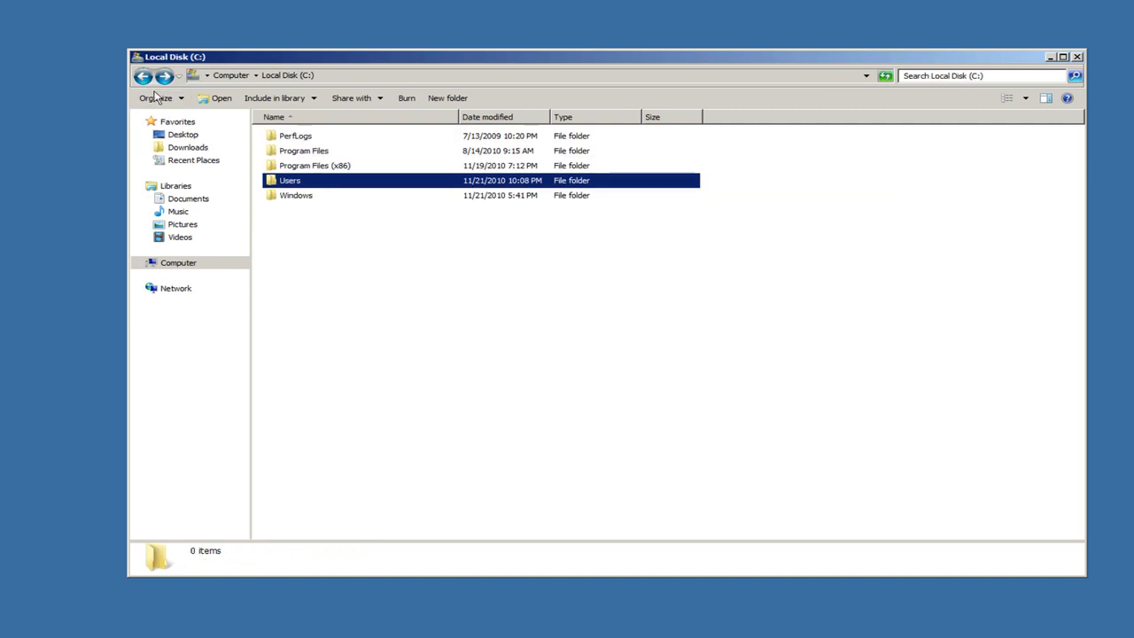
{"action": "right_click", "coordinate": [290, 180]}
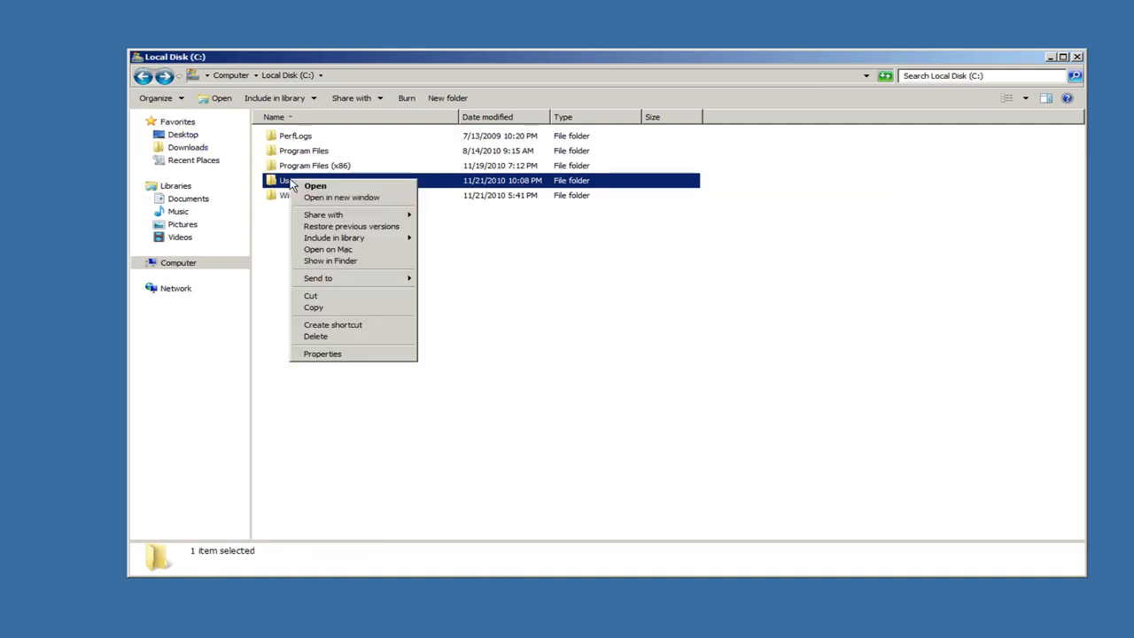
{"action": "left_click", "coordinate": [322, 354]}
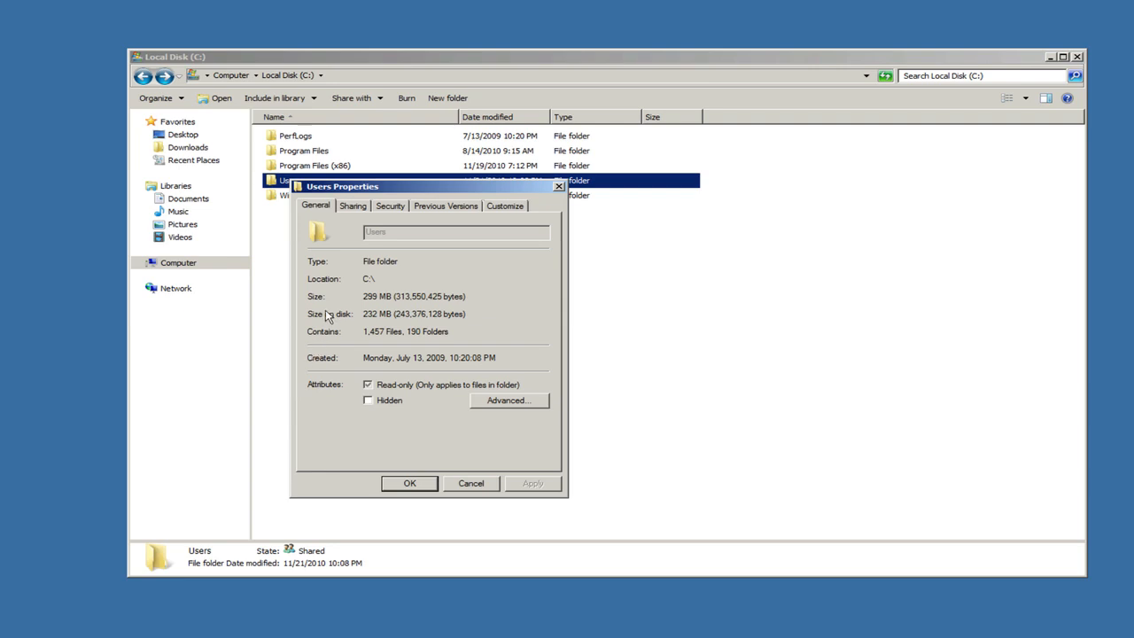
{"action": "left_click", "coordinate": [390, 205]}
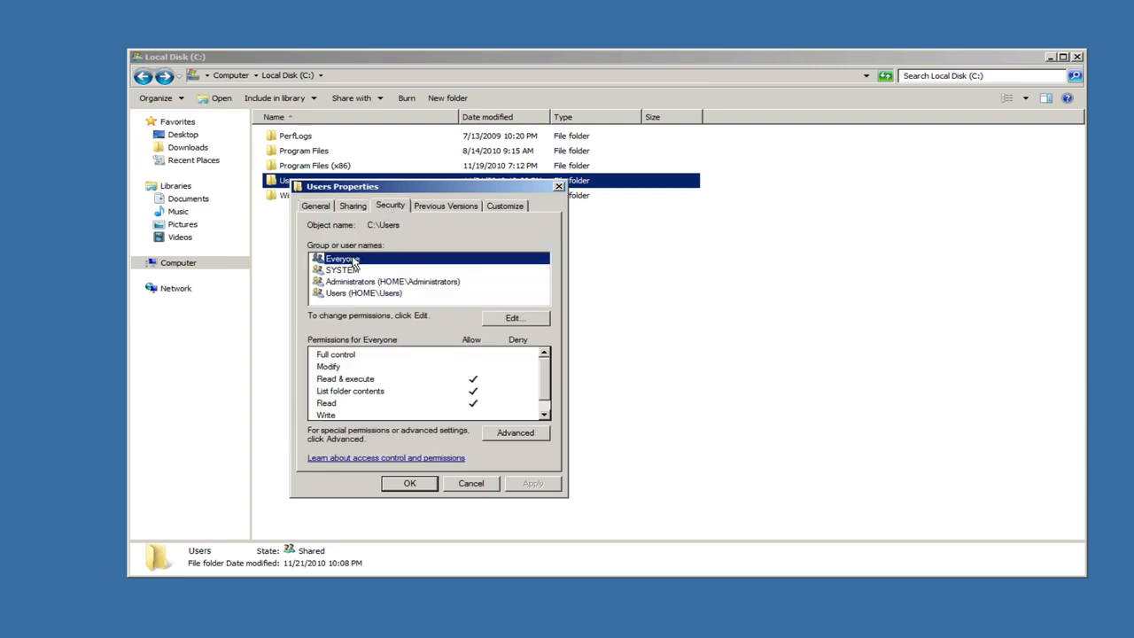
{"action": "mouse_move", "coordinate": [372, 396]}
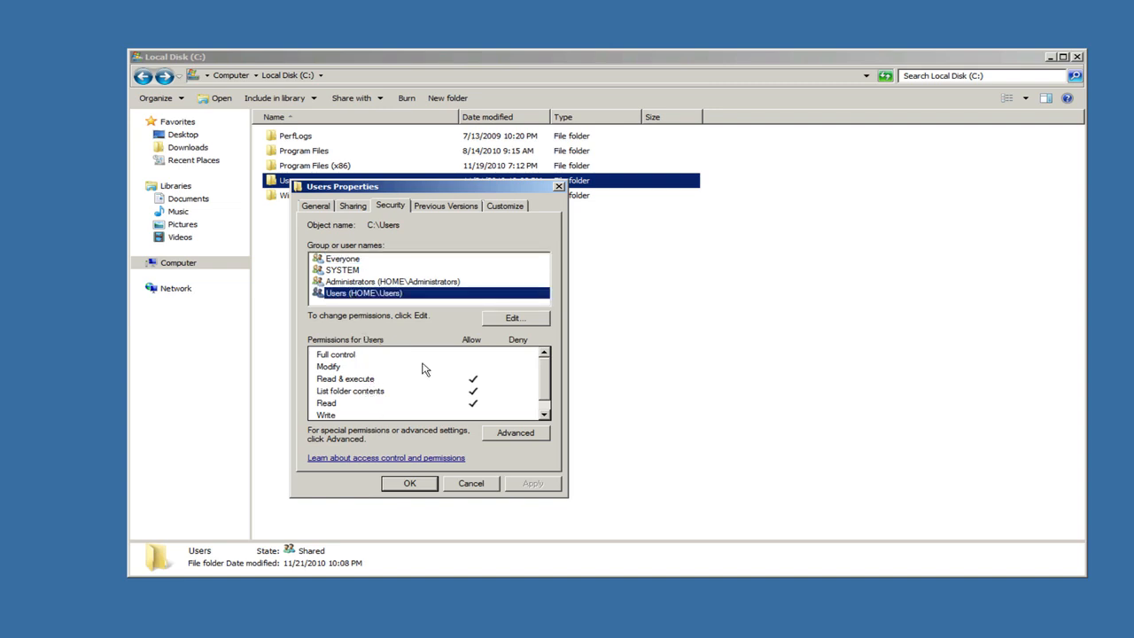
{"action": "left_click", "coordinate": [516, 433]}
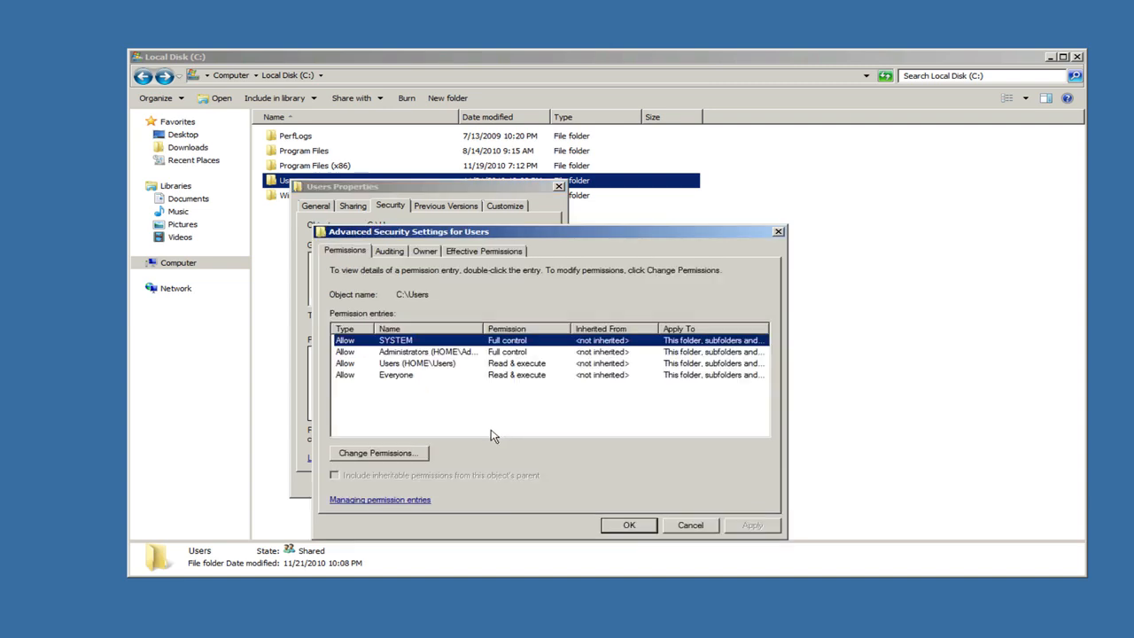
{"action": "mouse_move", "coordinate": [397, 398]}
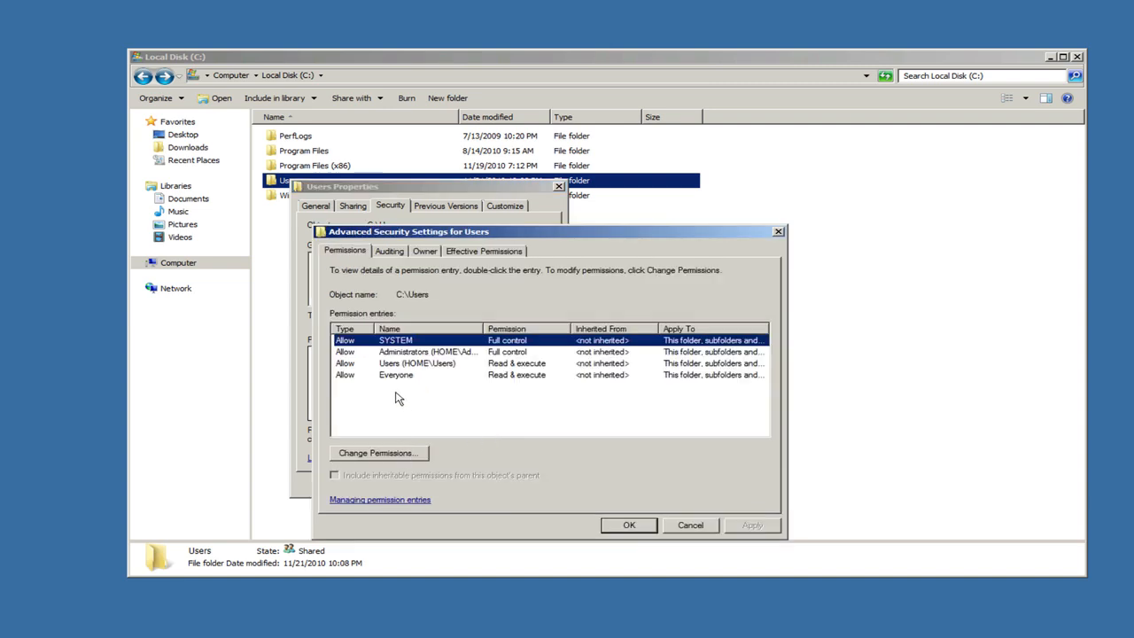
{"action": "left_click", "coordinate": [377, 452]}
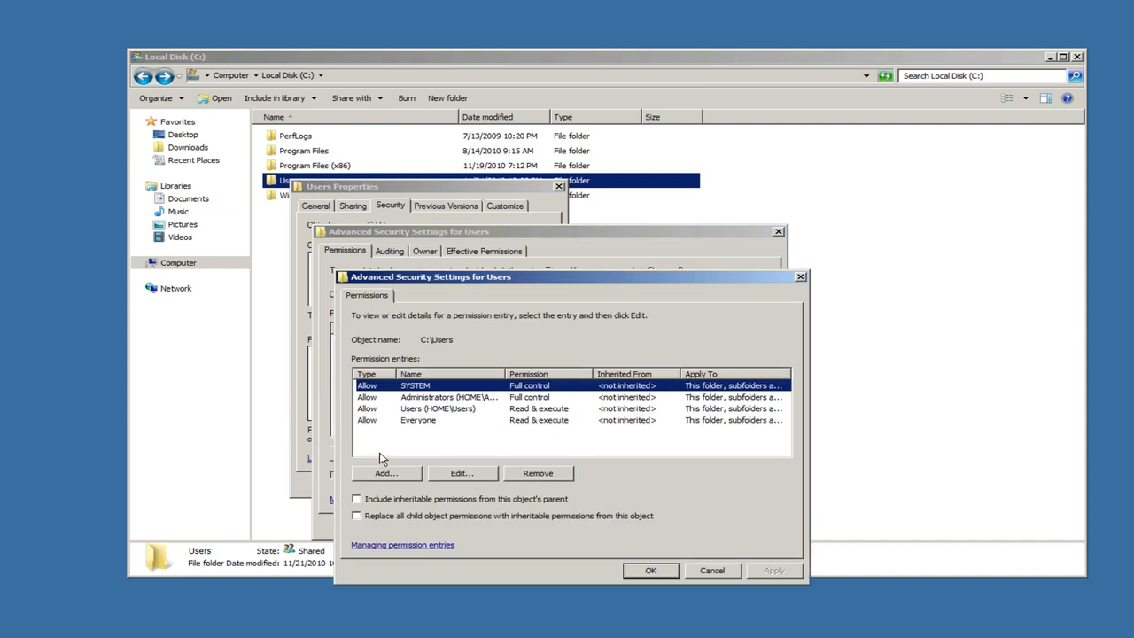
{"action": "mouse_move", "coordinate": [384, 443]}
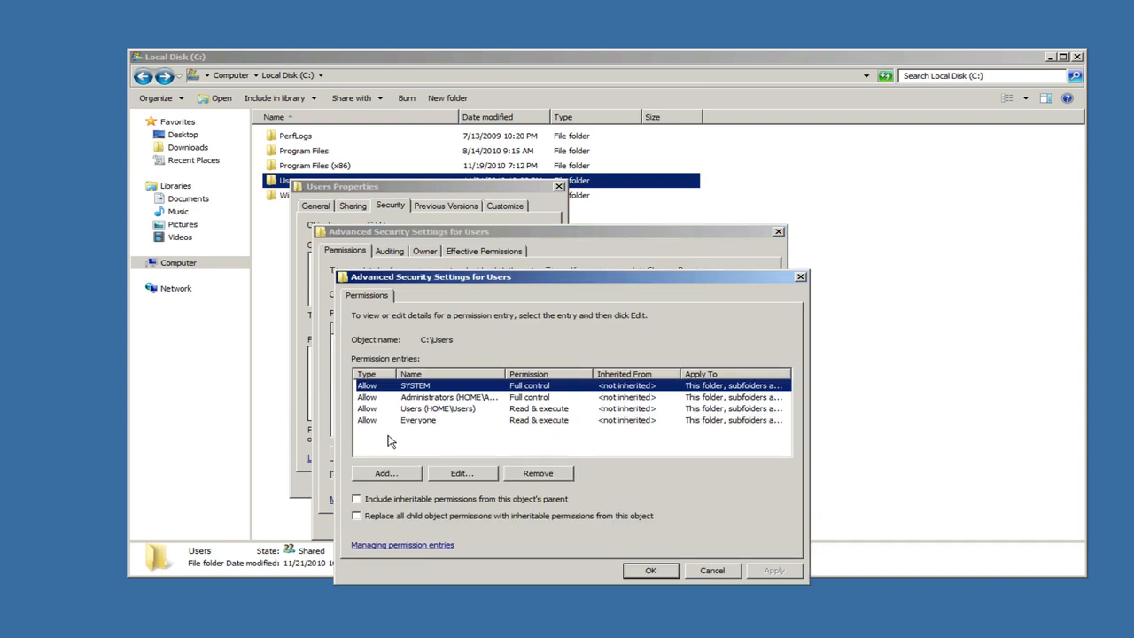
Remove the Everyone entry and continue past the access-denied errors
{"action": "left_click", "coordinate": [418, 420]}
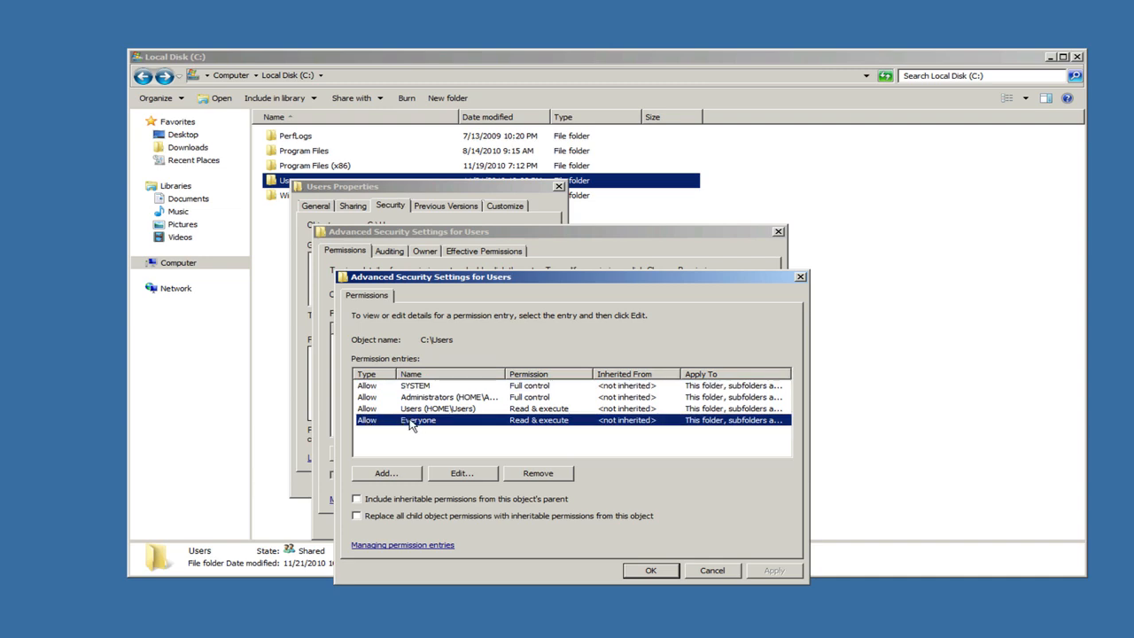
{"action": "left_click", "coordinate": [538, 473]}
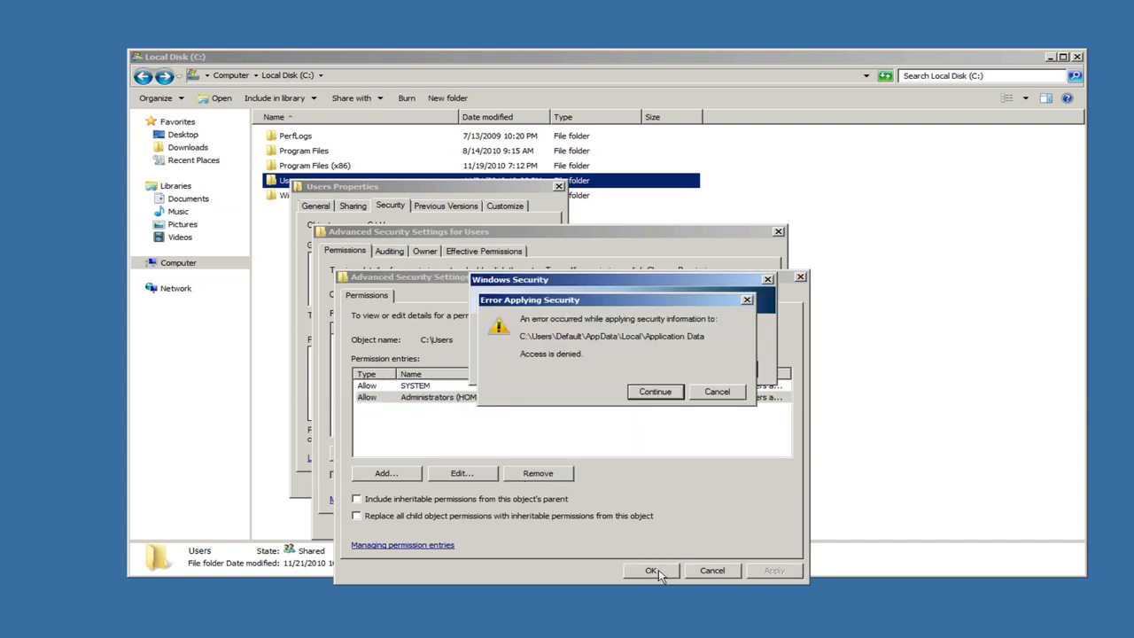
{"action": "left_click", "coordinate": [655, 391]}
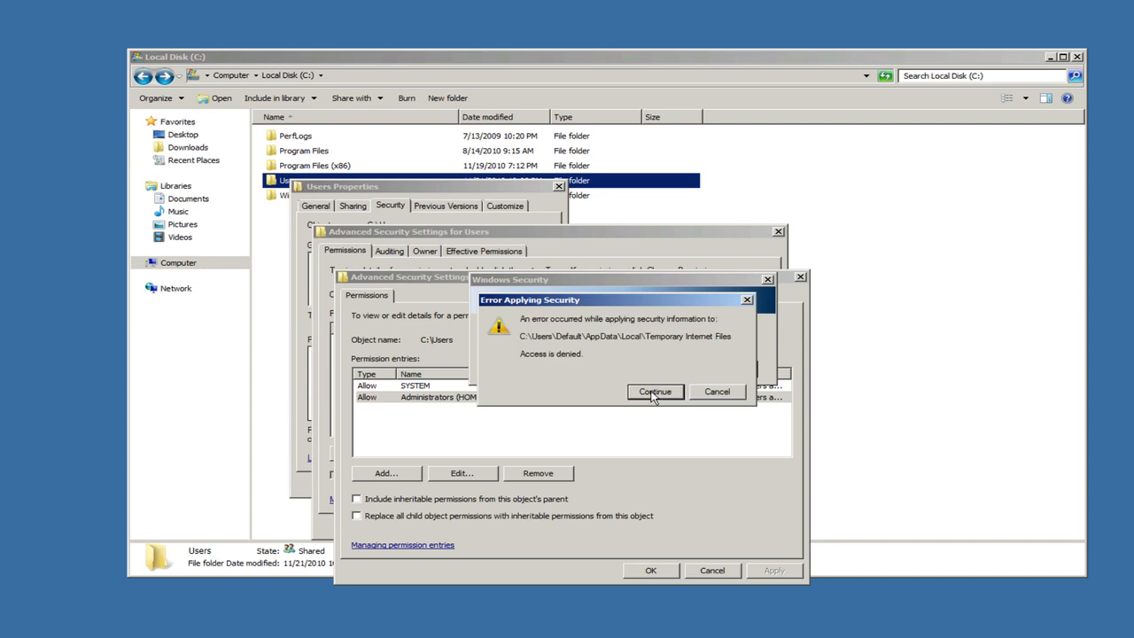
{"action": "left_click", "coordinate": [655, 392]}
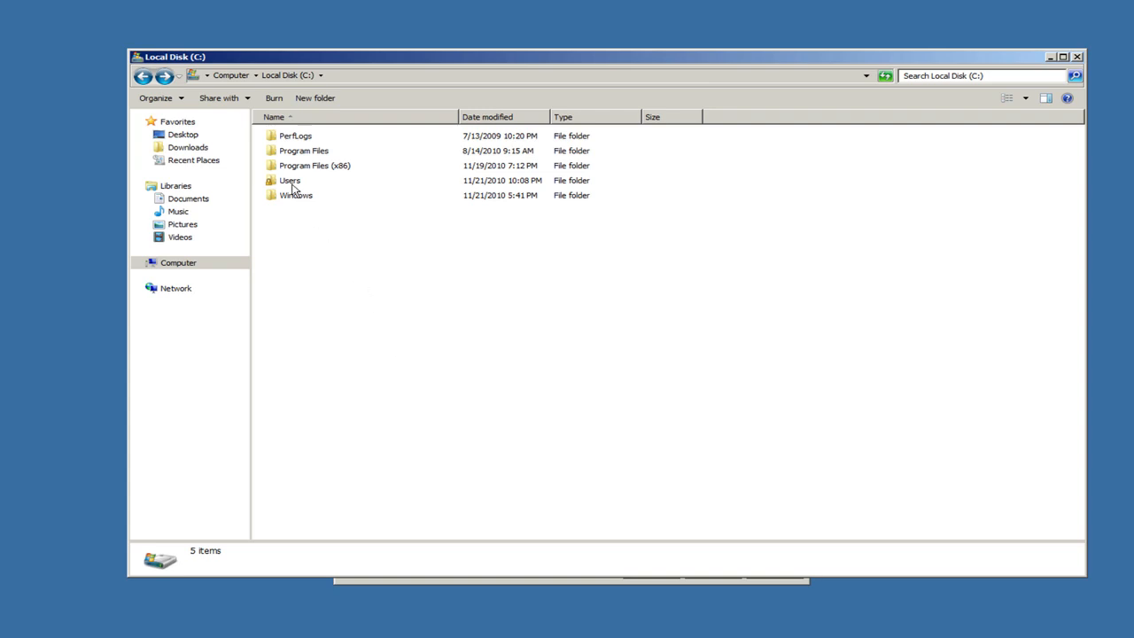
{"action": "right_click", "coordinate": [290, 180]}
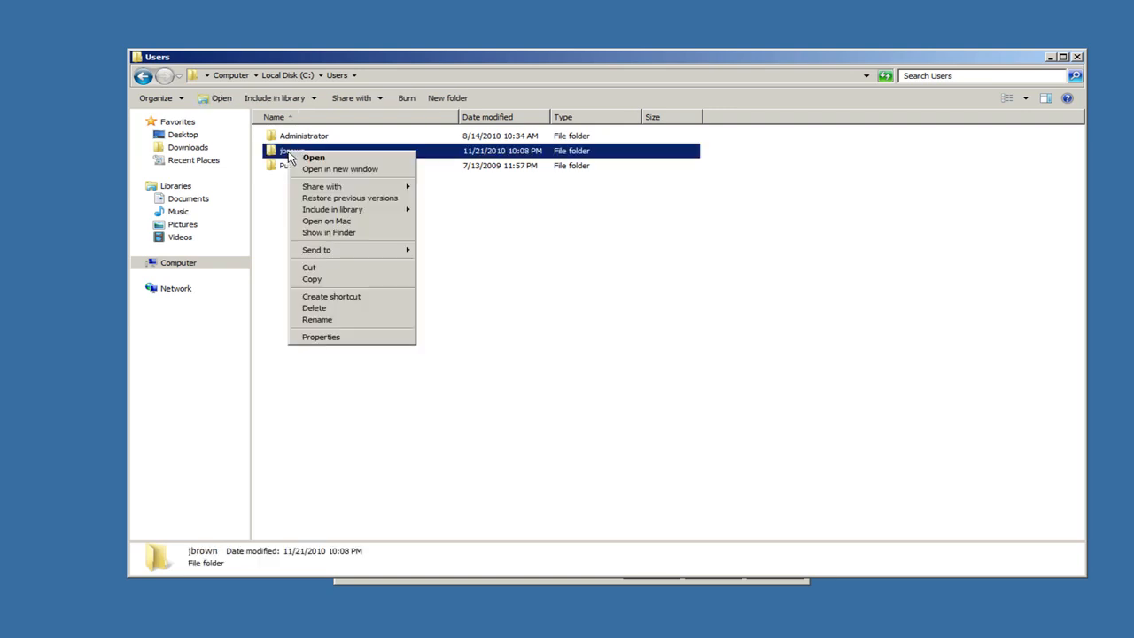
{"action": "left_click", "coordinate": [321, 336]}
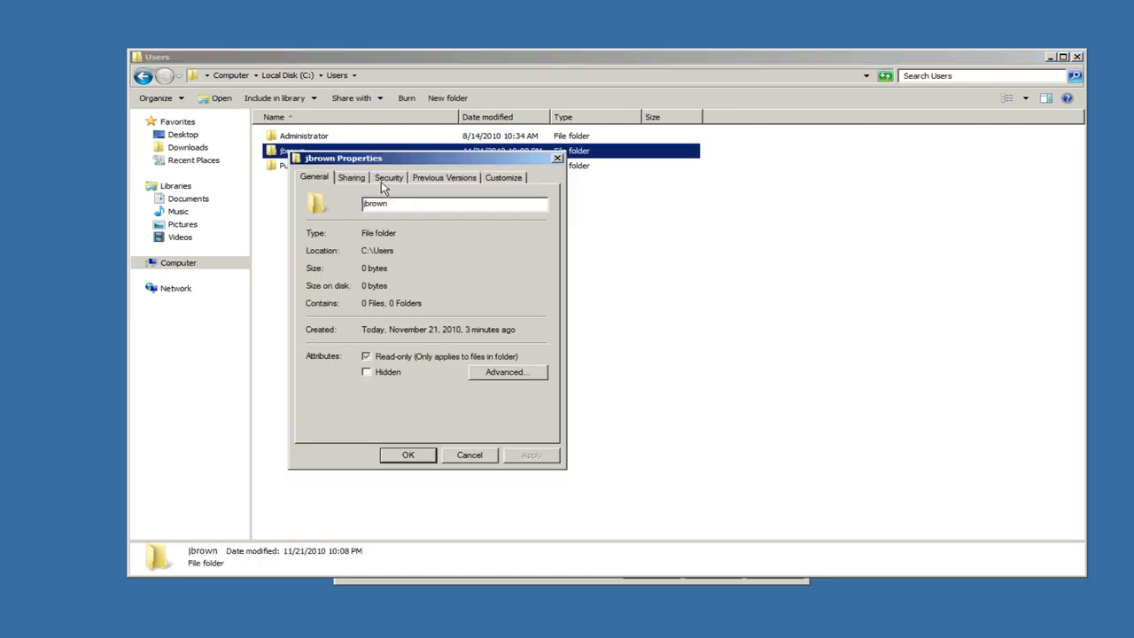
{"action": "left_click", "coordinate": [388, 177]}
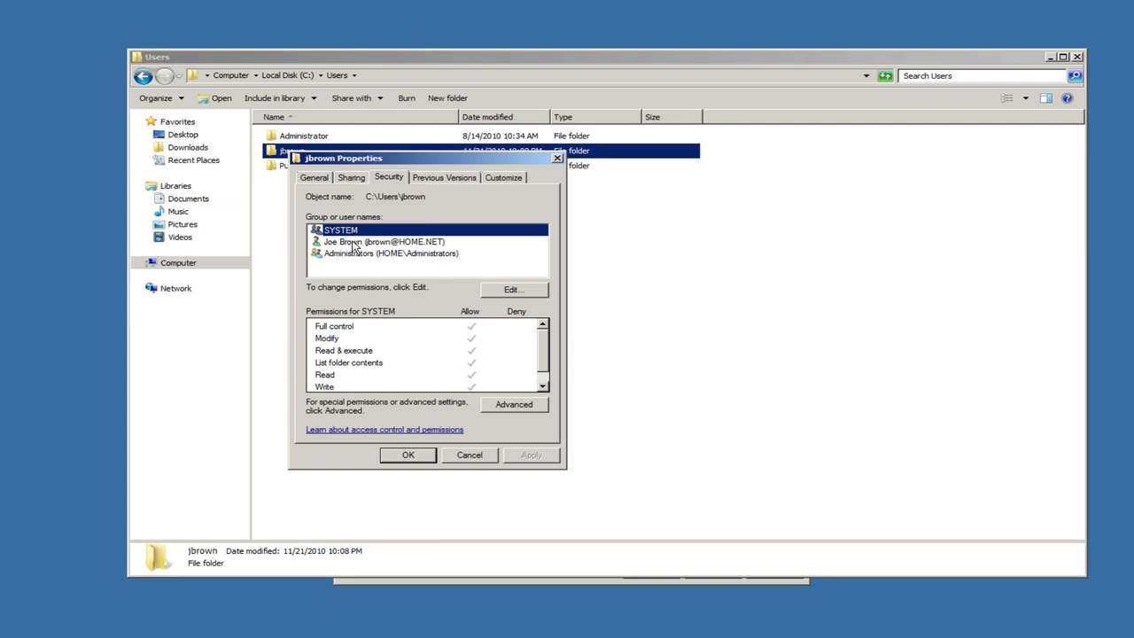
{"action": "left_click", "coordinate": [390, 253]}
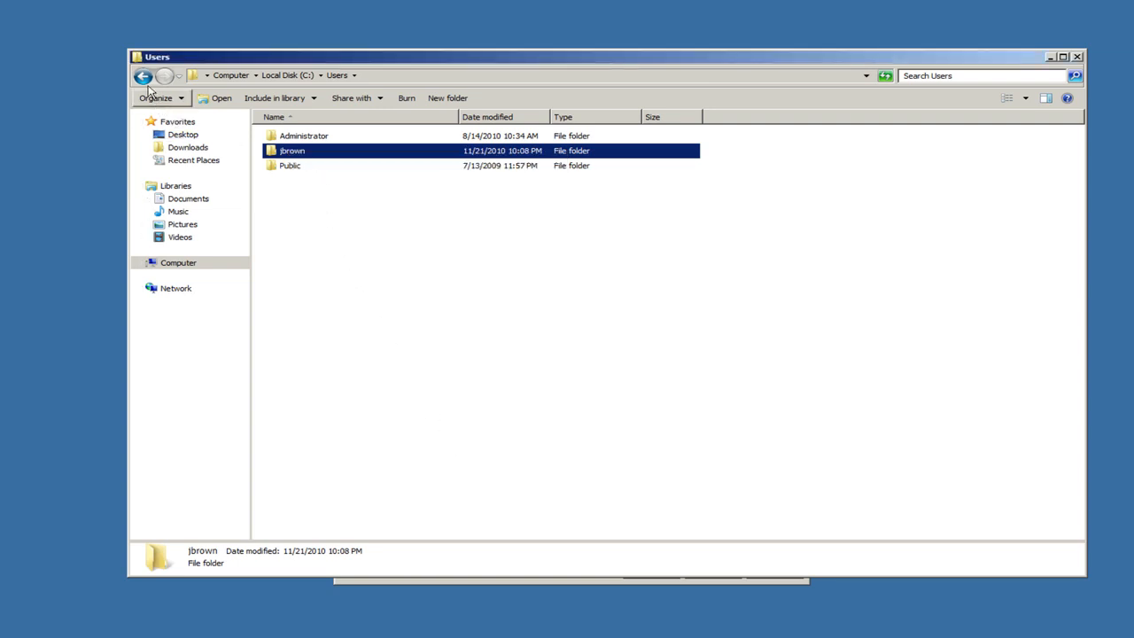
{"action": "left_click", "coordinate": [144, 75]}
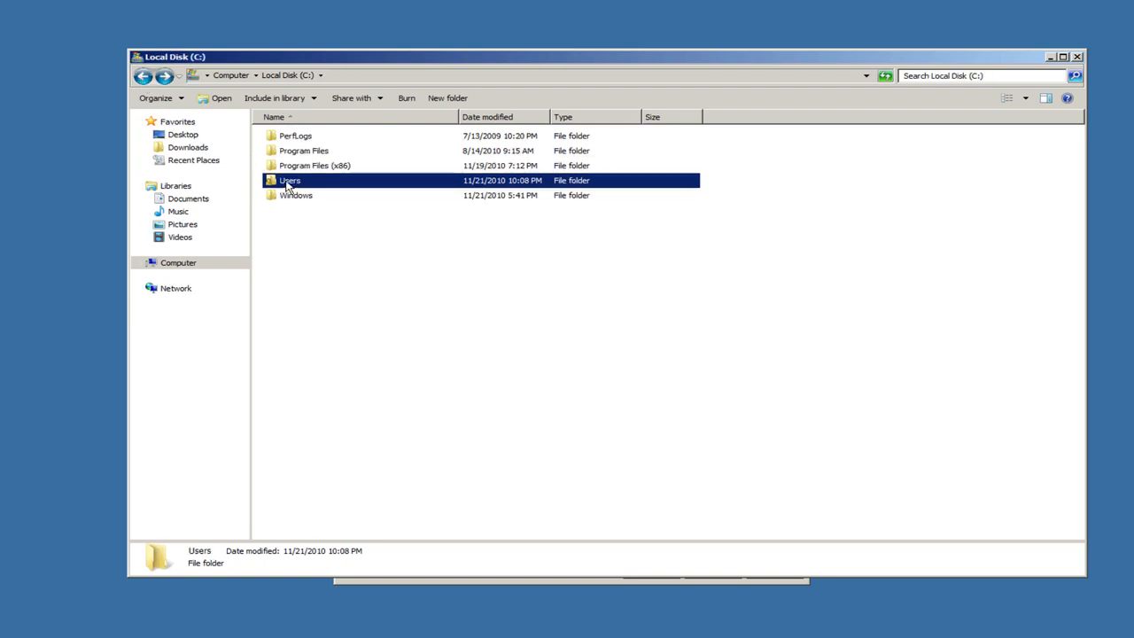
{"action": "right_click", "coordinate": [289, 180]}
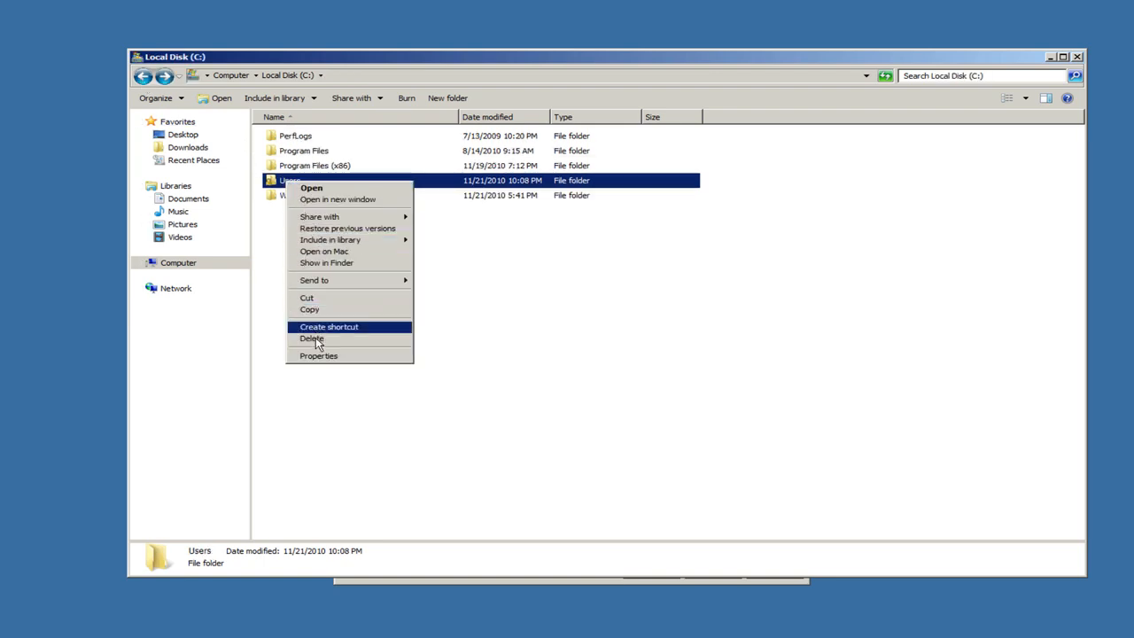
{"action": "left_click", "coordinate": [319, 356]}
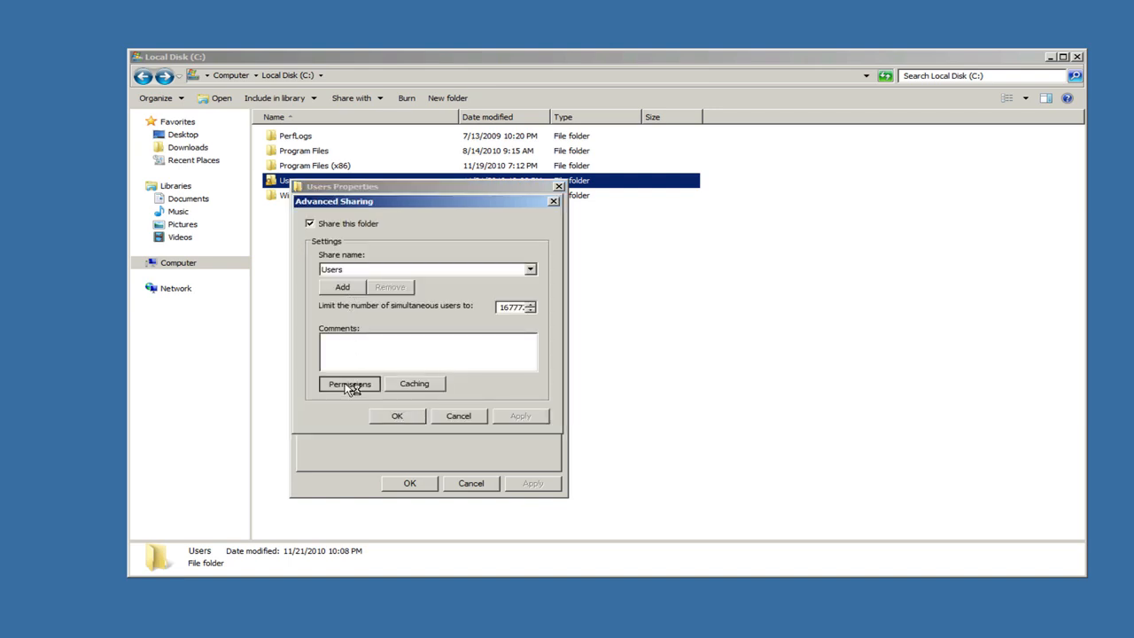
{"action": "left_click", "coordinate": [349, 383]}
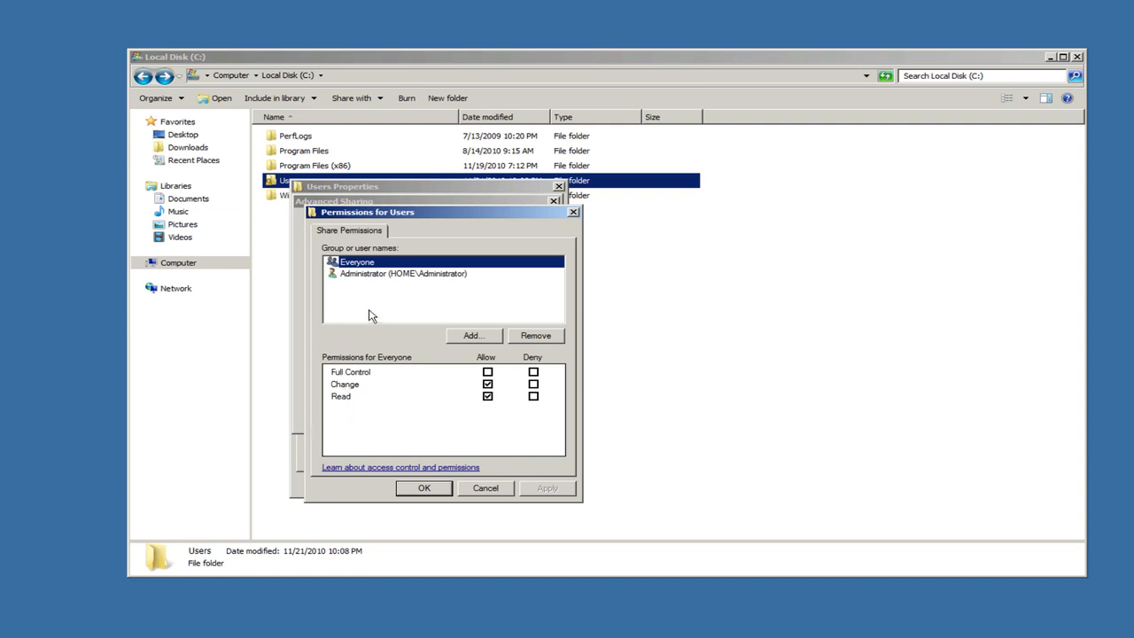
{"action": "left_click", "coordinate": [403, 273]}
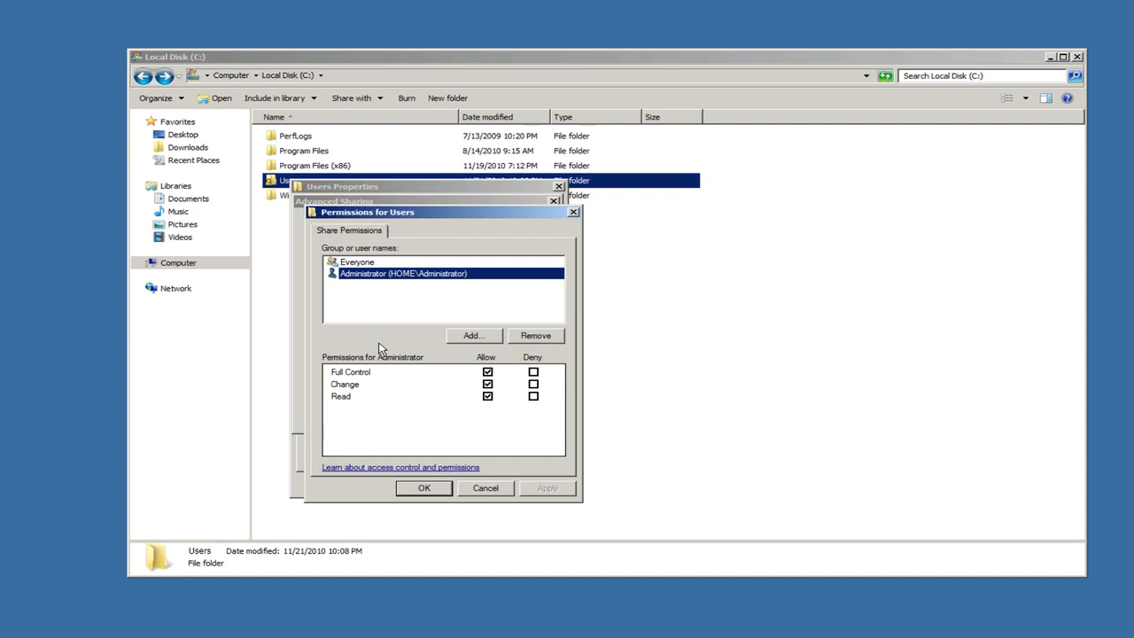
{"action": "left_click", "coordinate": [423, 488]}
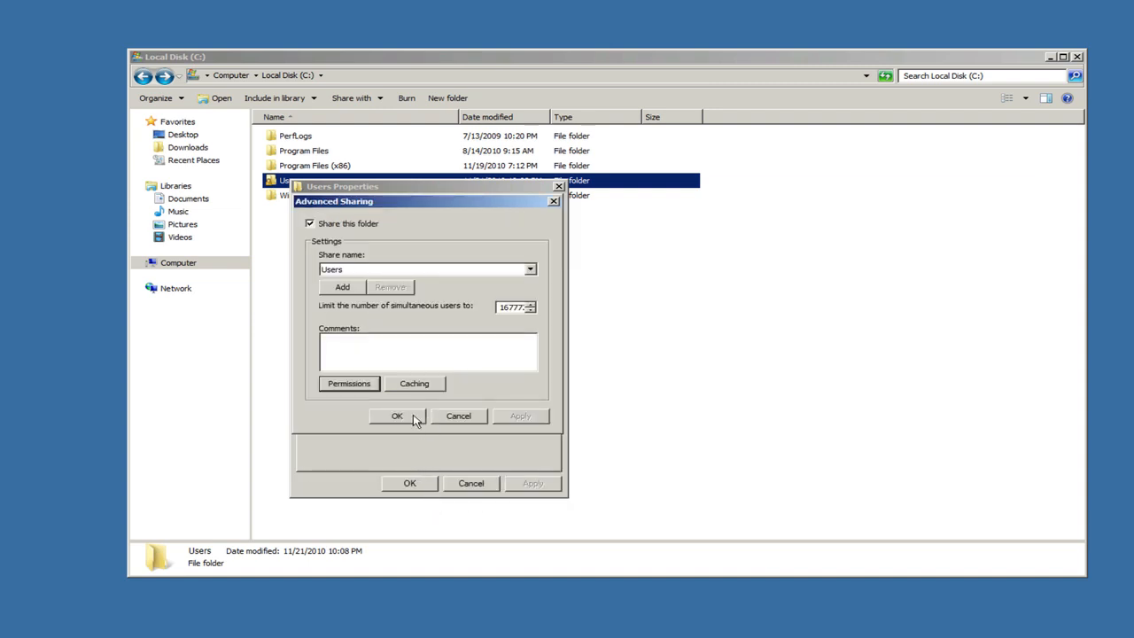
{"action": "left_click", "coordinate": [397, 417]}
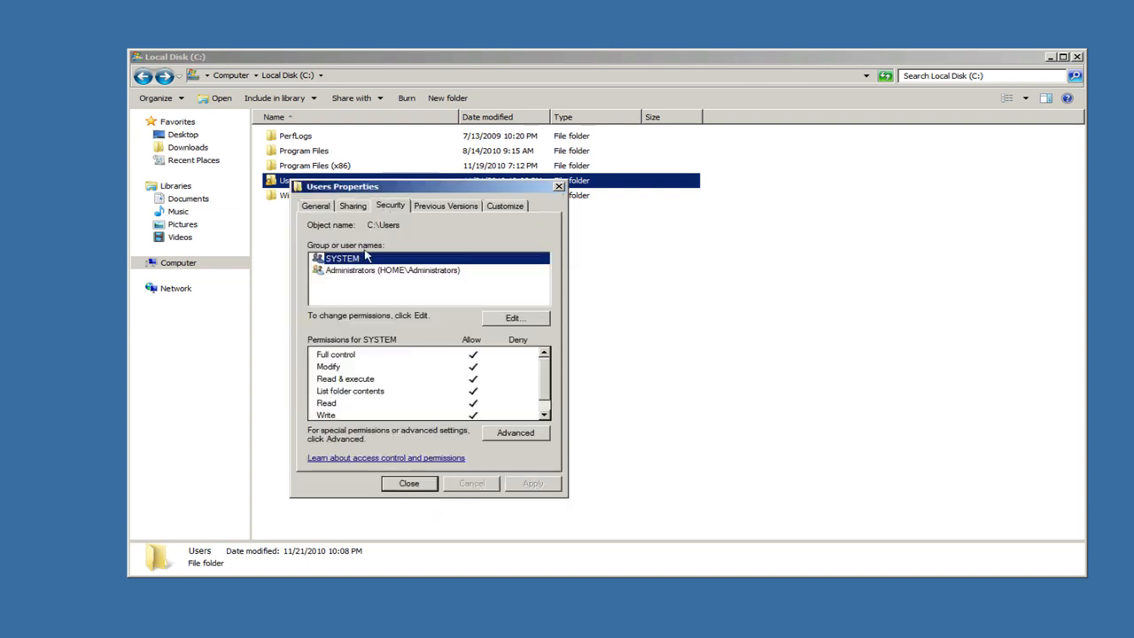
{"action": "mouse_move", "coordinate": [381, 370]}
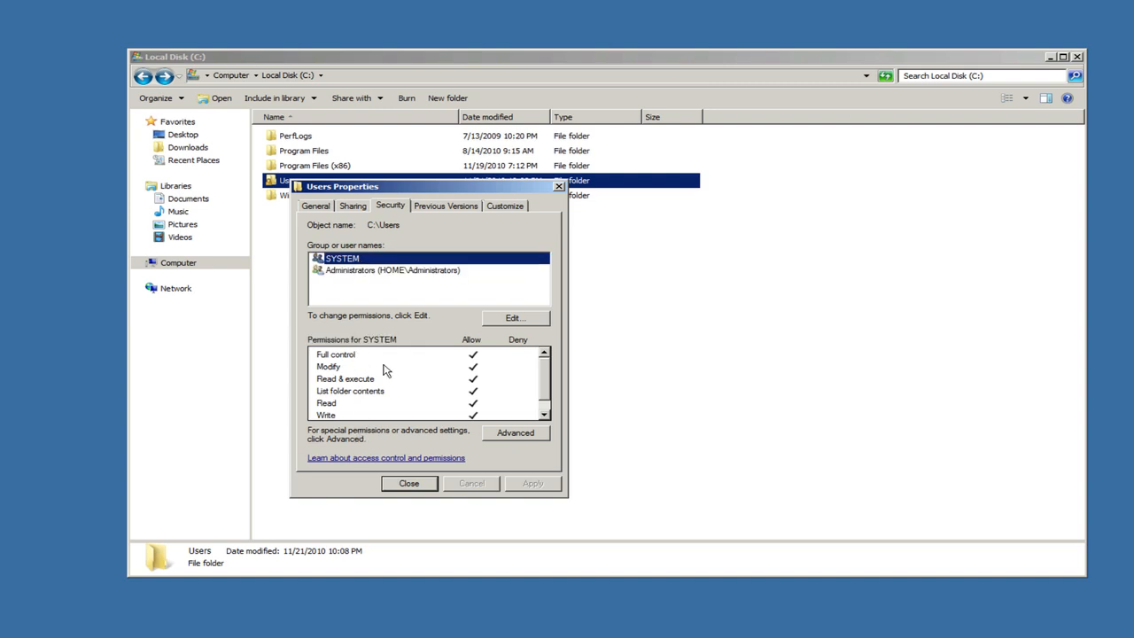
{"action": "mouse_move", "coordinate": [383, 381]}
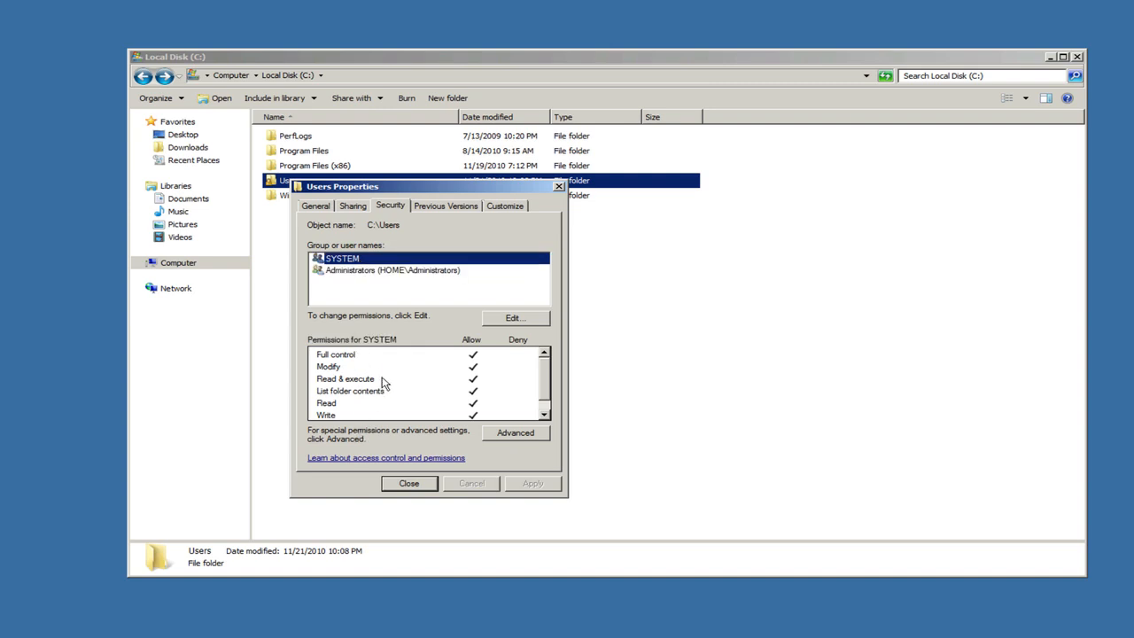
{"action": "mouse_move", "coordinate": [401, 439]}
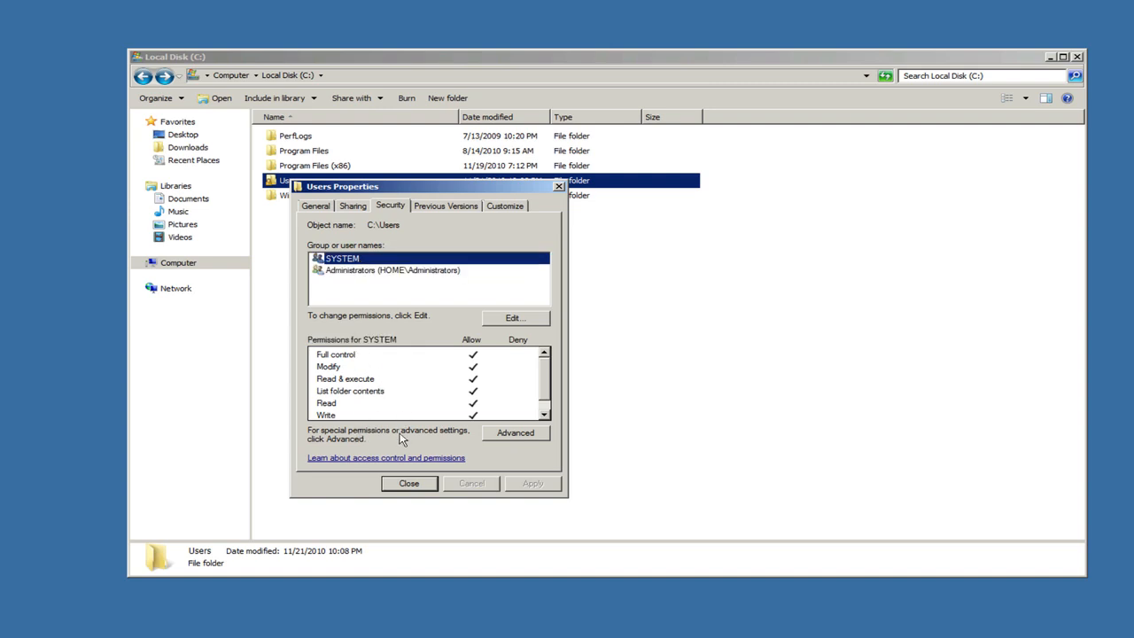
{"action": "left_click", "coordinate": [408, 483]}
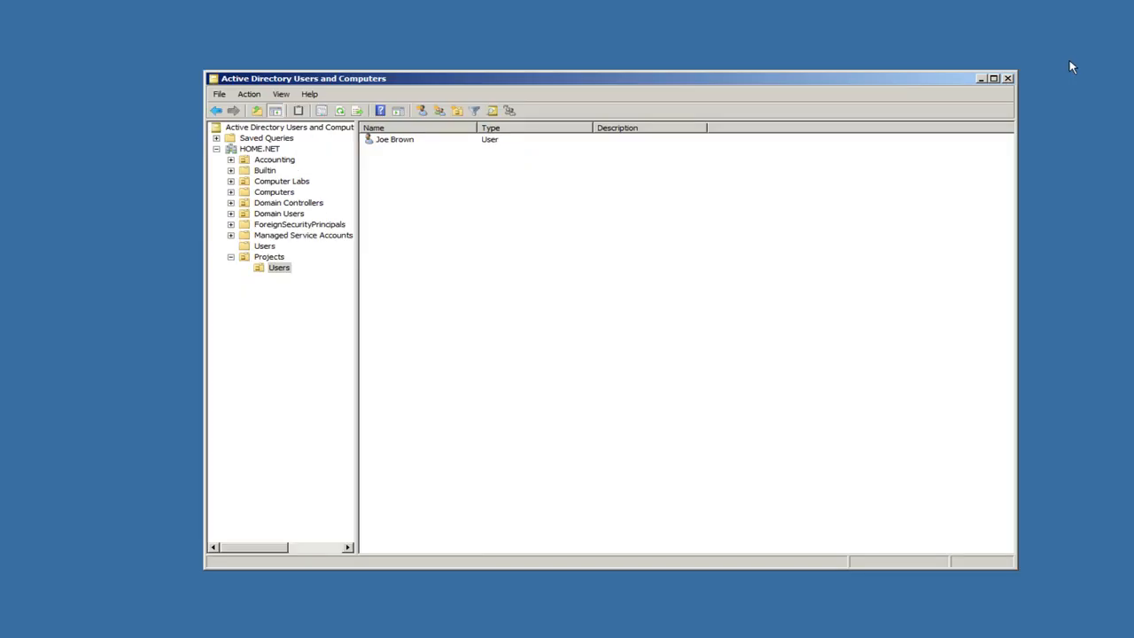
{"action": "right_click", "coordinate": [394, 139]}
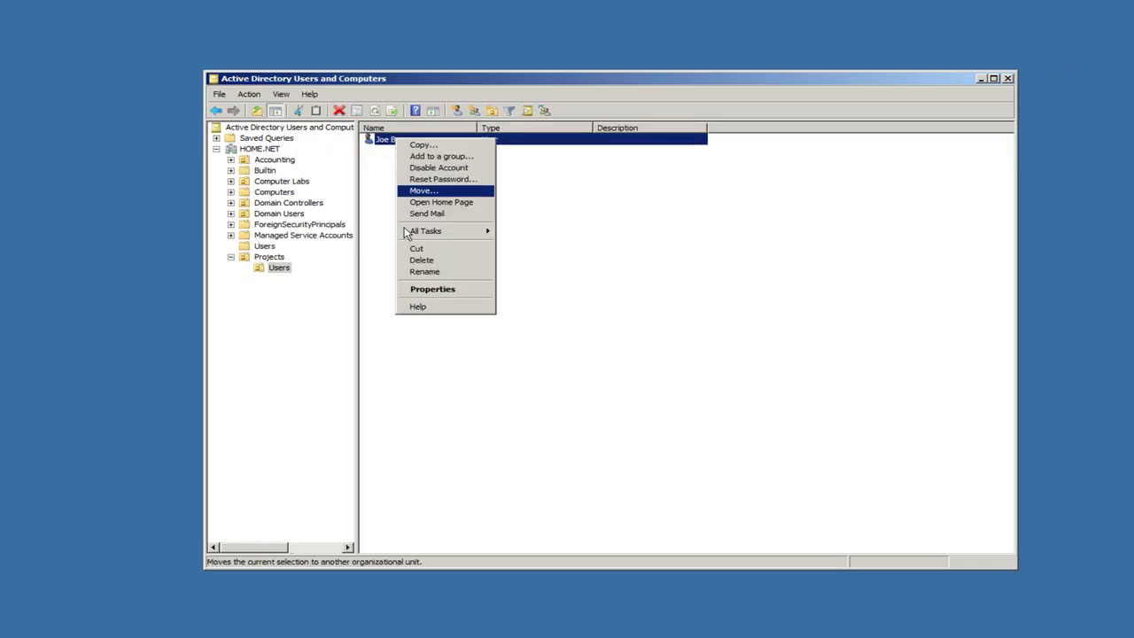
{"action": "left_click", "coordinate": [432, 288]}
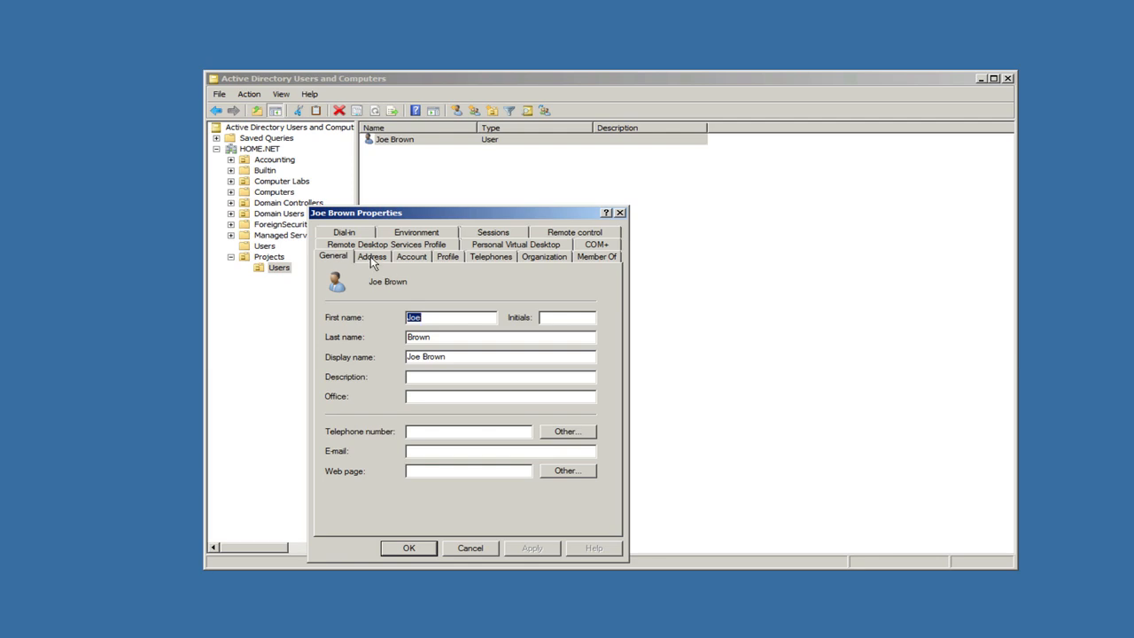
{"action": "left_click", "coordinate": [373, 256]}
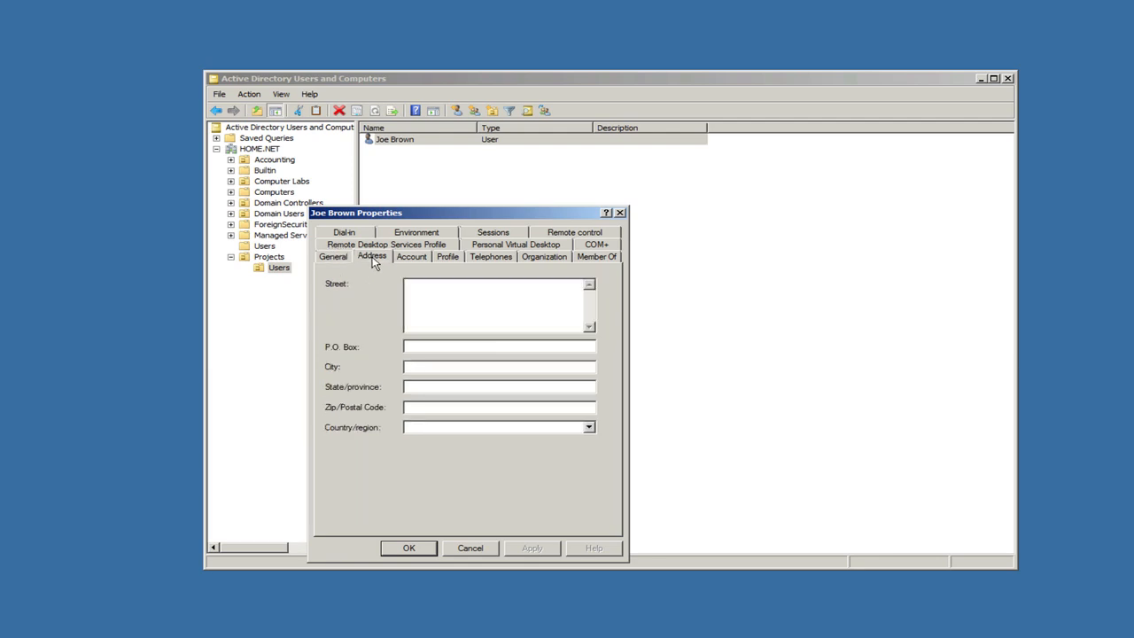
{"action": "left_click", "coordinate": [411, 256]}
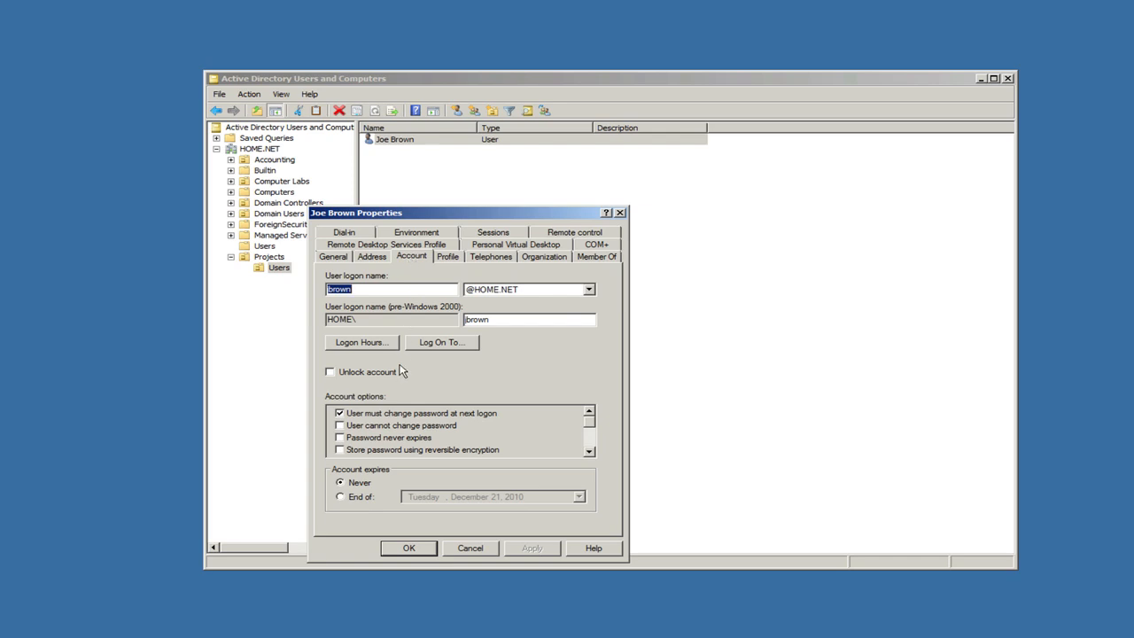
{"action": "mouse_move", "coordinate": [372, 375]}
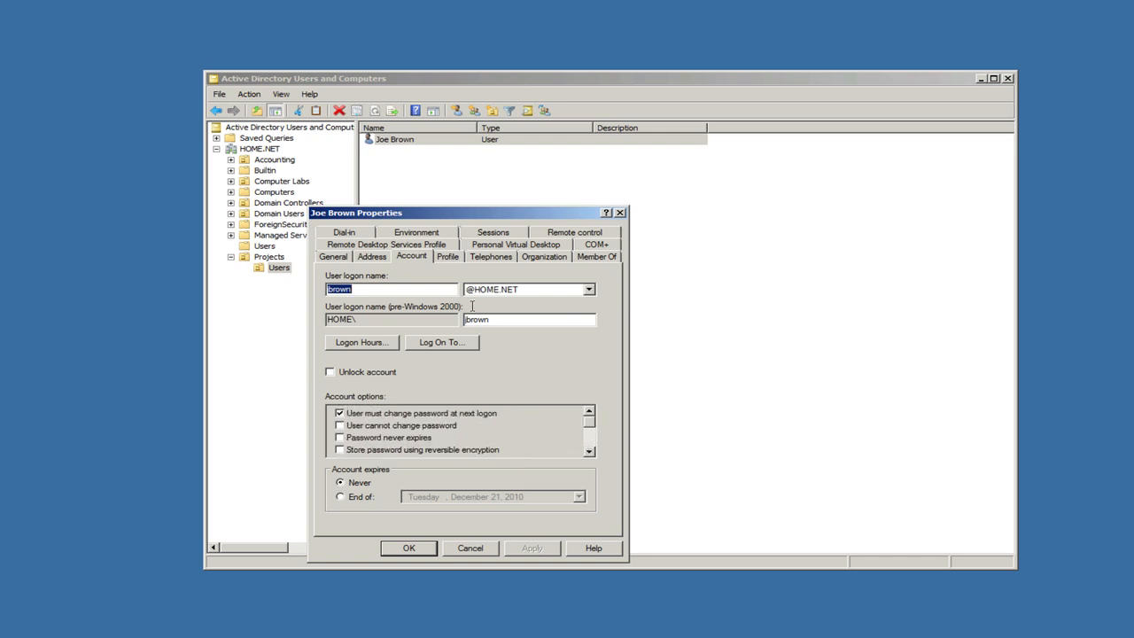
{"action": "left_click", "coordinate": [448, 256]}
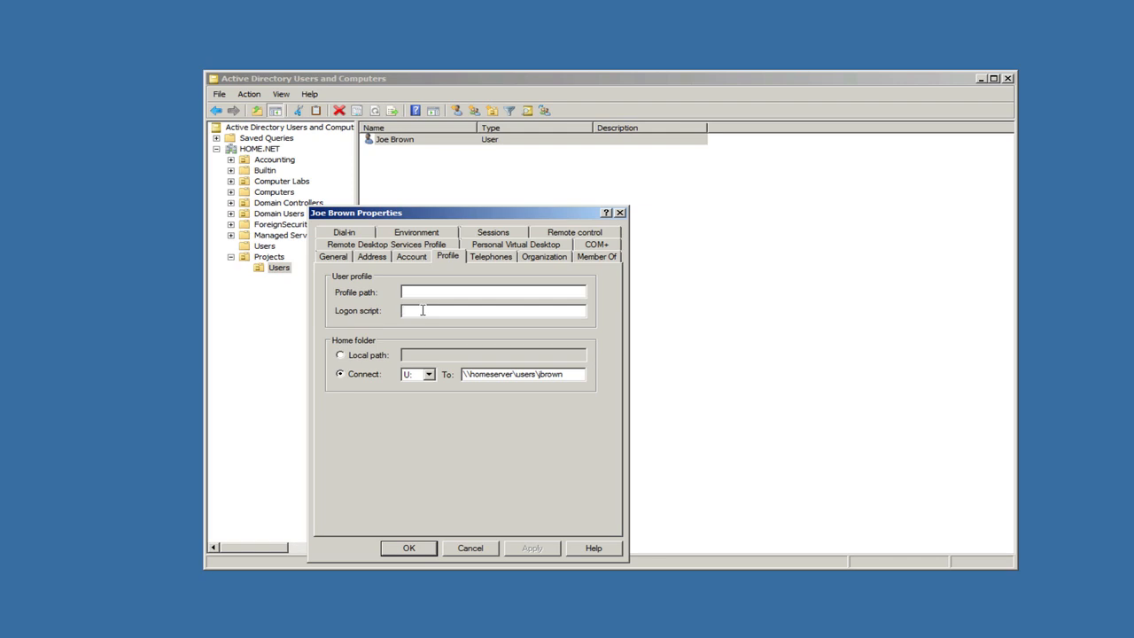
{"action": "left_click", "coordinate": [491, 256]}
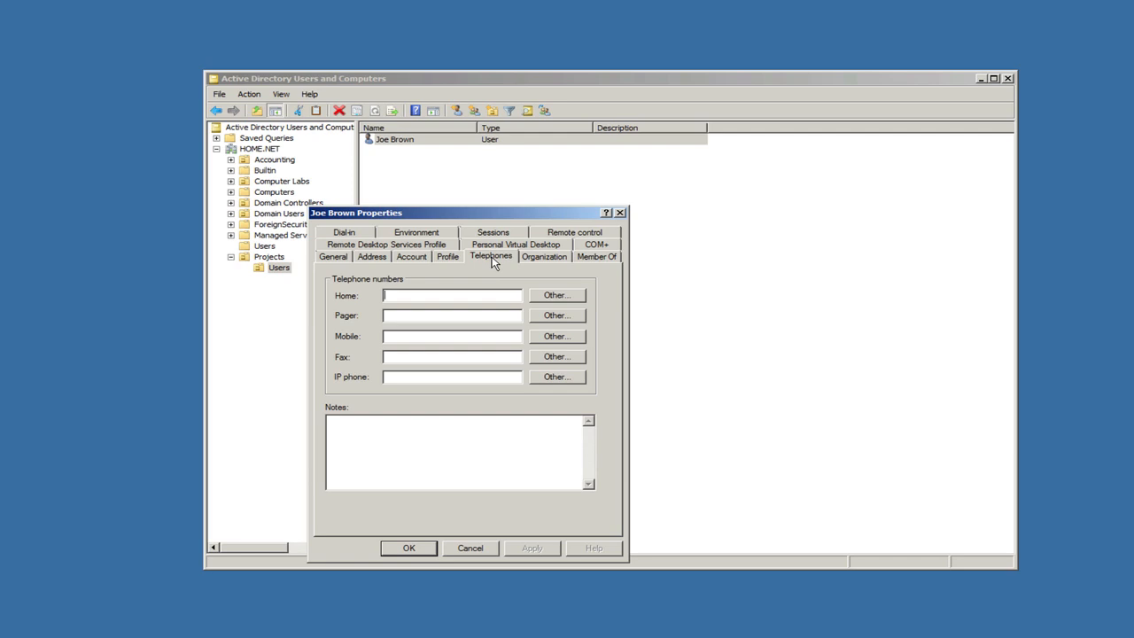
{"action": "mouse_move", "coordinate": [525, 263]}
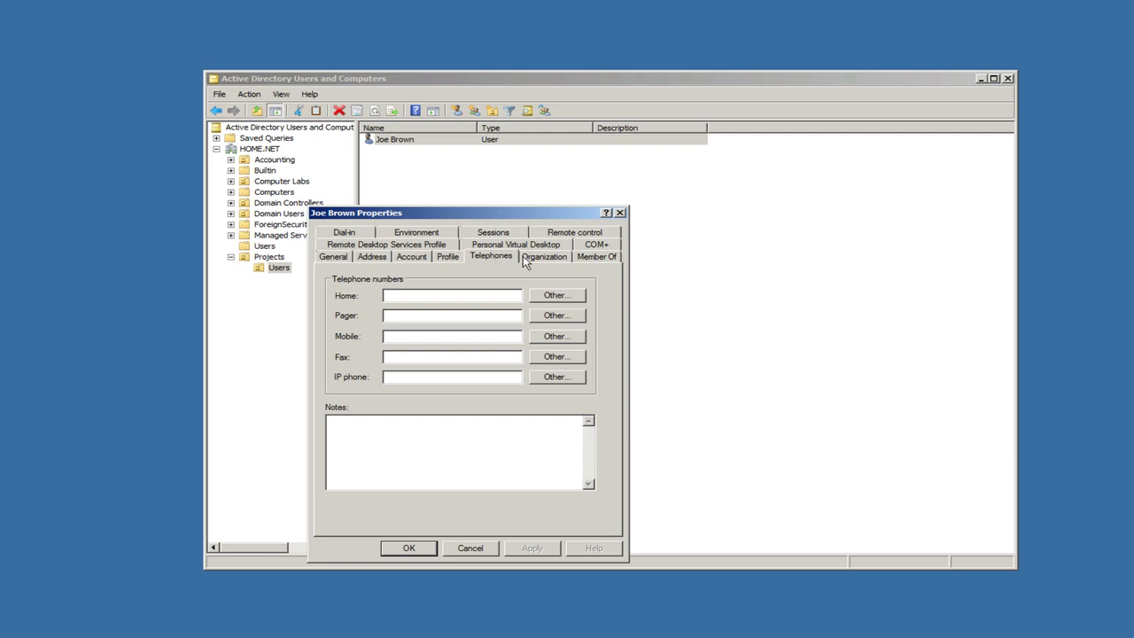
{"action": "left_click", "coordinate": [544, 256]}
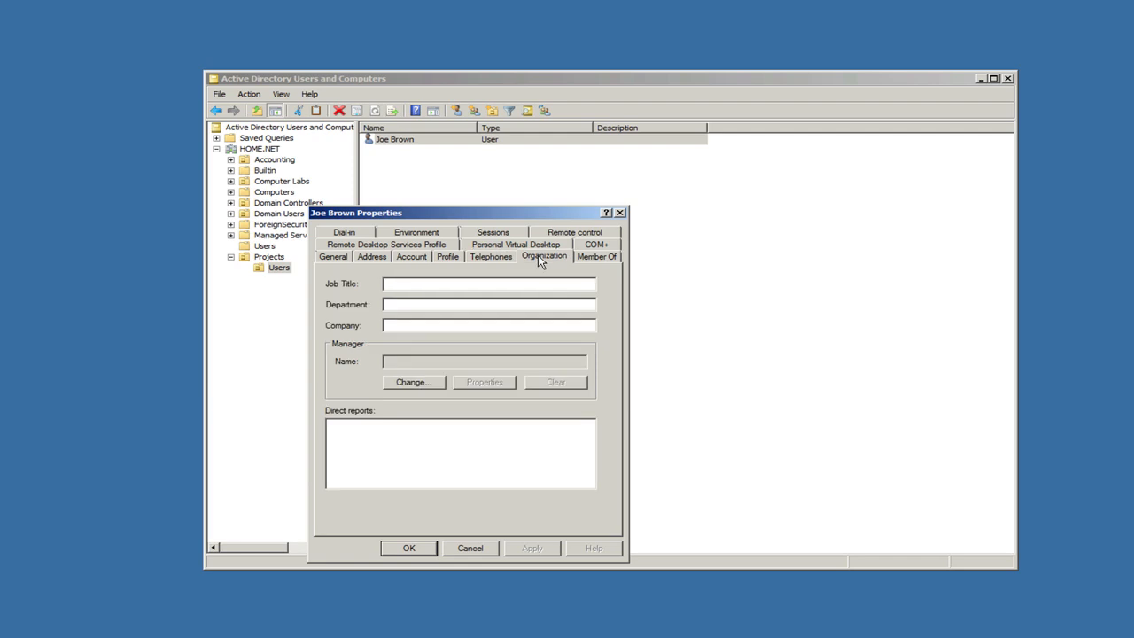
{"action": "left_click", "coordinate": [597, 256]}
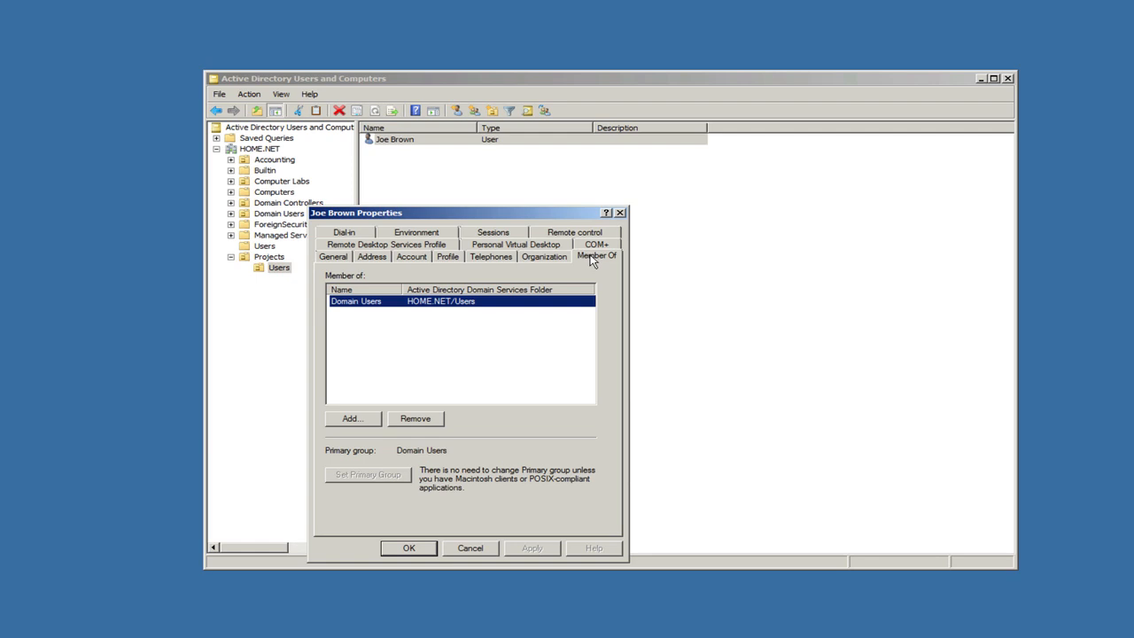
{"action": "left_click", "coordinate": [574, 255]}
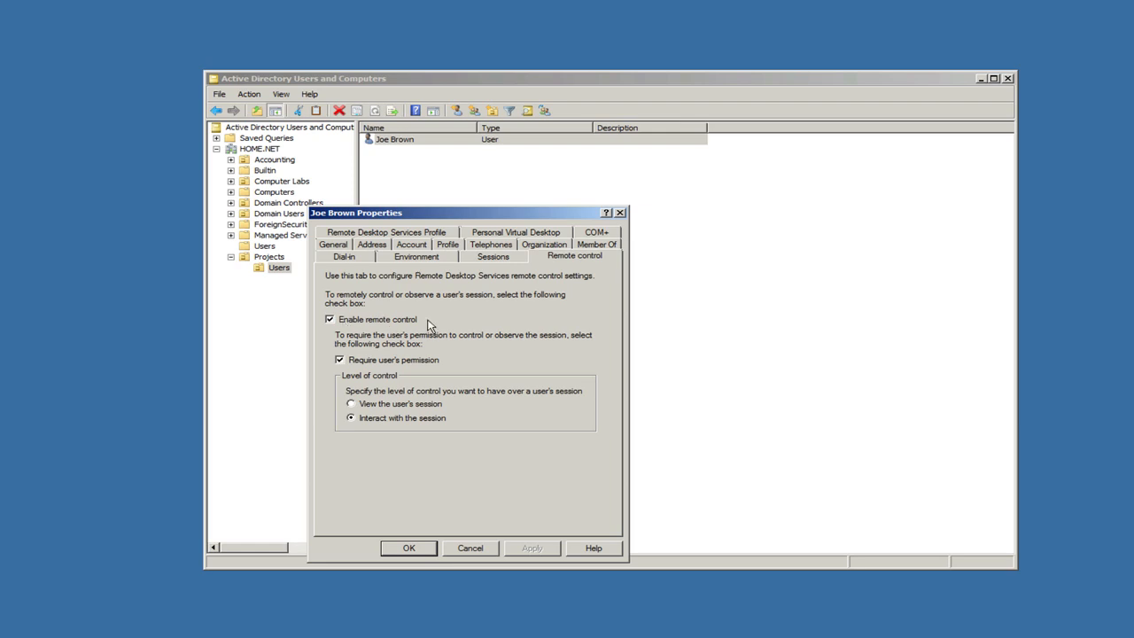
{"action": "mouse_move", "coordinate": [376, 306]}
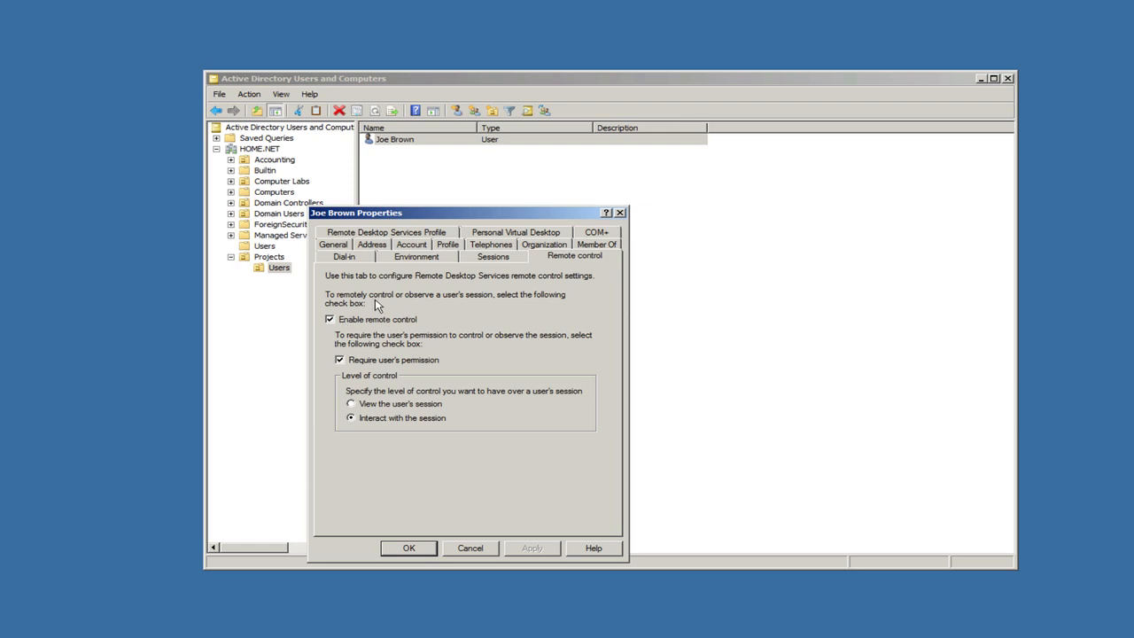
{"action": "mouse_move", "coordinate": [430, 306]}
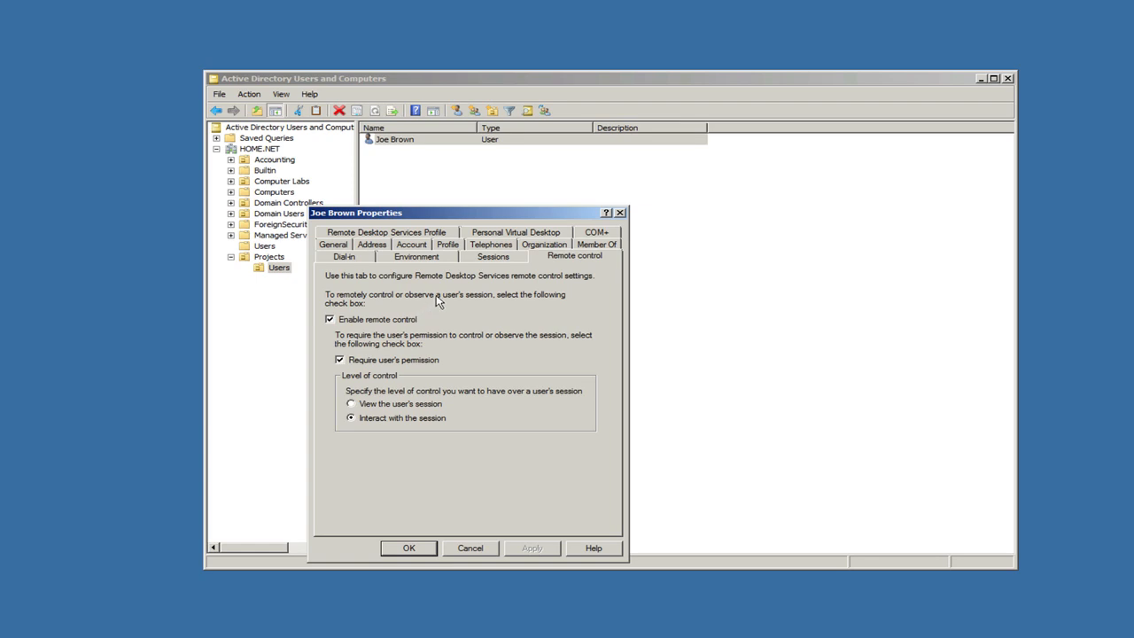
{"action": "left_click", "coordinate": [596, 257]}
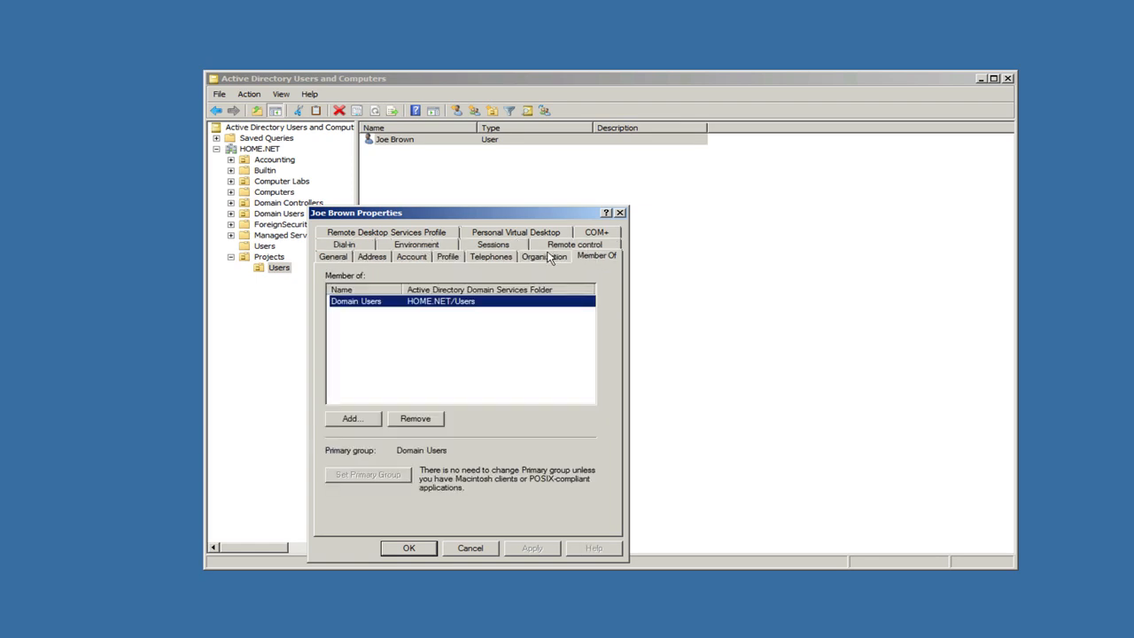
{"action": "left_click", "coordinate": [492, 257]}
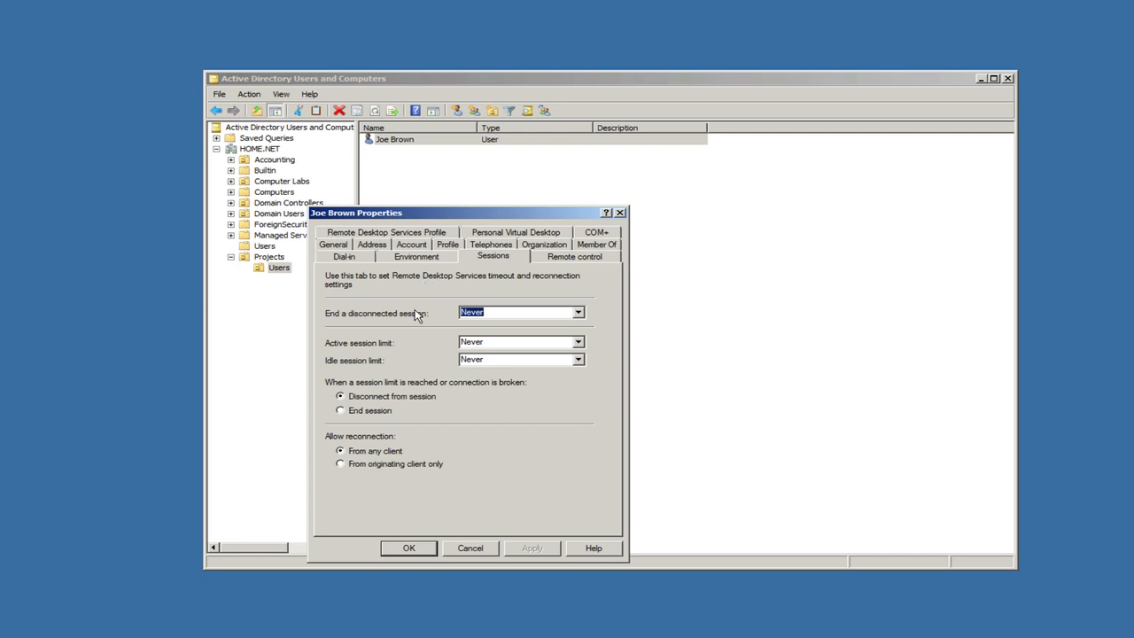
{"action": "left_click", "coordinate": [416, 256]}
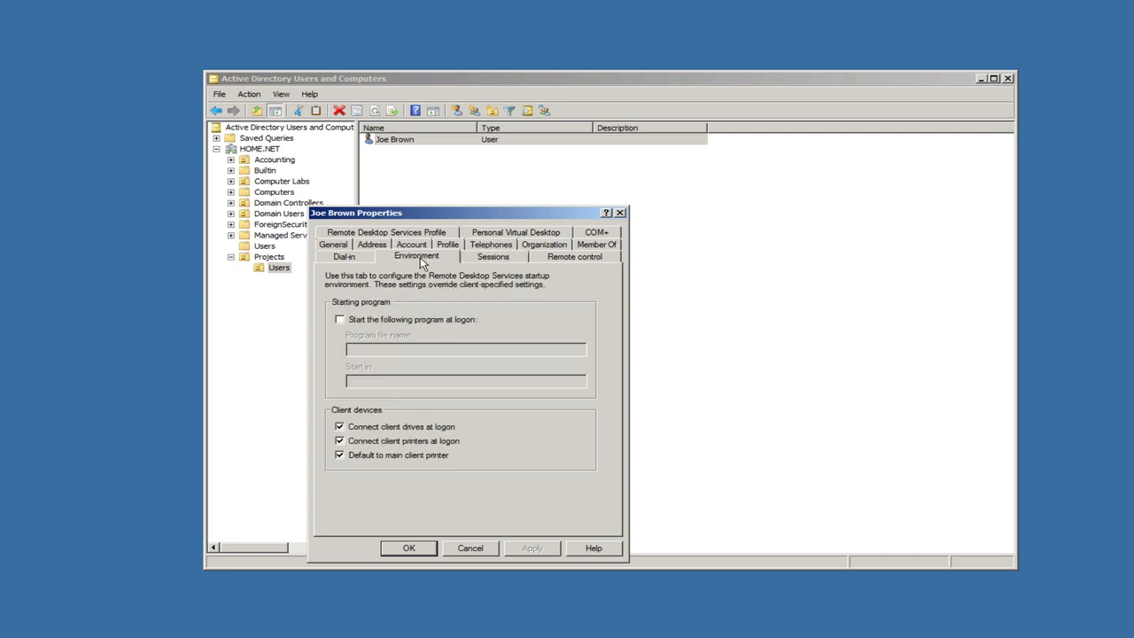
{"action": "left_click", "coordinate": [344, 256]}
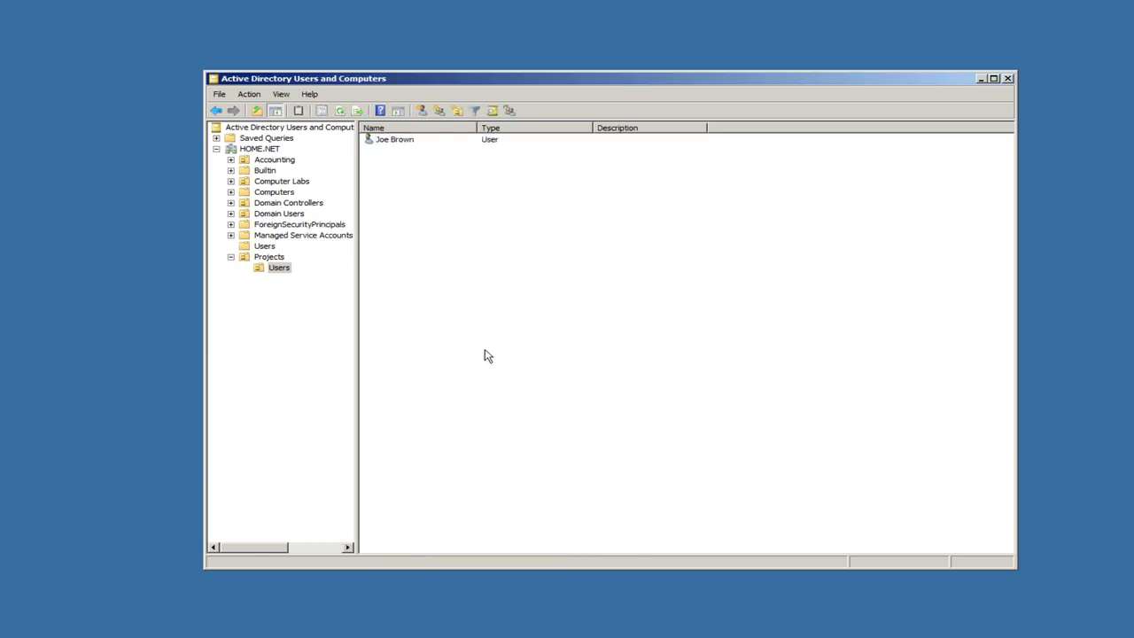
{"action": "mouse_move", "coordinate": [477, 327]}
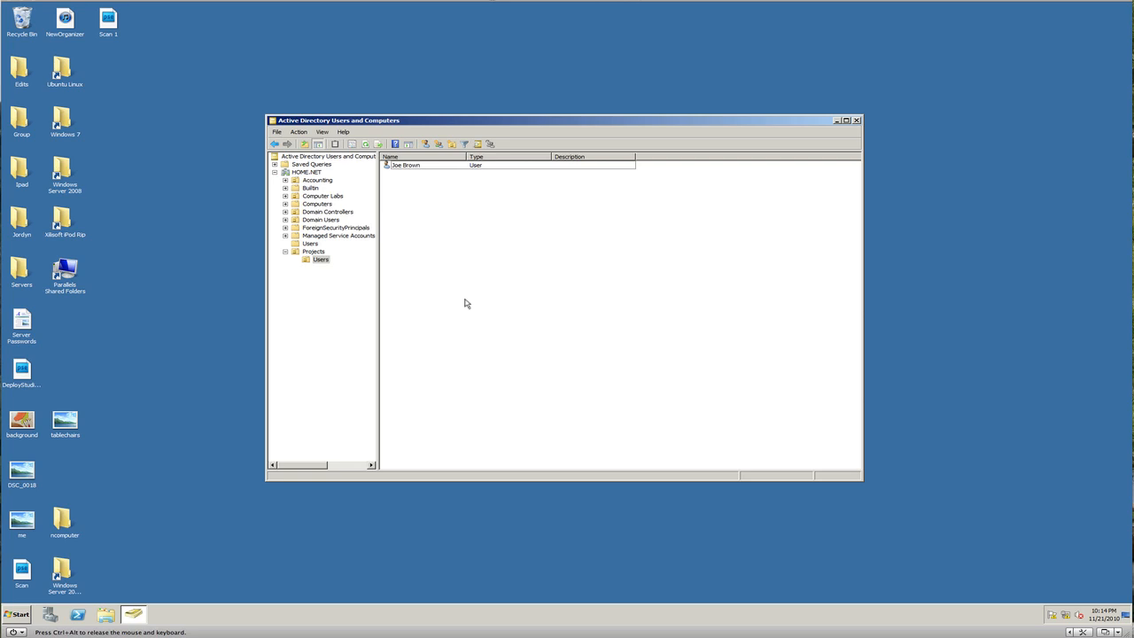
{"action": "mouse_move", "coordinate": [321, 260]}
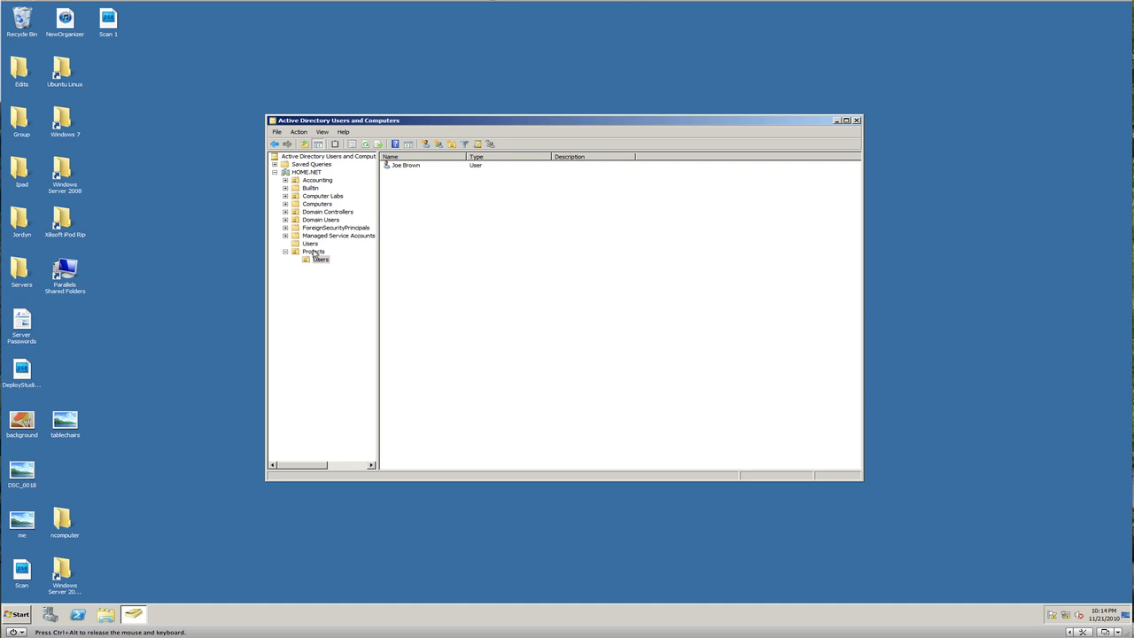
Select the Projects OU to list its nested Users unit
{"action": "left_click", "coordinate": [312, 251]}
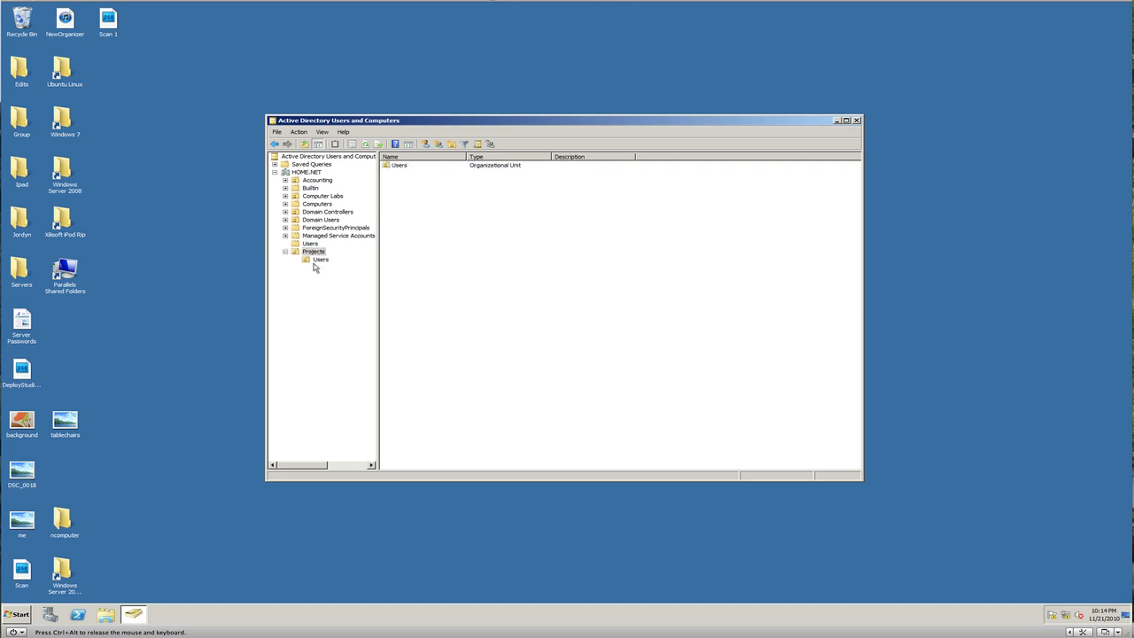